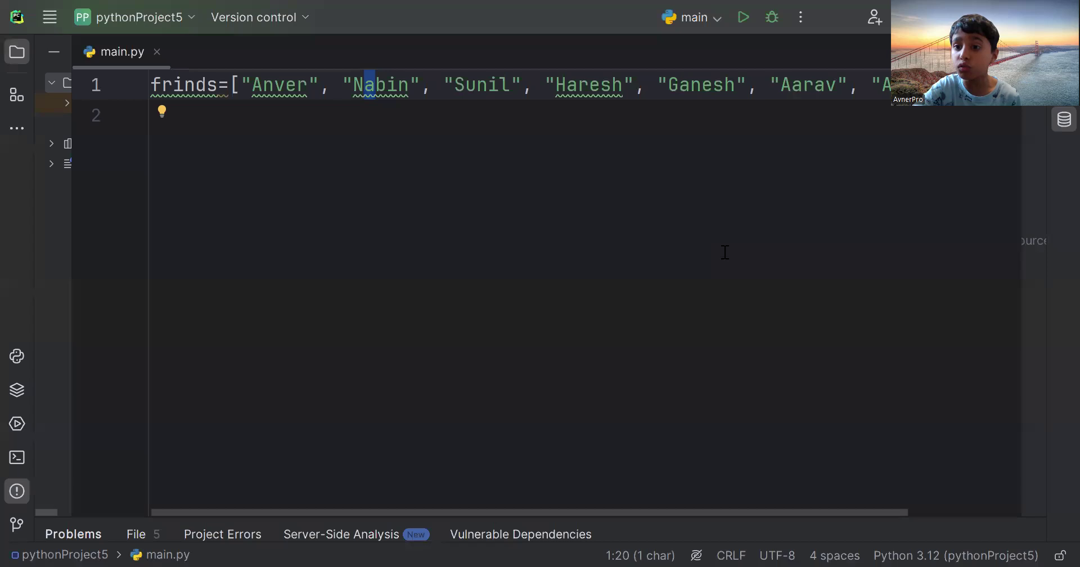
{"action": "mouse_move", "coordinate": [431, 95]}
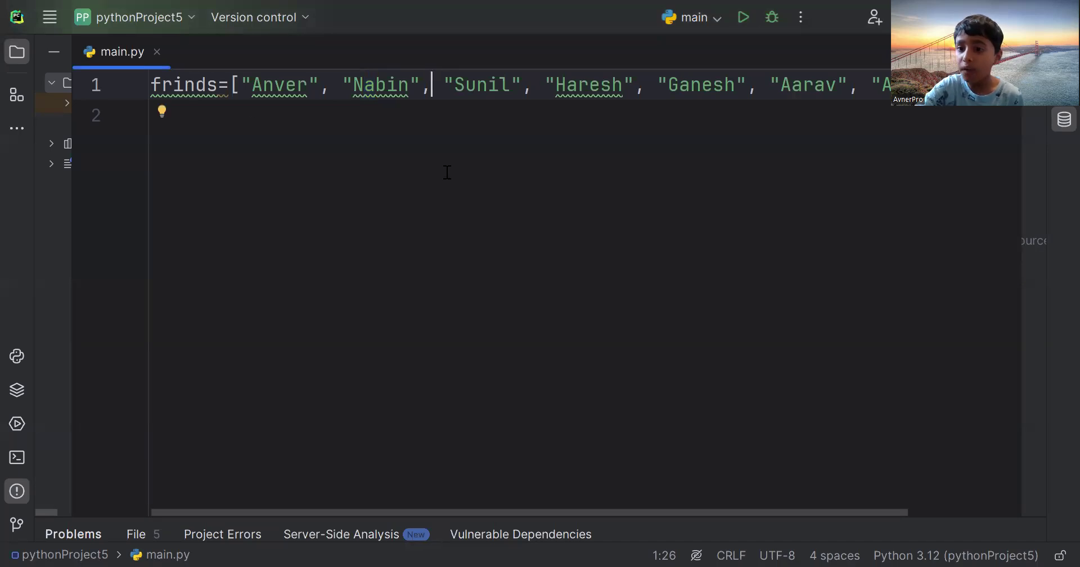
{"action": "mouse_move", "coordinate": [537, 96]}
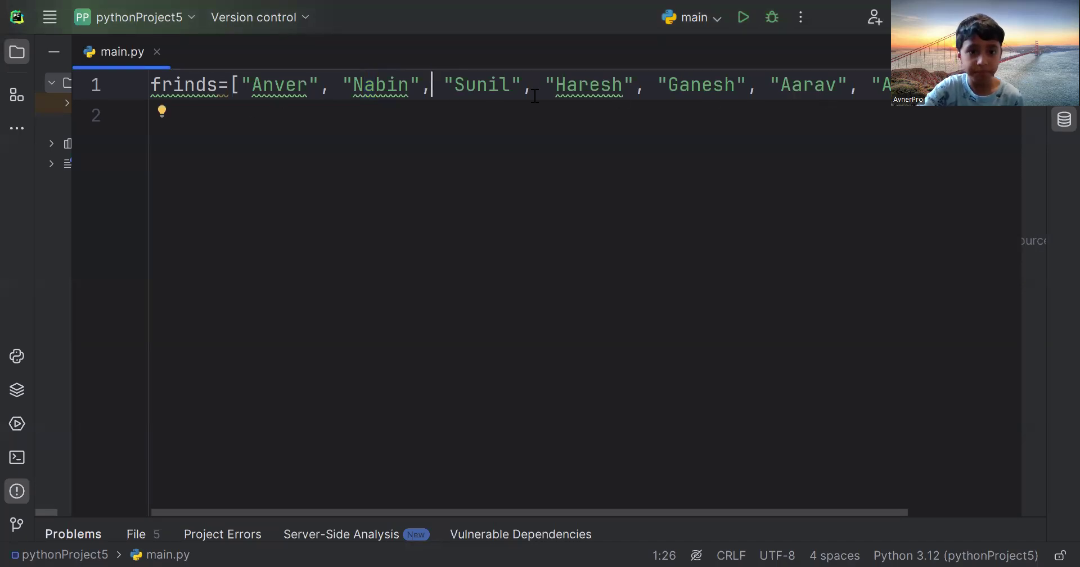
Add print(frinds[0]) on line 2 and run it, printing 'Anver' with exit code 0
{"action": "left_click", "coordinate": [690, 85]}
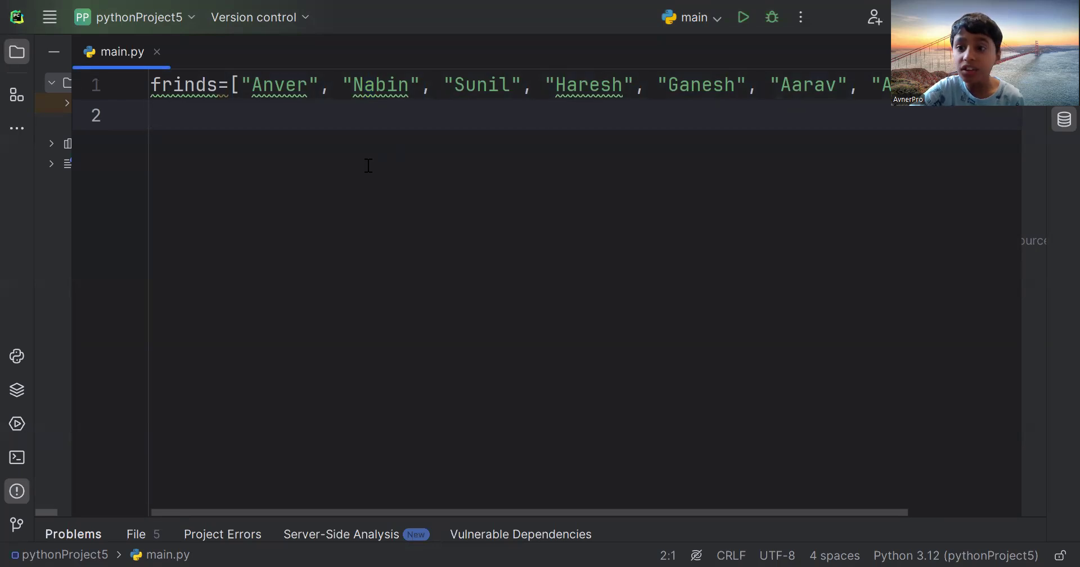
{"action": "left_click", "coordinate": [159, 116]}
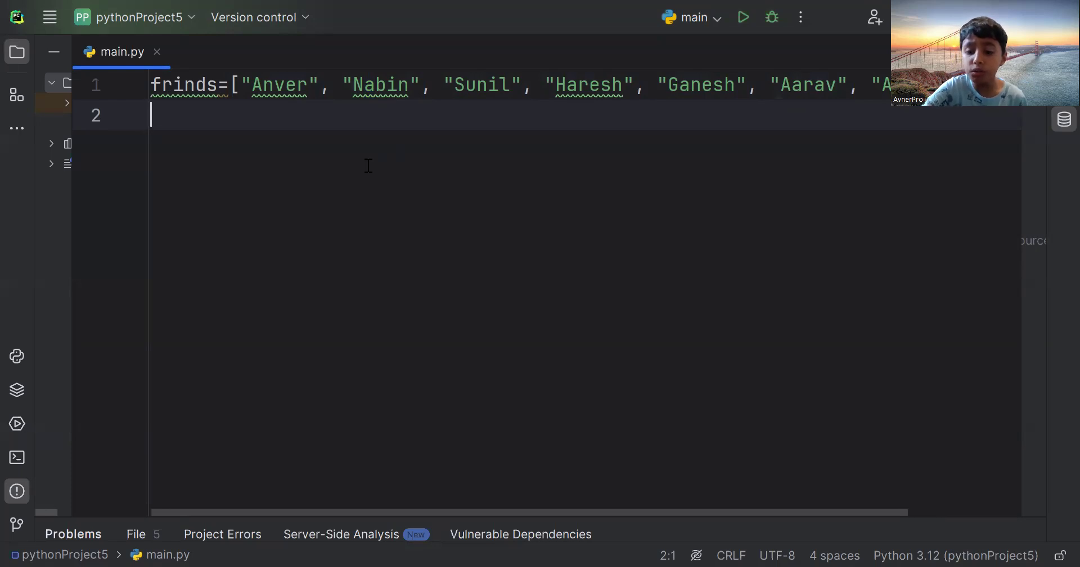
{"action": "type", "text": "p"}
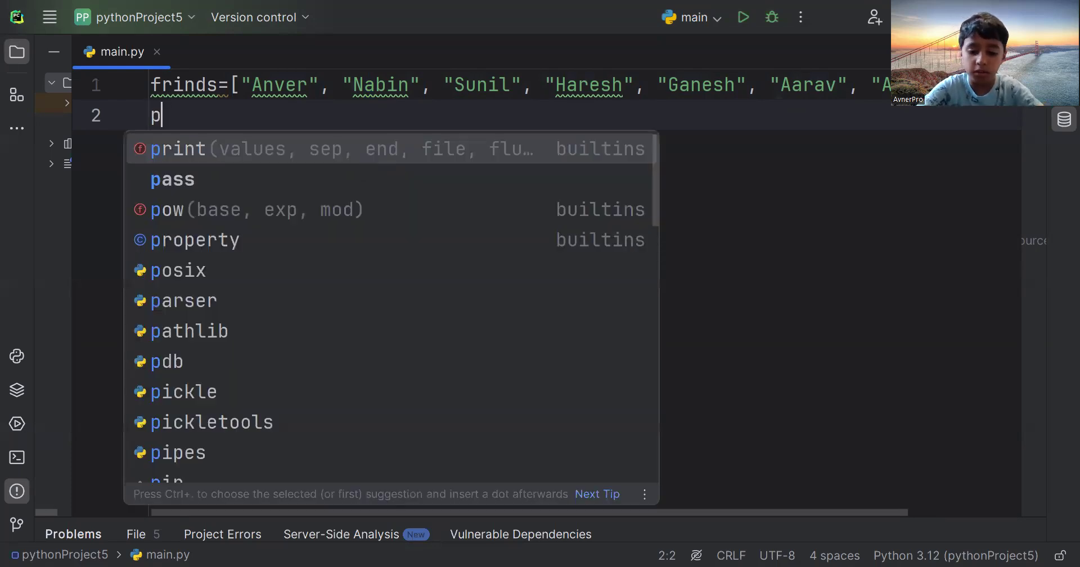
{"action": "type", "text": "rint(frinds)"}
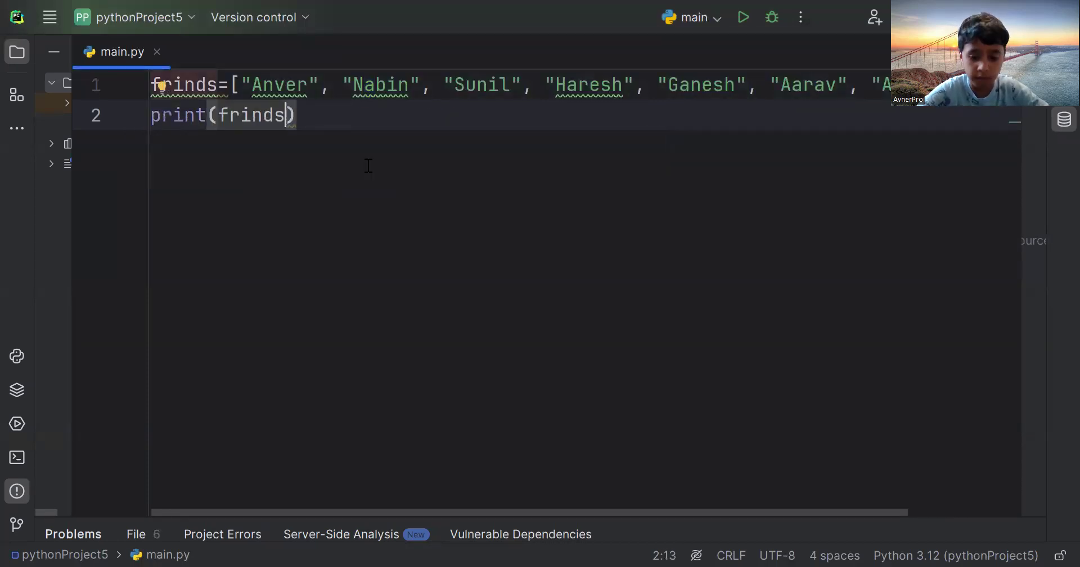
{"action": "type", "text": "["}
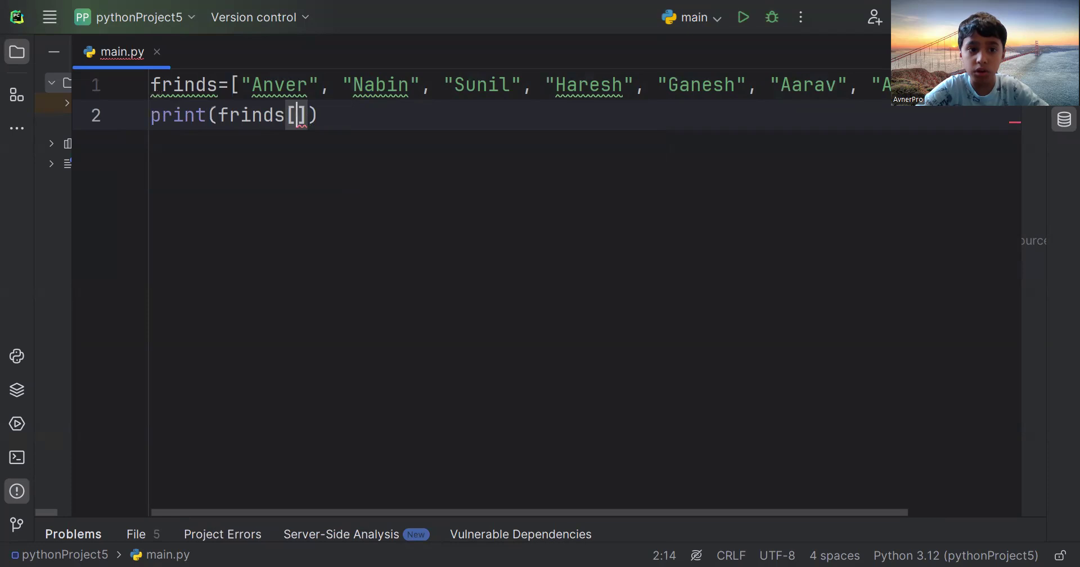
{"action": "type", "text": "0"}
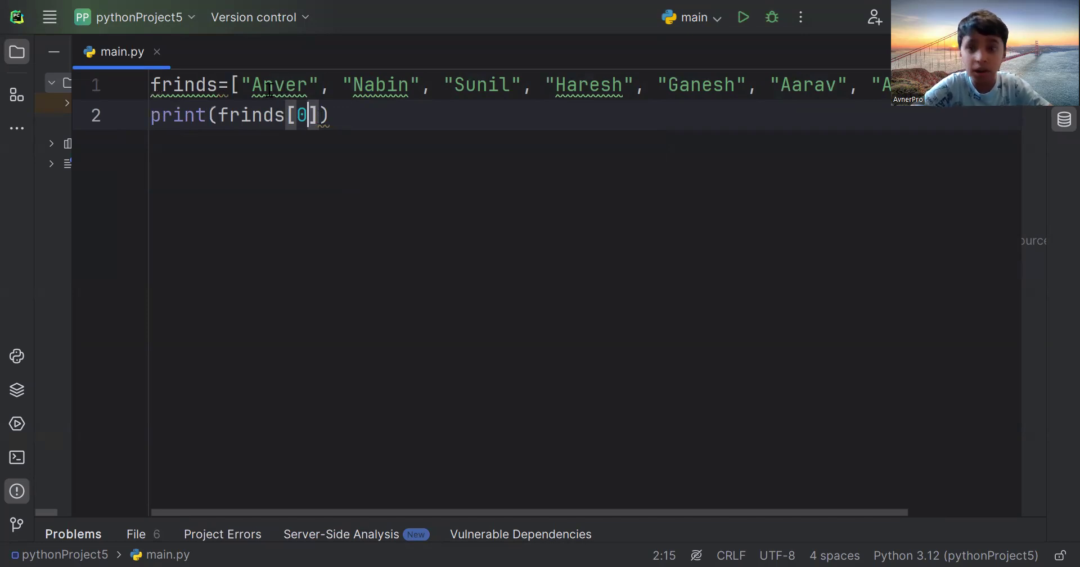
{"action": "mouse_move", "coordinate": [469, 128]}
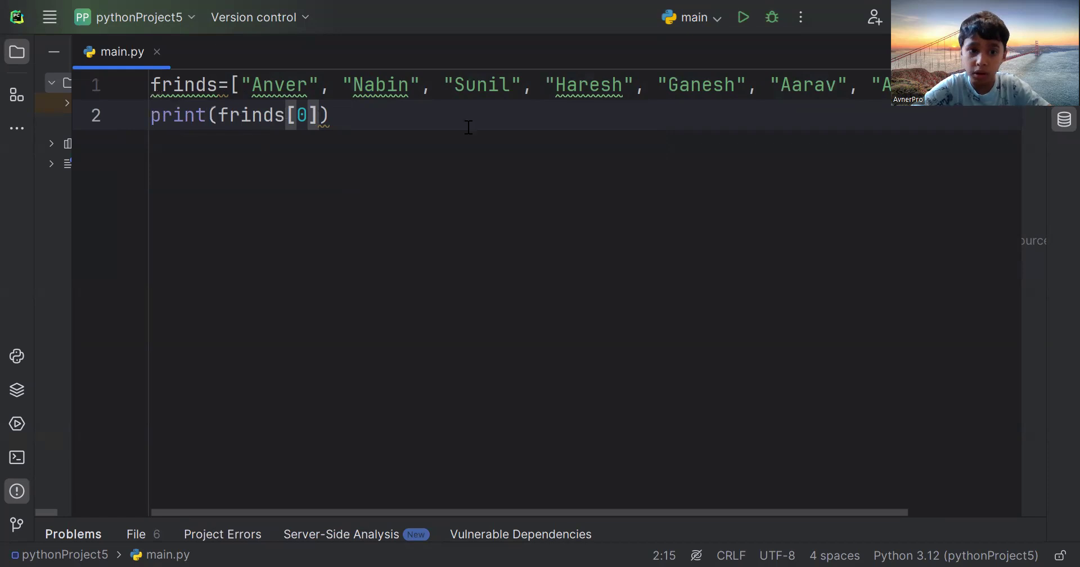
{"action": "mouse_move", "coordinate": [742, 17]}
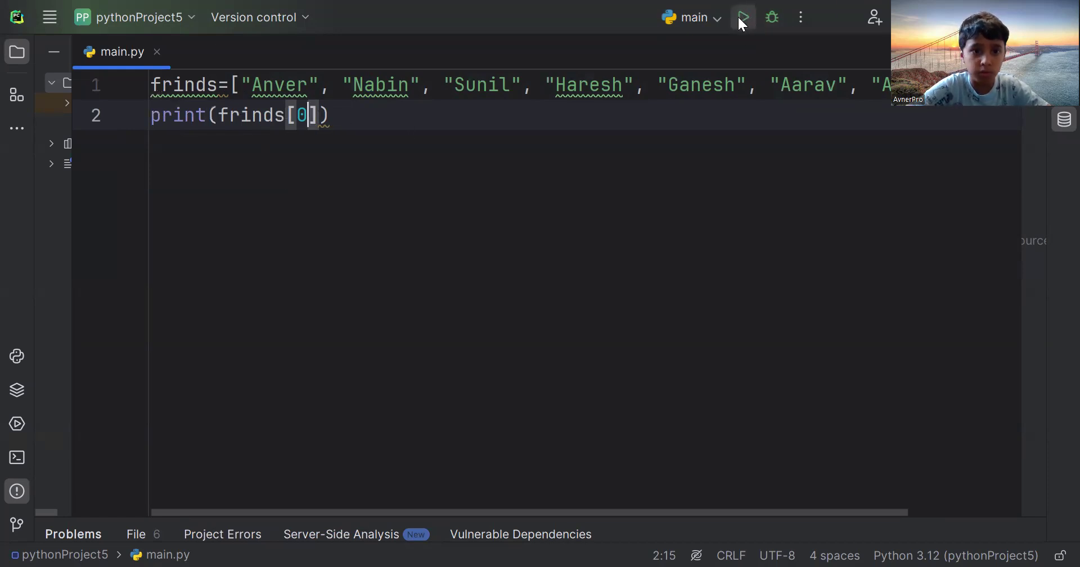
{"action": "left_click", "coordinate": [743, 17]}
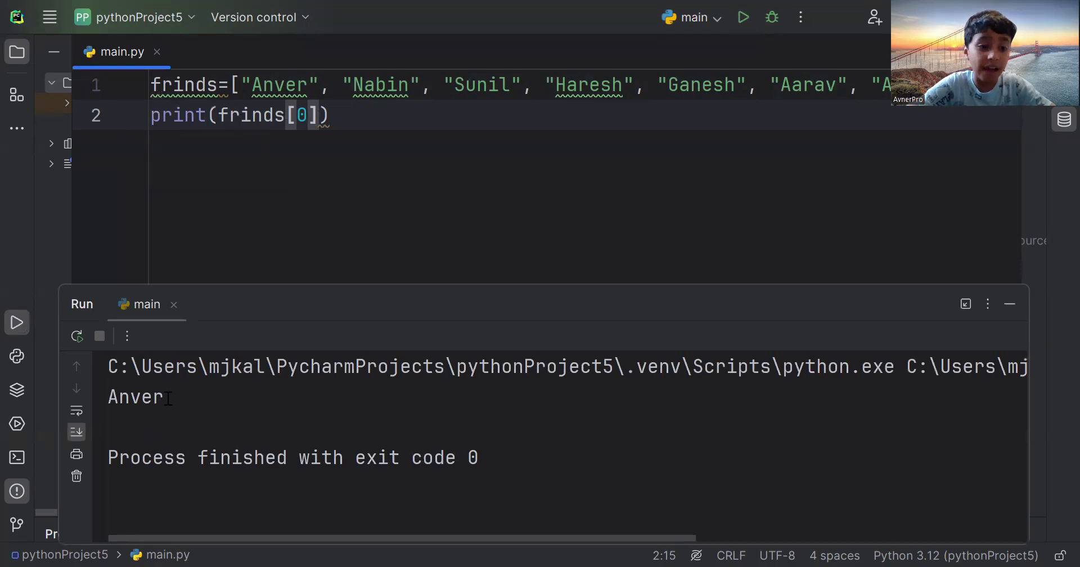
{"action": "double_click", "coordinate": [135, 397]}
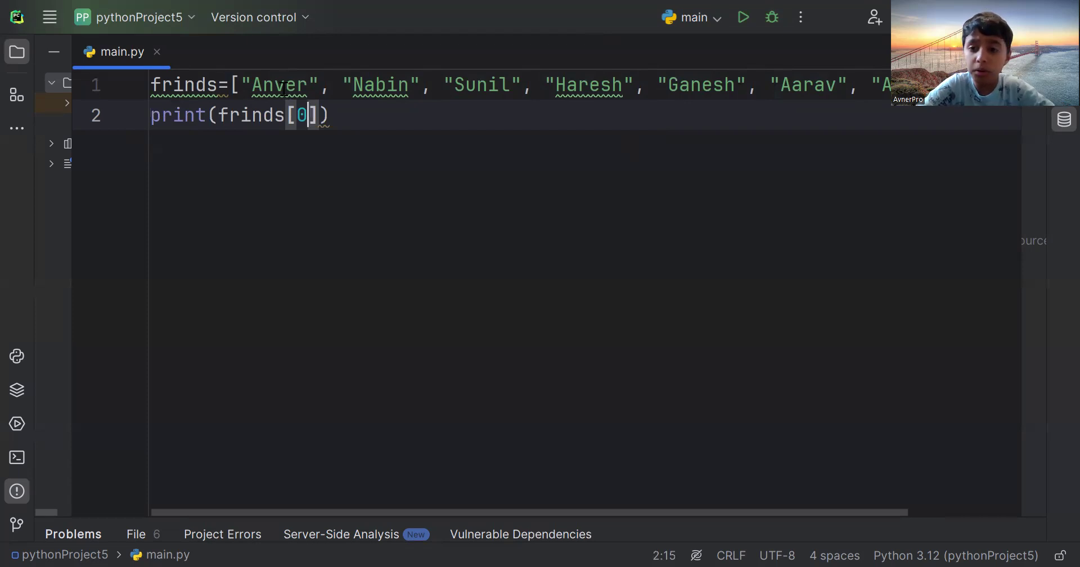
{"action": "mouse_move", "coordinate": [346, 125]}
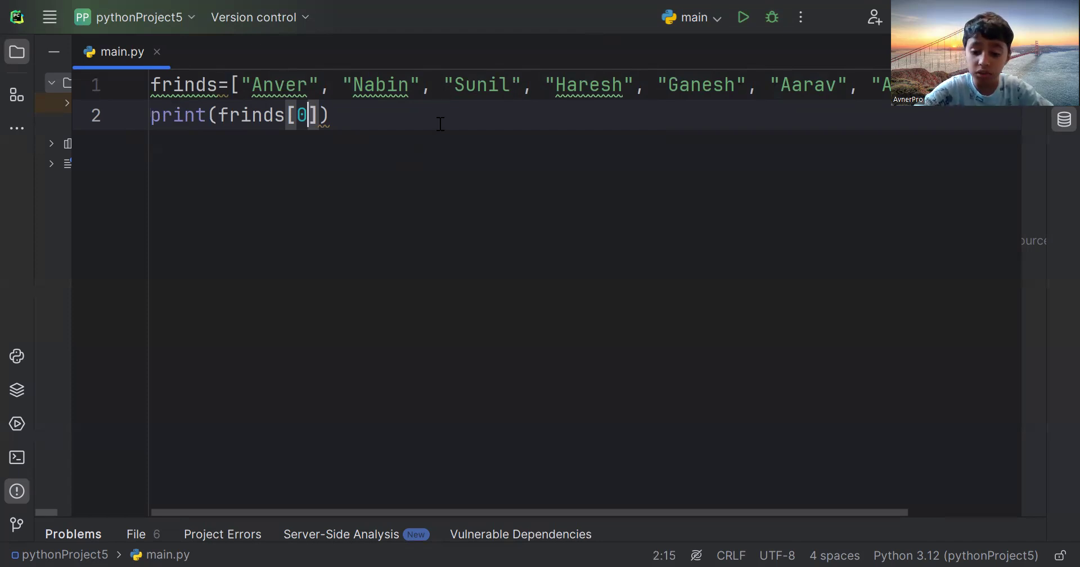
Change line 2's index into the slice frinds[0:3]
{"action": "type", "text": ":"}
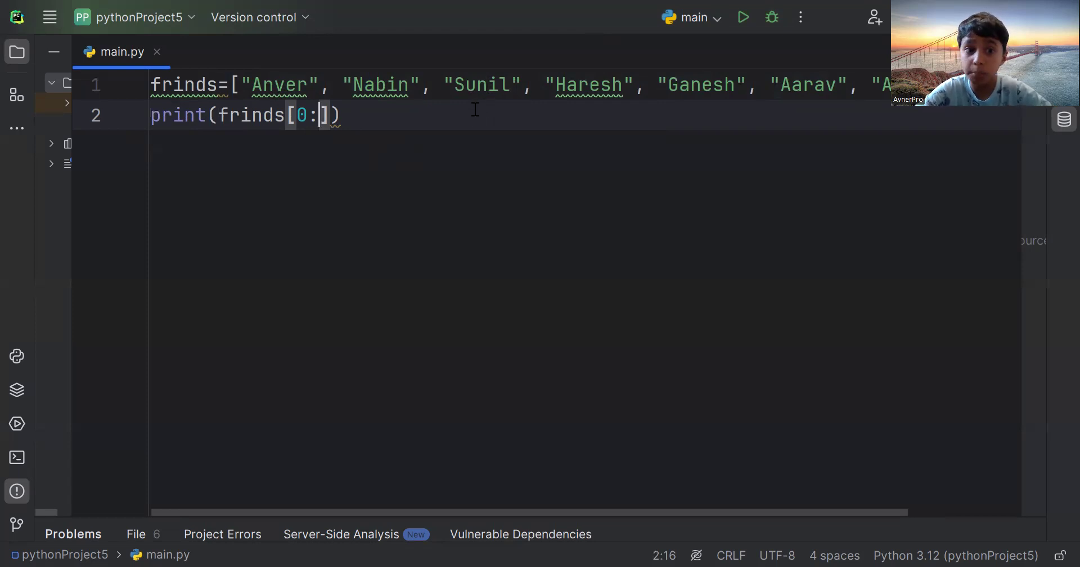
{"action": "type", "text": "2"}
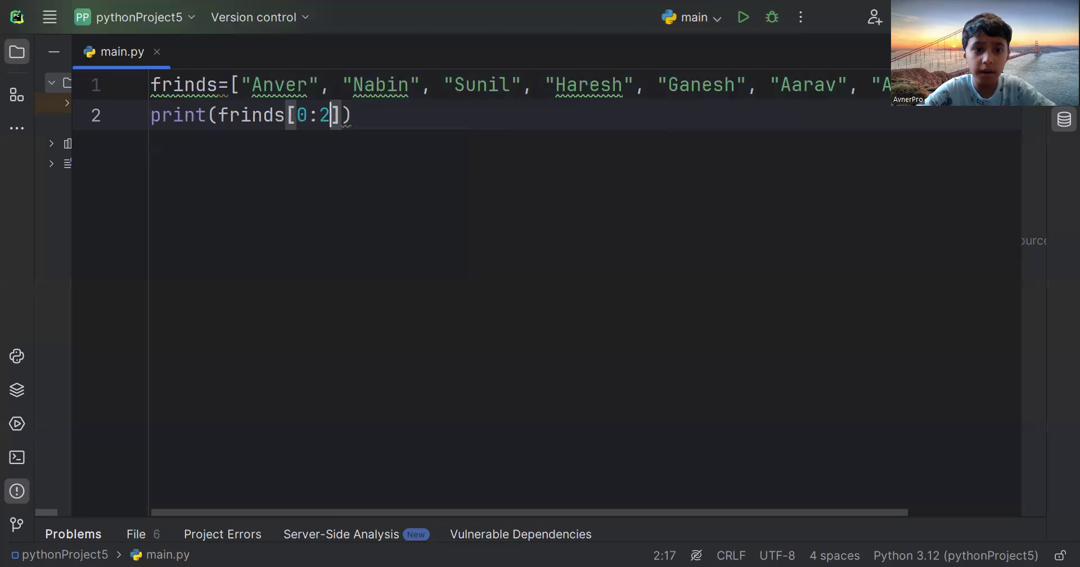
{"action": "key", "text": "Backspace"}
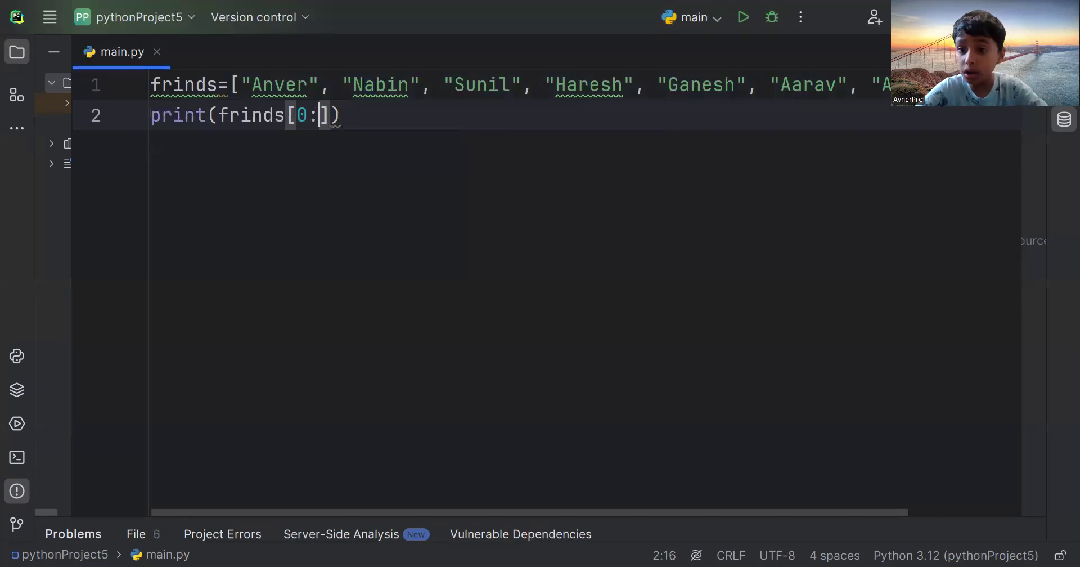
{"action": "type", "text": "2"}
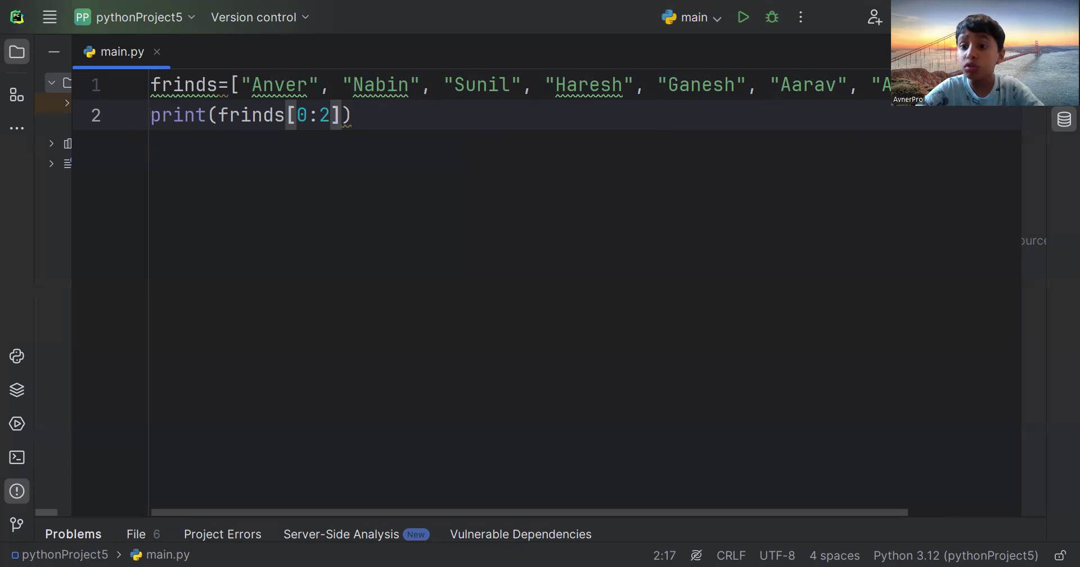
{"action": "key", "text": "Backspace"}
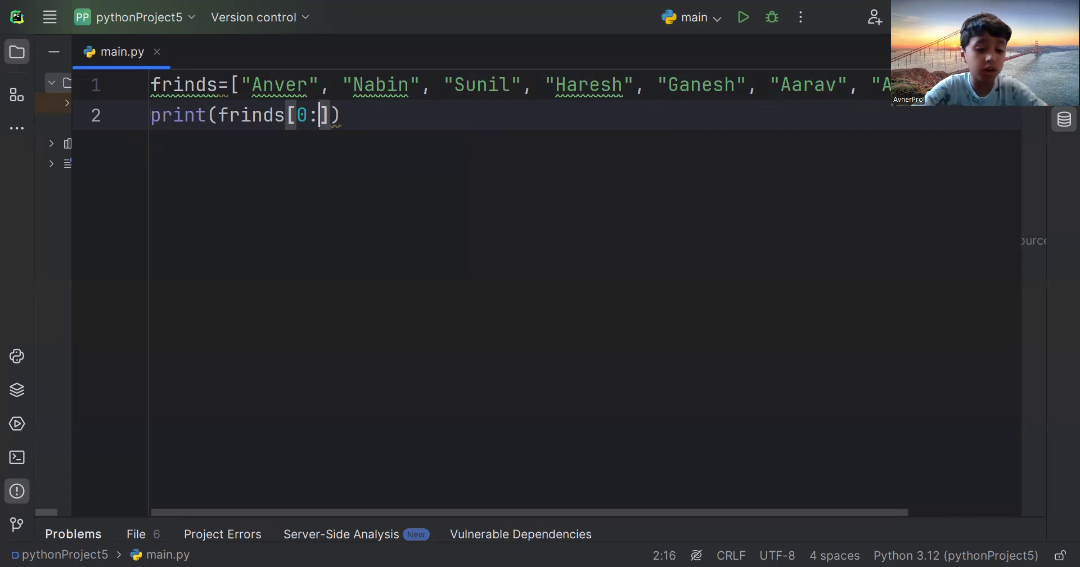
{"action": "type", "text": "3"}
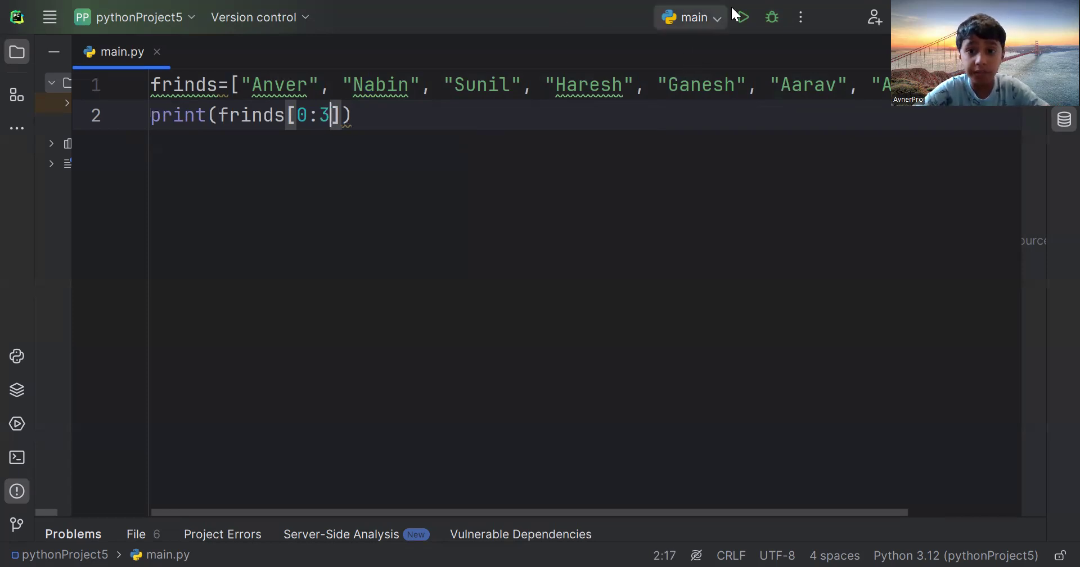
Run the script with the slices [0:3] and [0:2], closing the output each time
{"action": "left_click", "coordinate": [740, 17]}
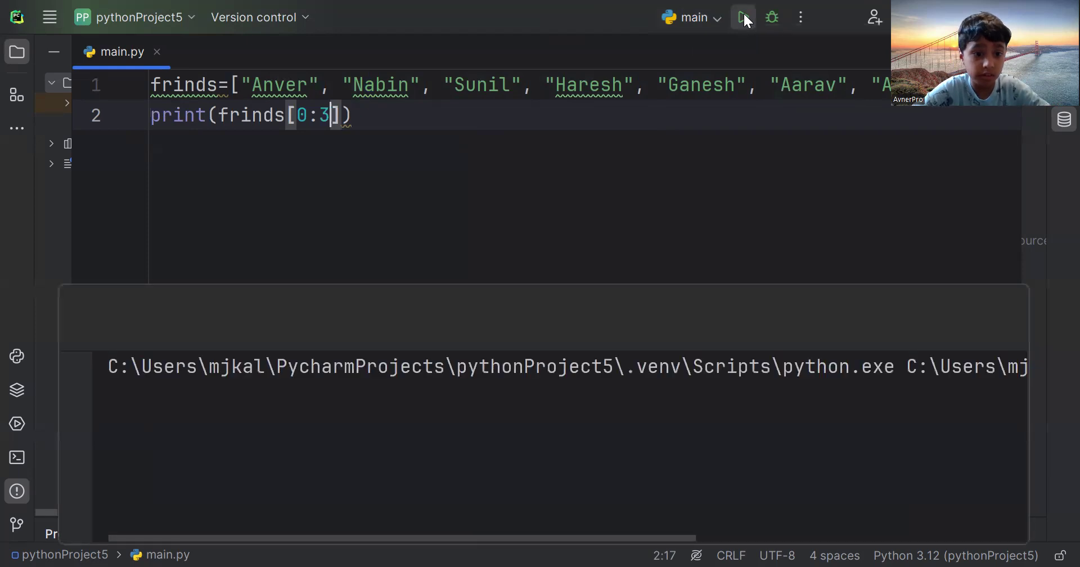
{"action": "left_click", "coordinate": [743, 17]}
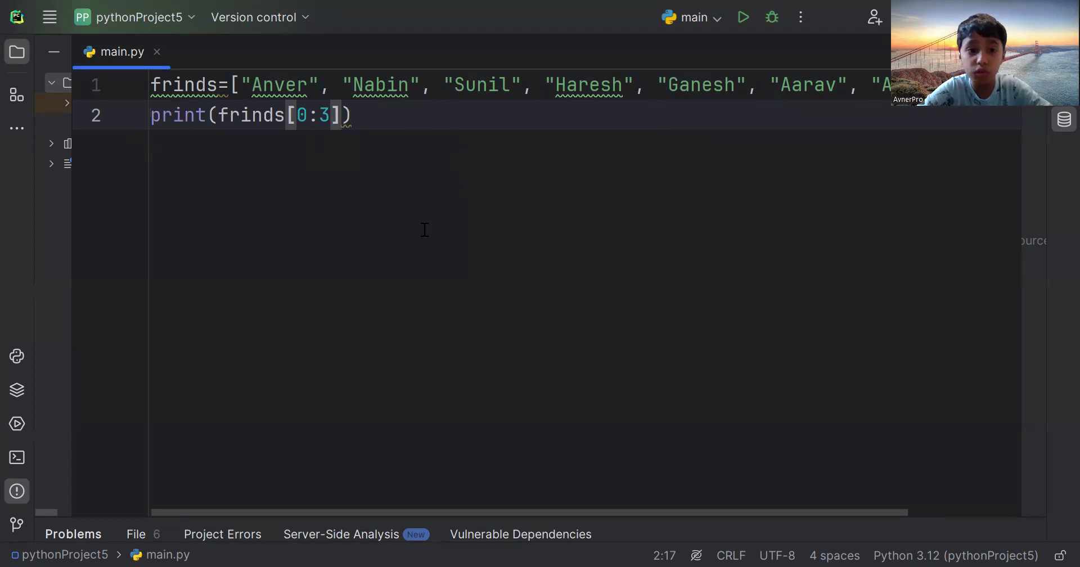
{"action": "mouse_move", "coordinate": [466, 103]}
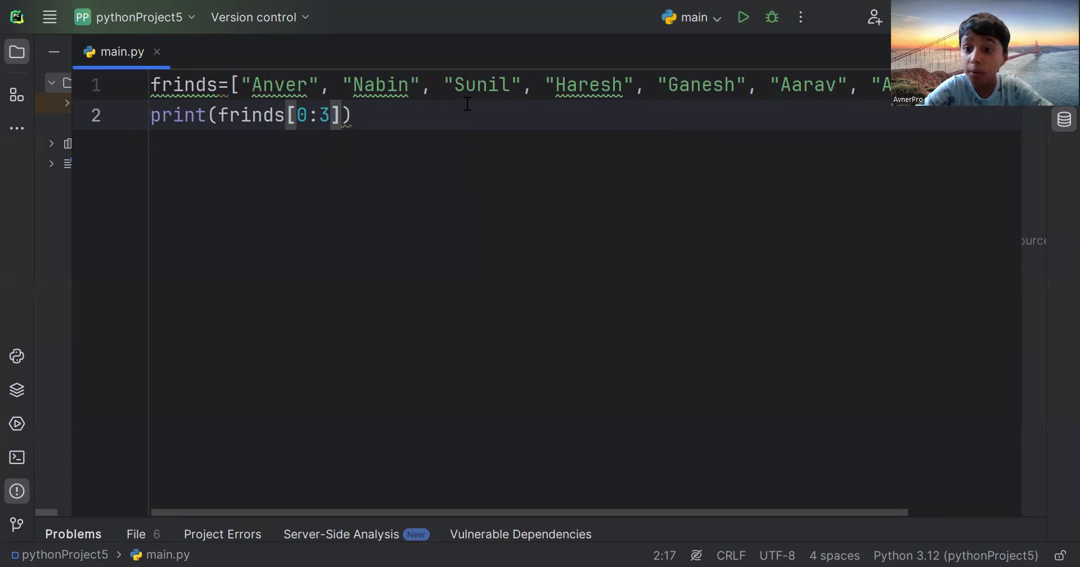
{"action": "mouse_move", "coordinate": [412, 145]}
{"action": "type", "text": "2"}
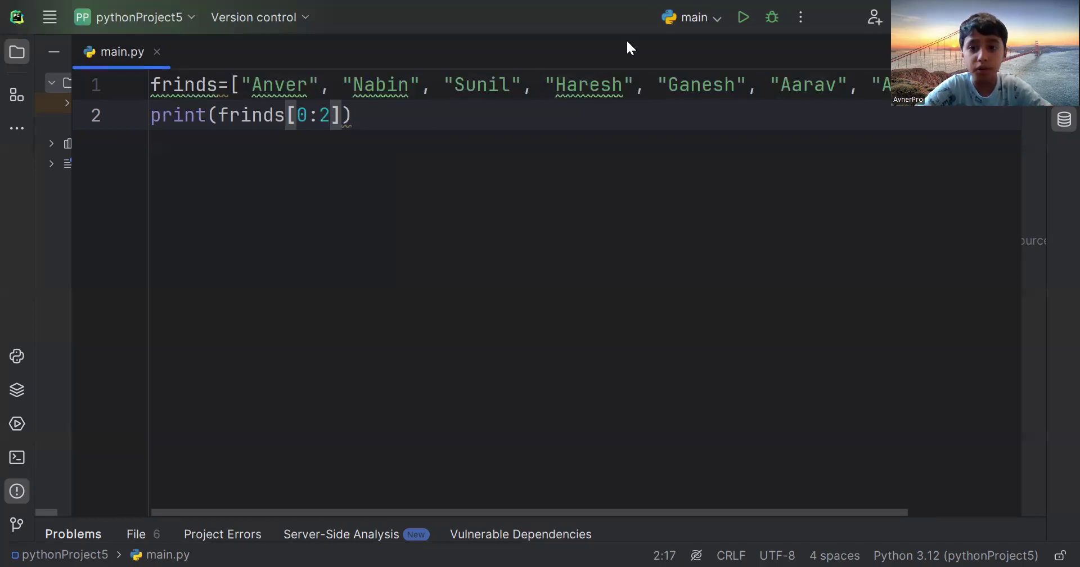
{"action": "left_click", "coordinate": [742, 18]}
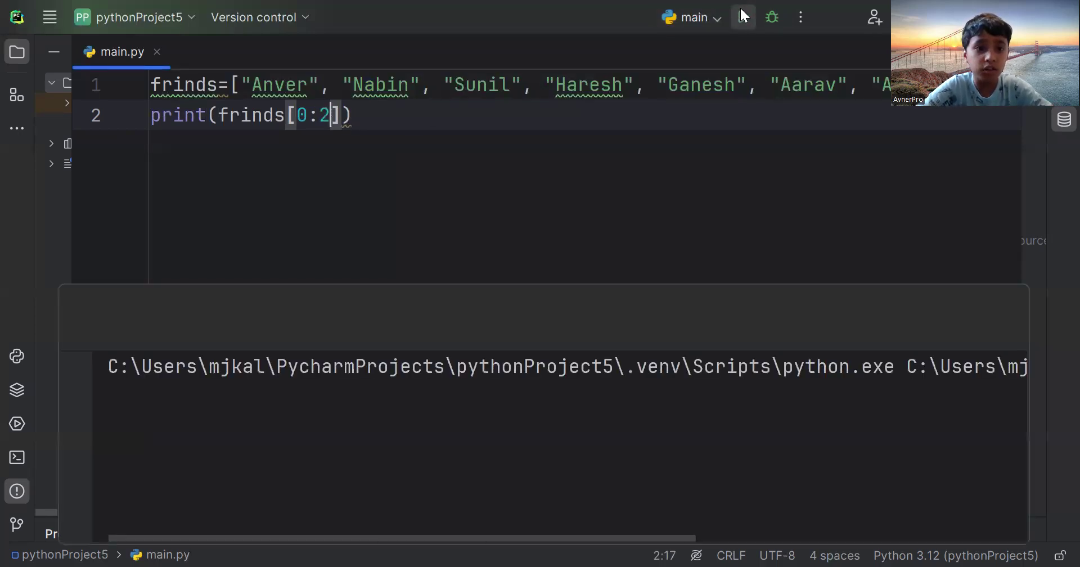
{"action": "left_click", "coordinate": [743, 17]}
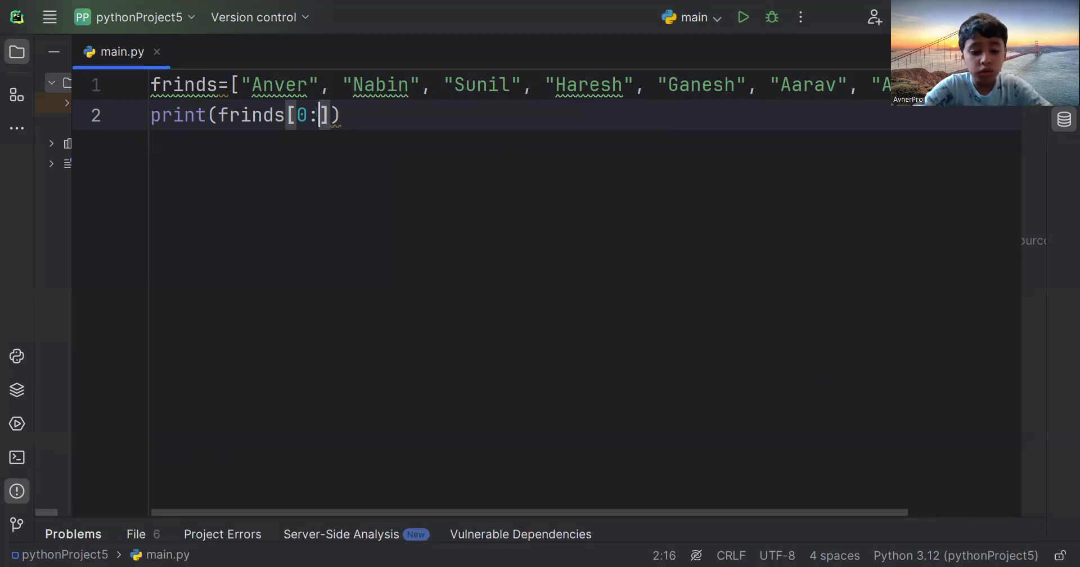
Restore the [0:3] slice and write frinds.append("Sayon") on line 3, fixing the appennd typo
{"action": "type", "text": "3"}
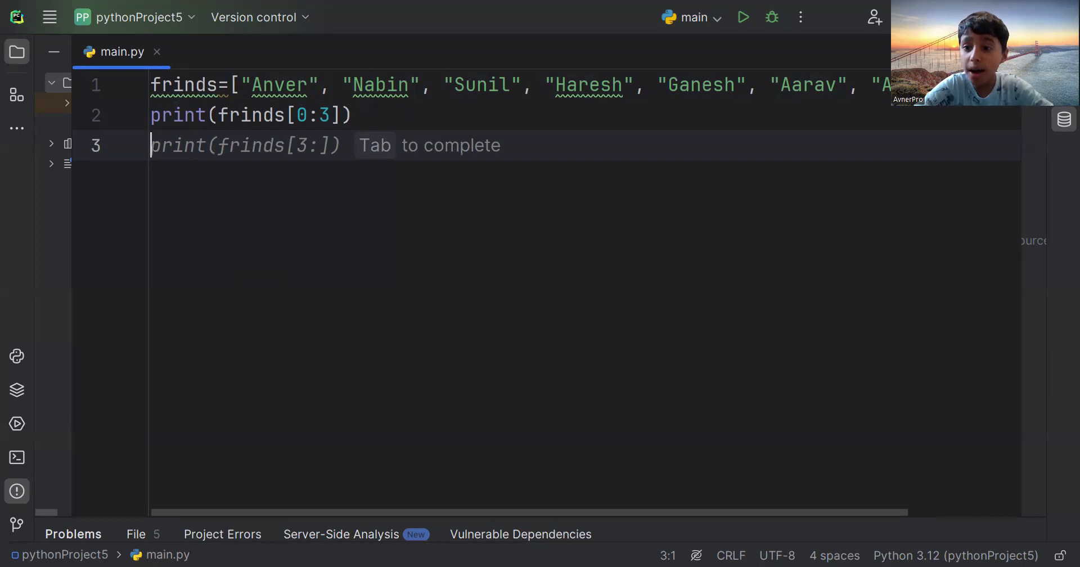
{"action": "type", "text": "frinds"}
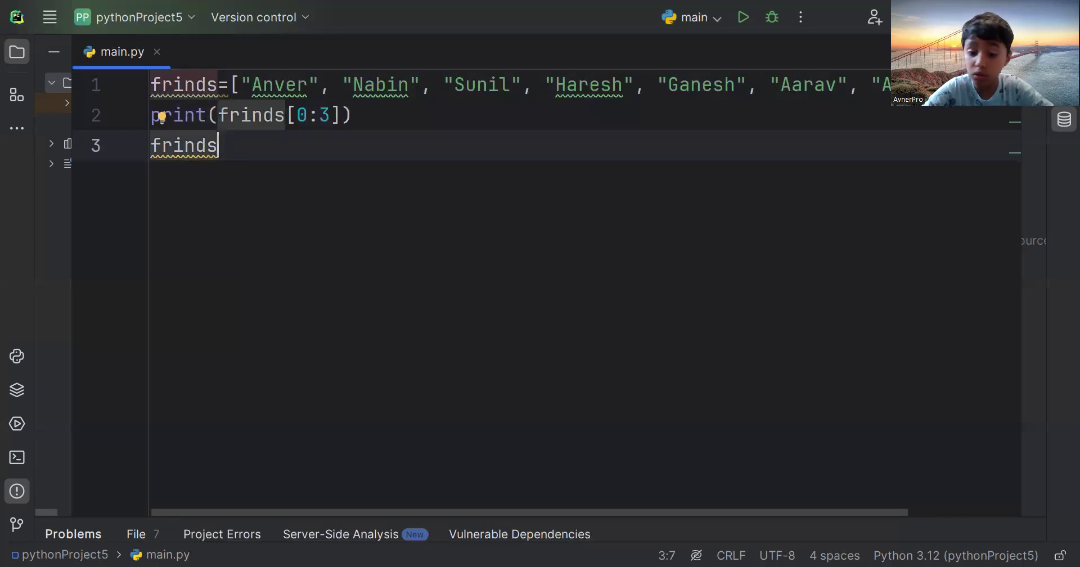
{"action": "type", "text": ".a"}
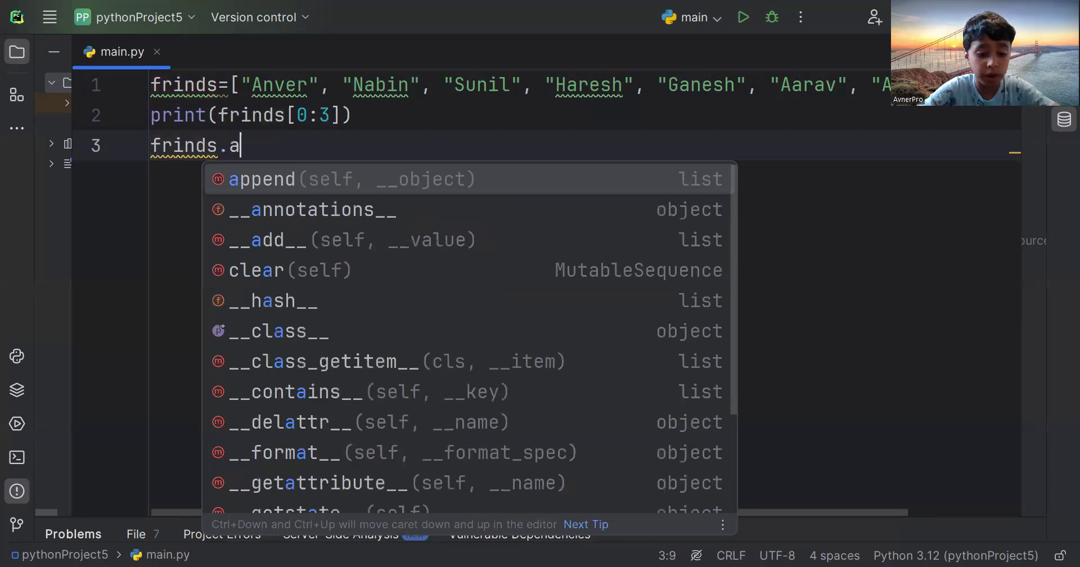
{"action": "type", "text": "ppen"}
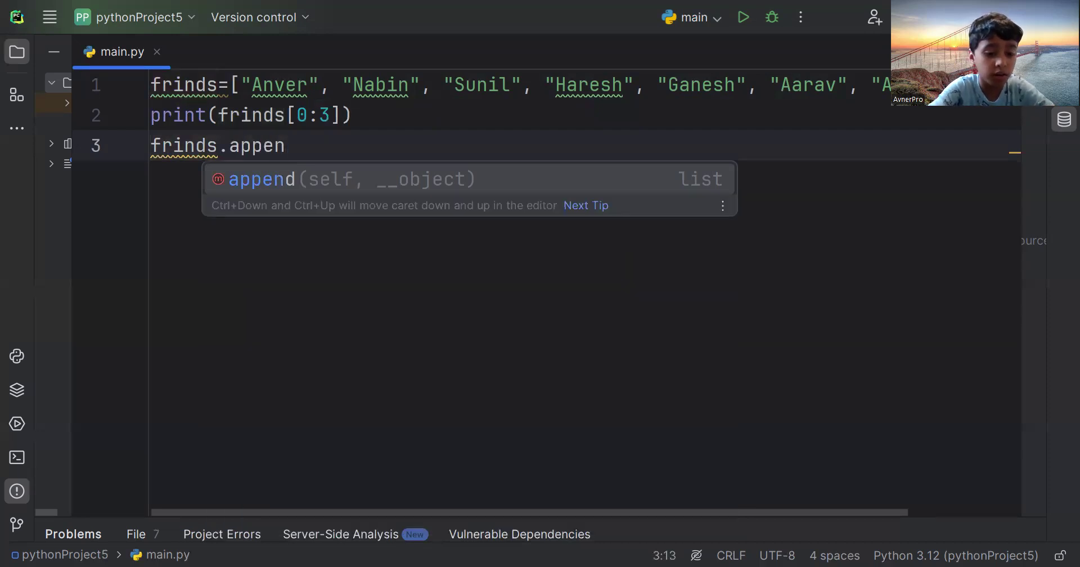
{"action": "type", "text": "n"}
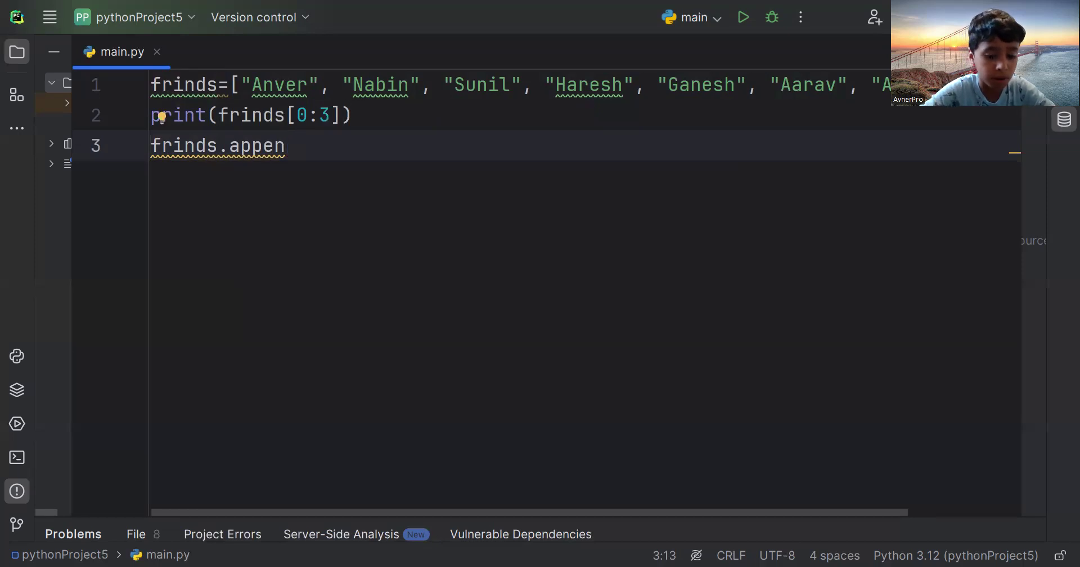
{"action": "type", "text": "nd"}
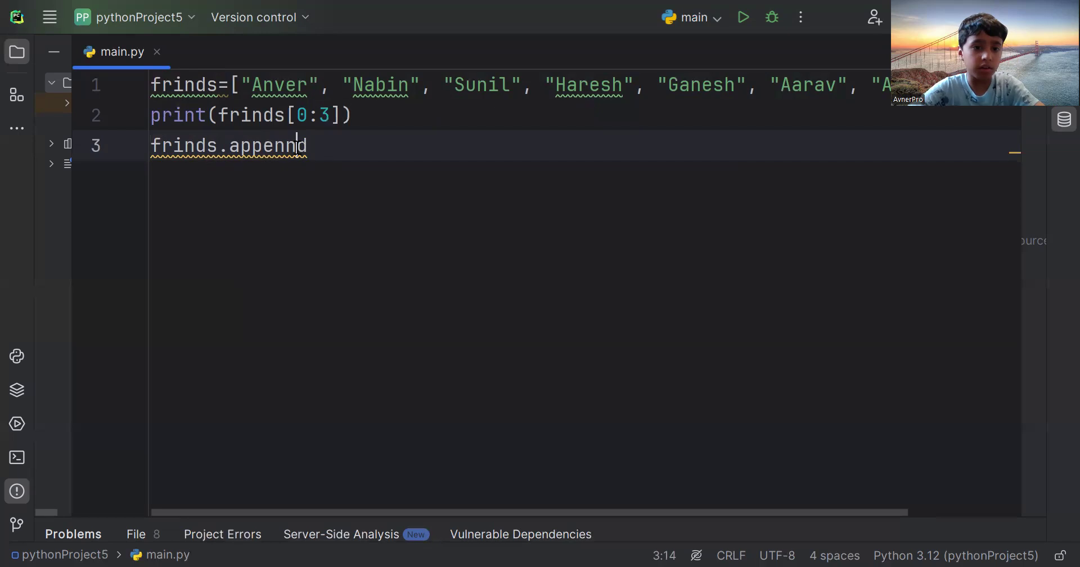
{"action": "key", "text": "Backspace"}
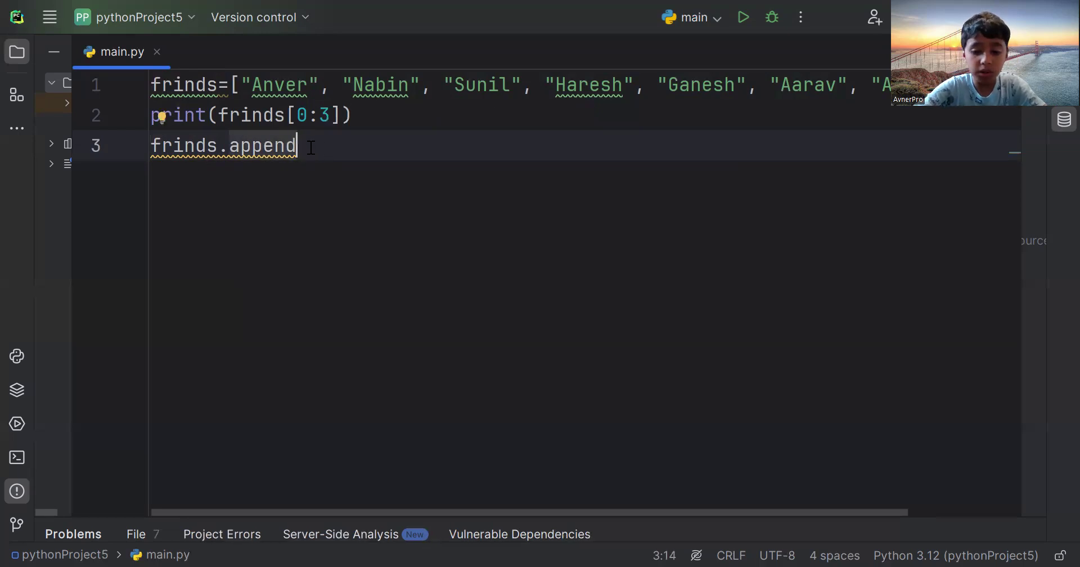
{"action": "type", "text": "(\"\")"}
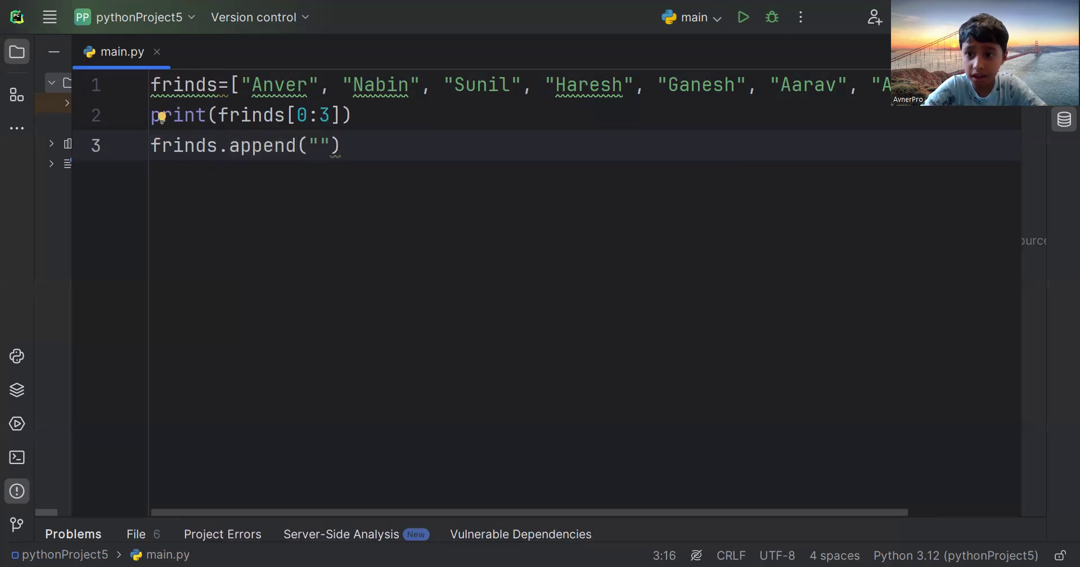
{"action": "type", "text": "S"}
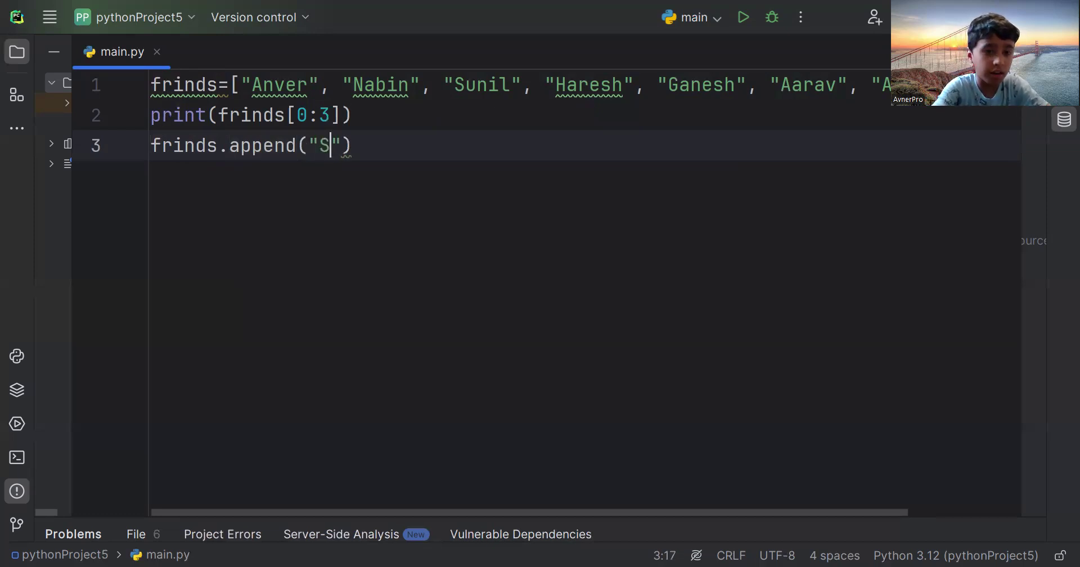
{"action": "type", "text": "a"}
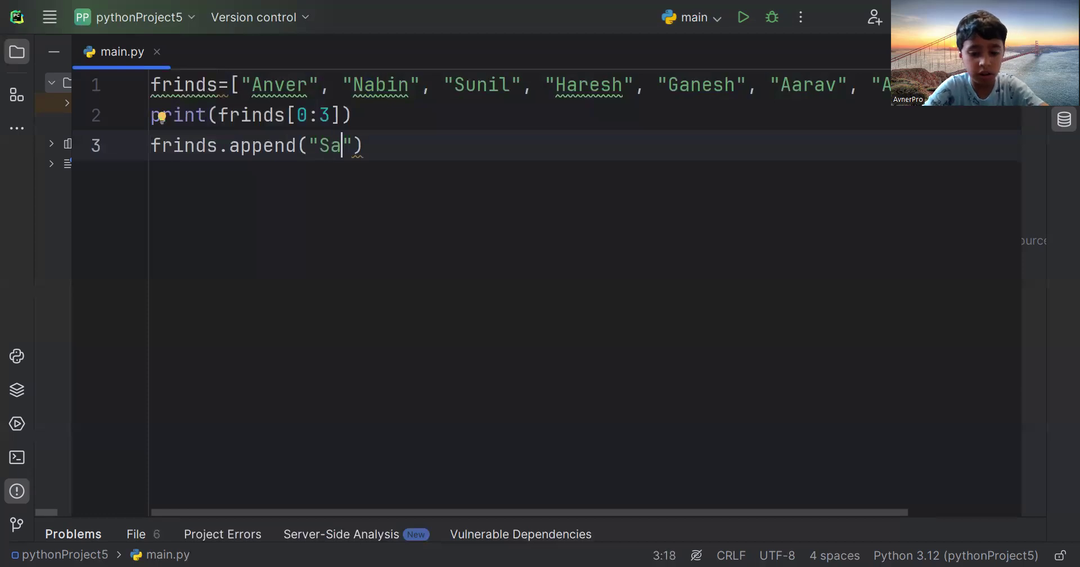
{"action": "type", "text": "yon"}
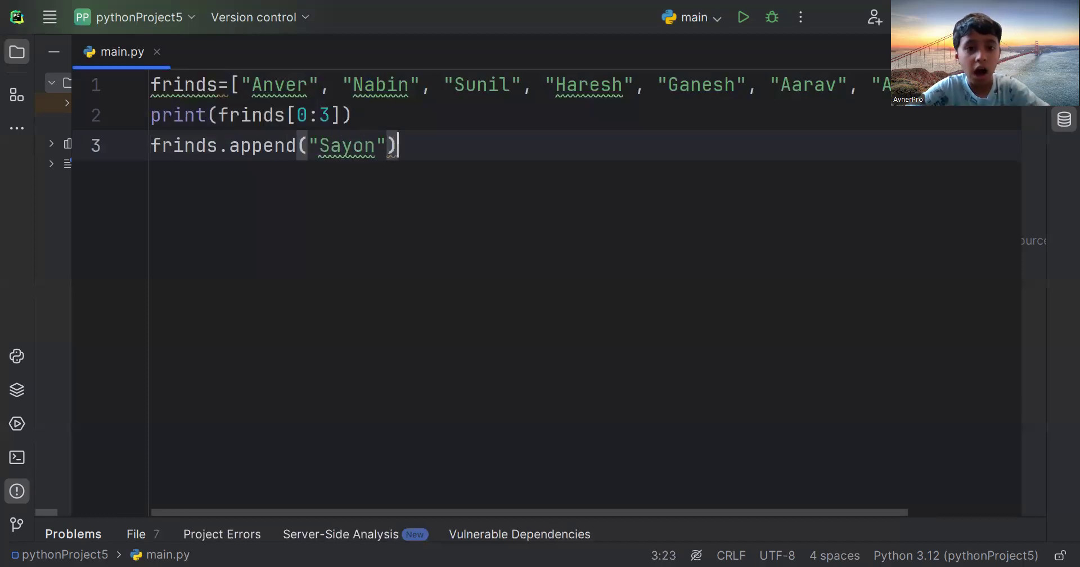
{"action": "key", "text": "enter"}
{"action": "type", "text": "frinds.append(\"Sayon\")"}
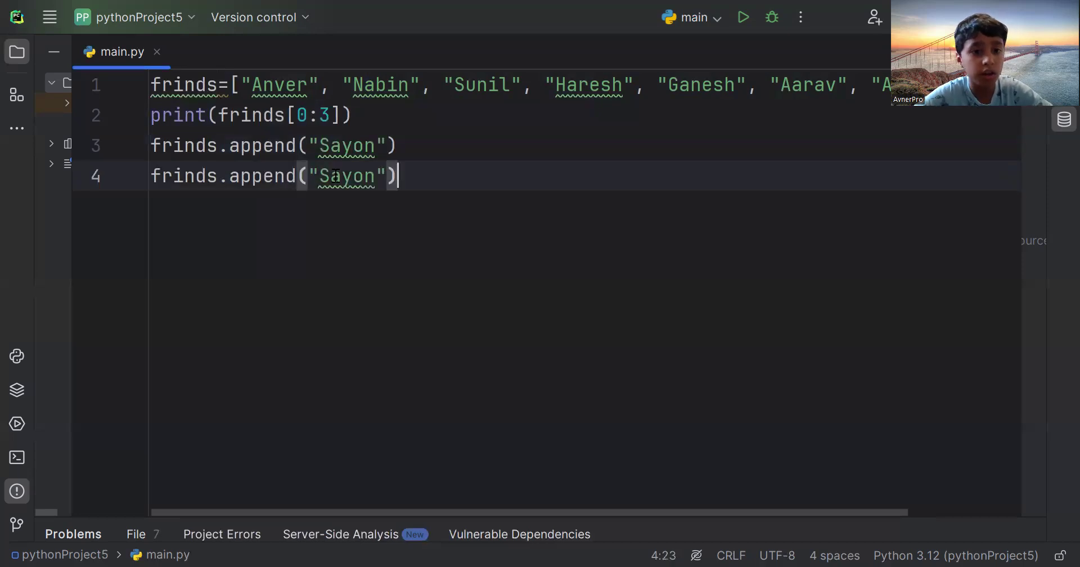
Replace the copied name on line 4 with 'Alok'
{"action": "key", "text": "Backspace"}
{"action": "type", "text": "A"}
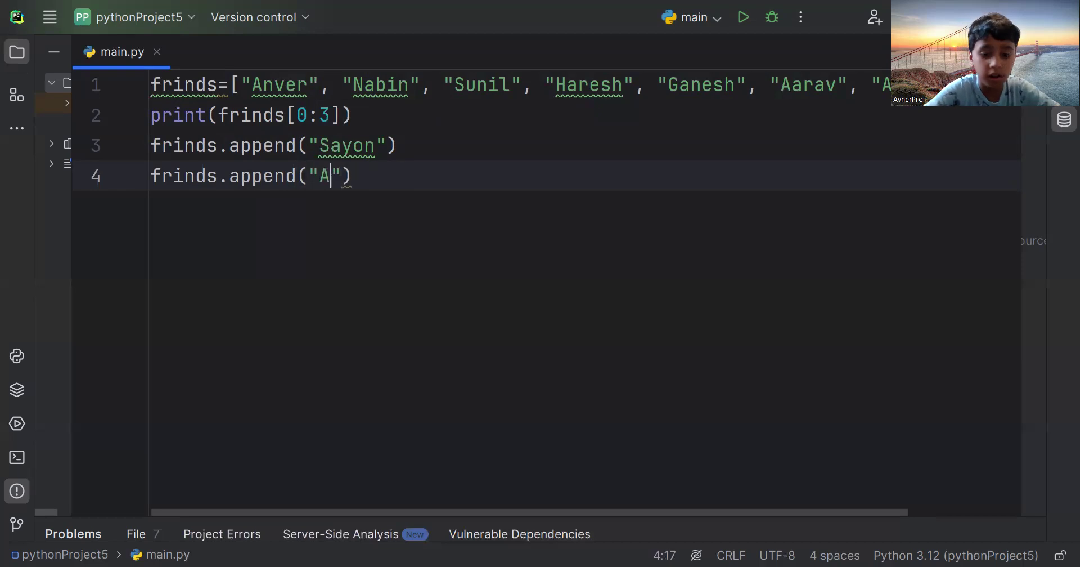
{"action": "type", "text": "lok"}
{"action": "type", "text": "frinds.append(\"Sayon\""}
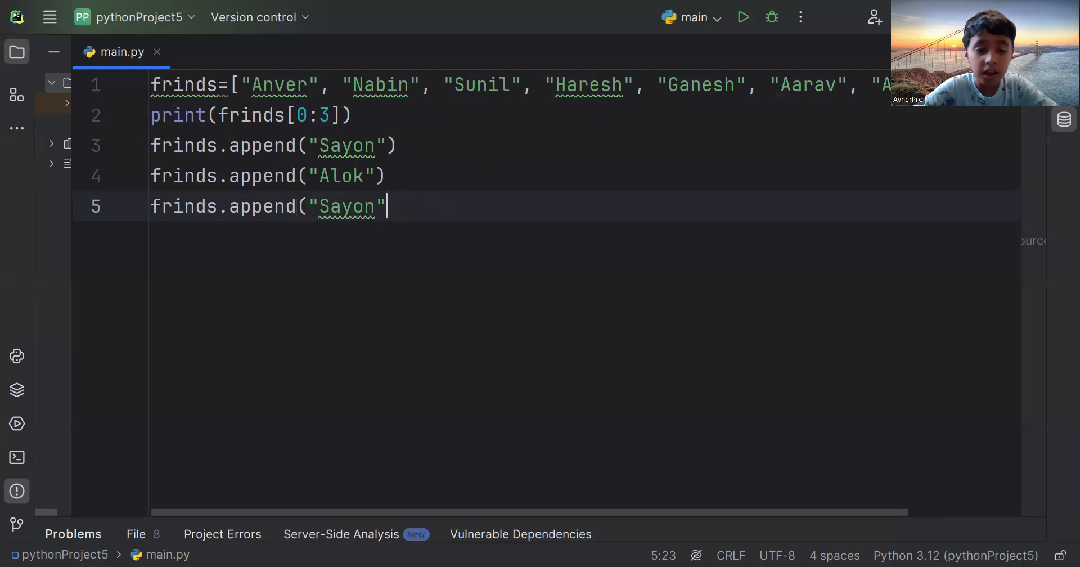
Turn line 5 into a frinds.extend( call
{"action": "key", "text": "backspace"}
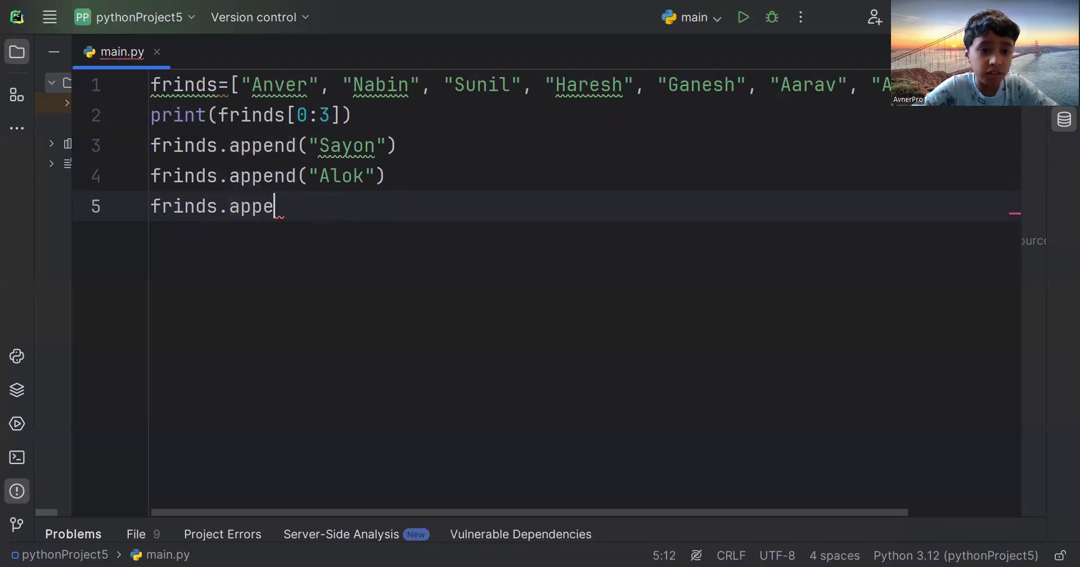
{"action": "key", "text": "Backspace"}
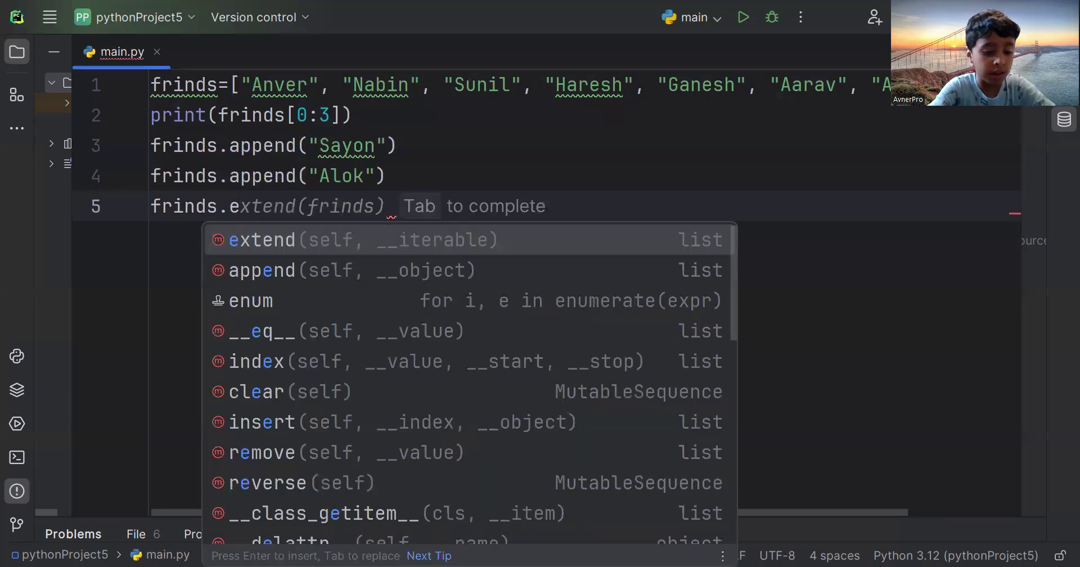
{"action": "type", "text": "x"}
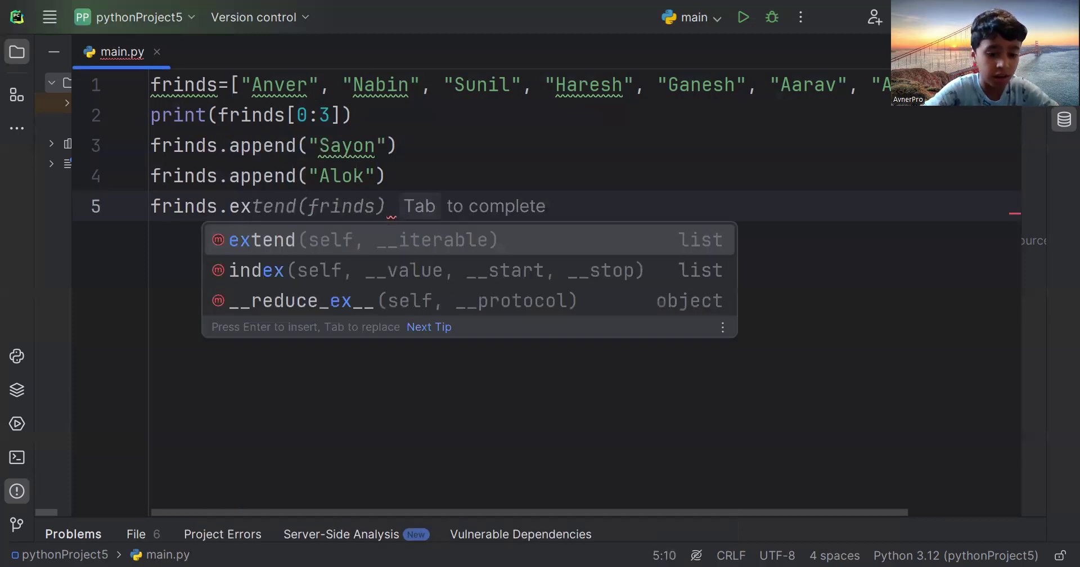
{"action": "type", "text": "tend"}
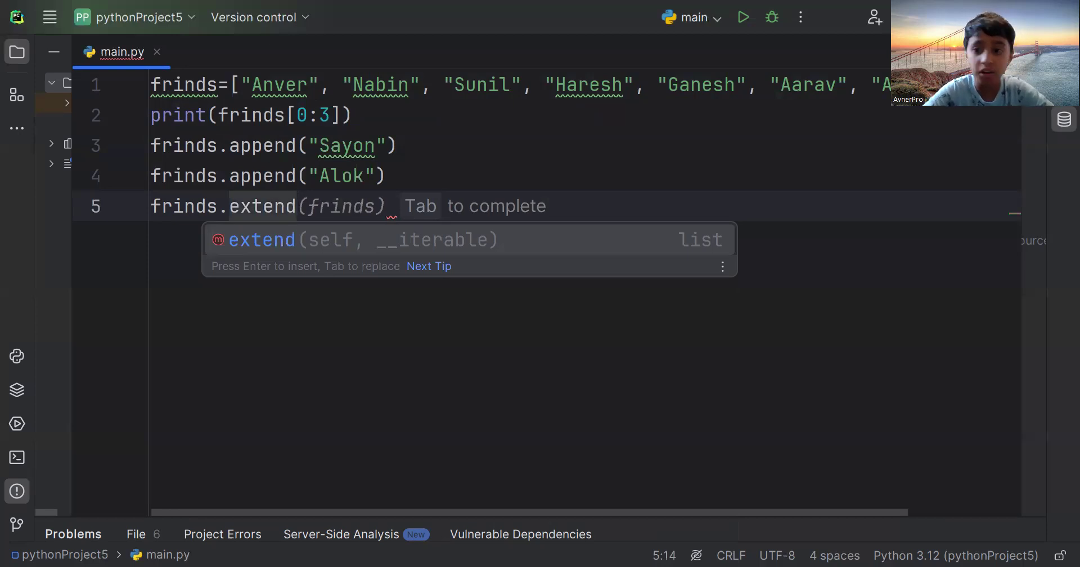
{"action": "type", "text": "9"}
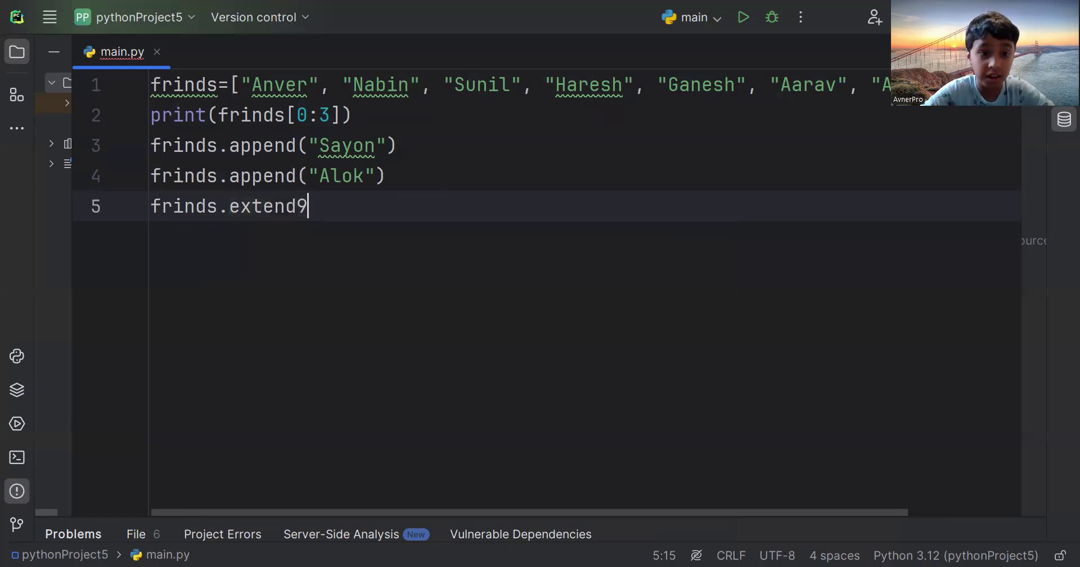
{"action": "type", "text": "("}
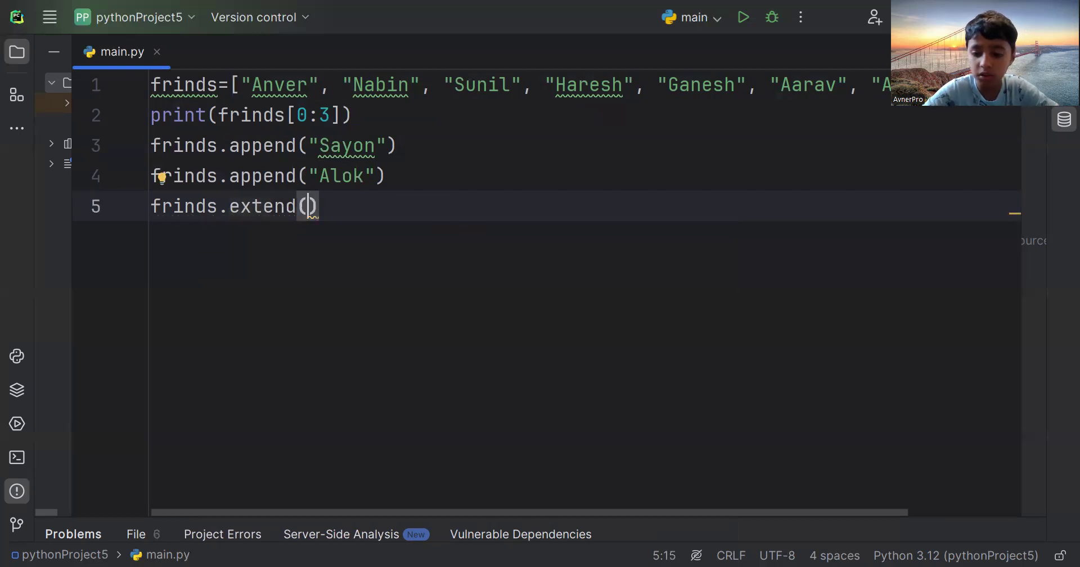
Pass the list ["abc","der","ght"] to extend and start a new line
{"action": "type", "text": "["}
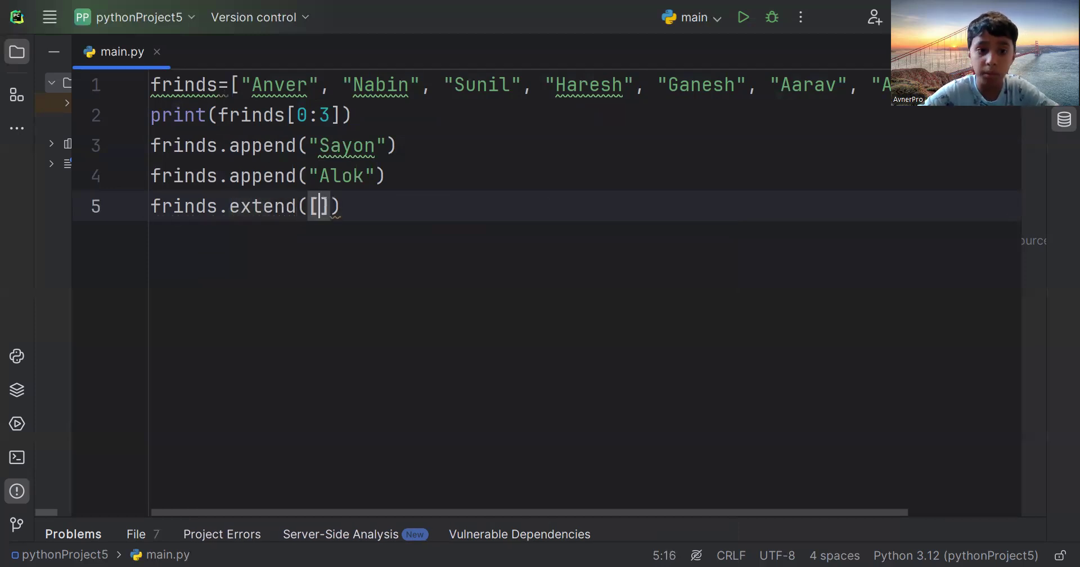
{"action": "type", "text": "\"\""}
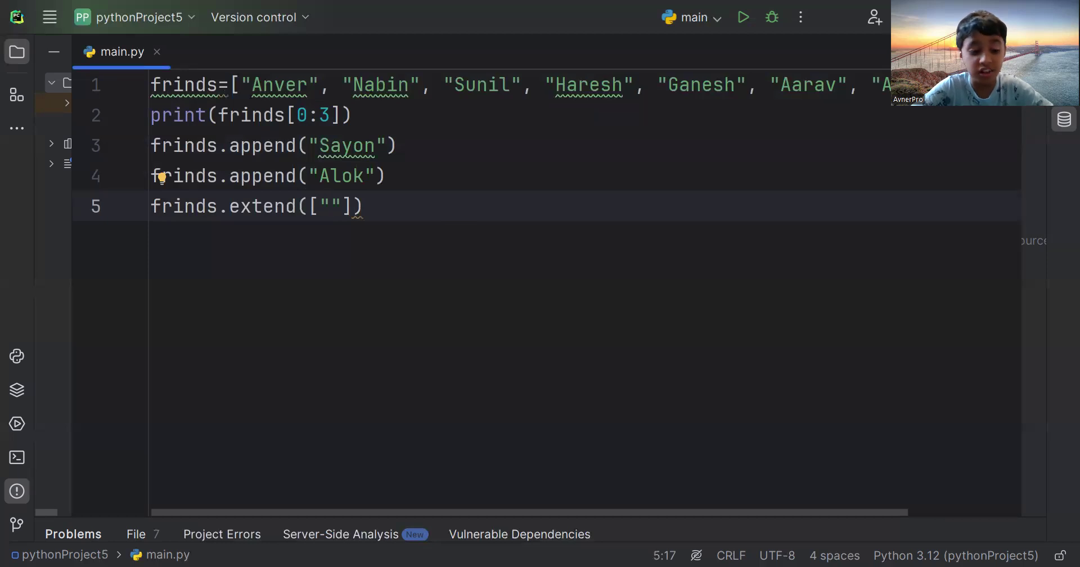
{"action": "type", "text": "abc"}
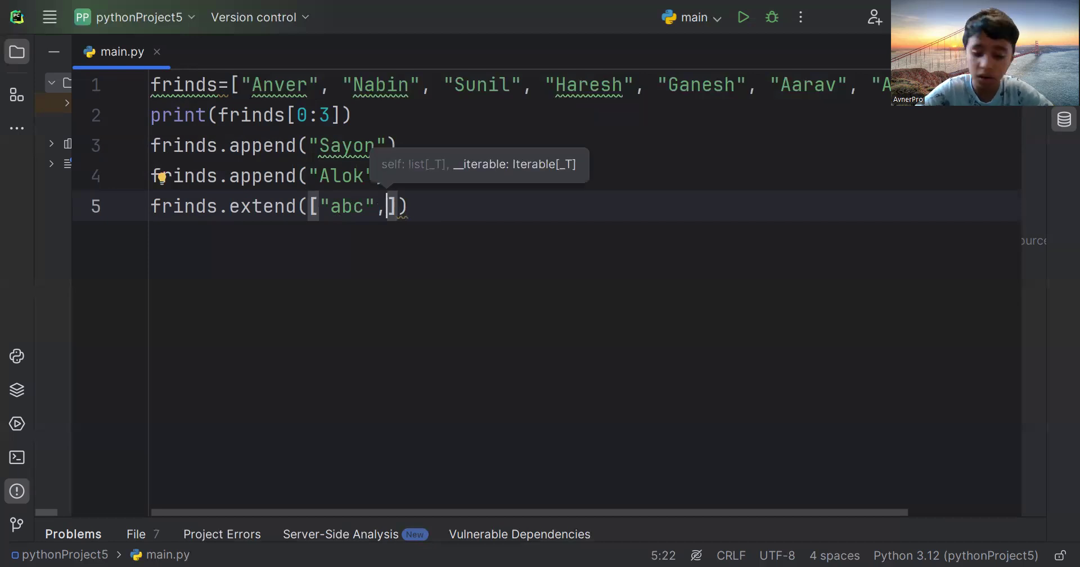
{"action": "type", "text": "\"\""}
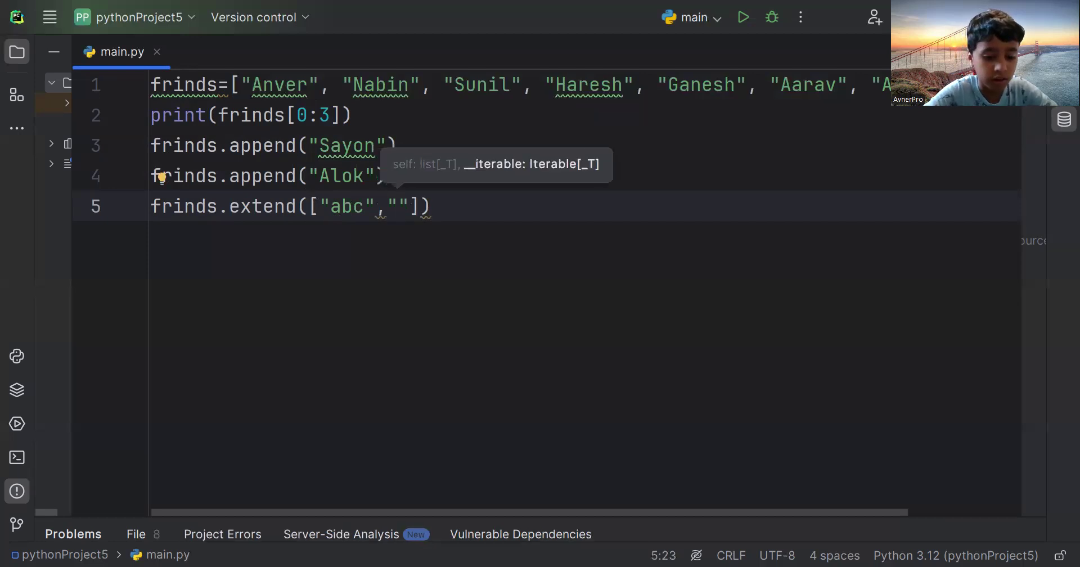
{"action": "type", "text": "der"}
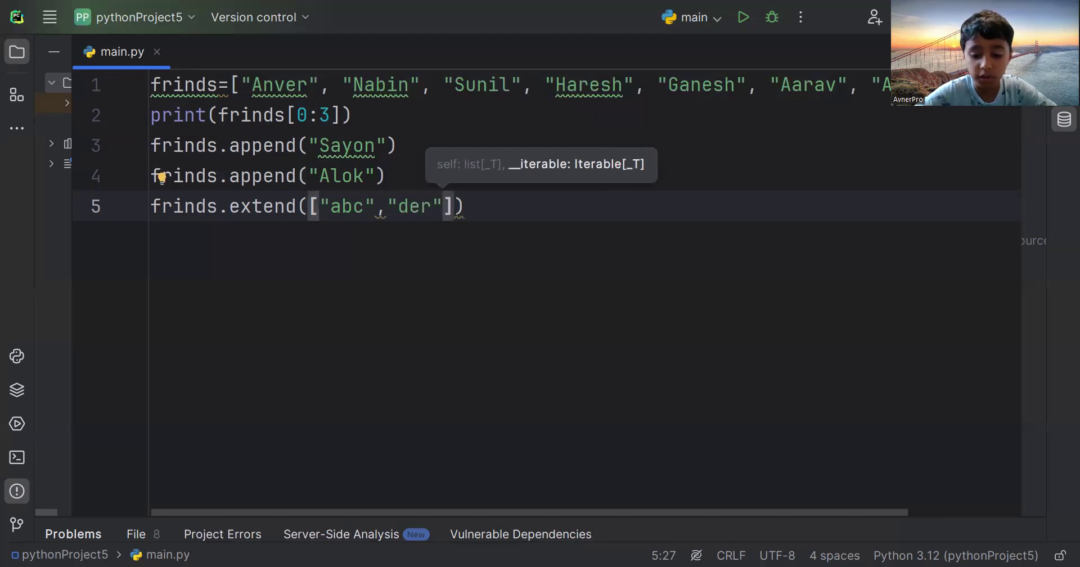
{"action": "type", "text": ","}
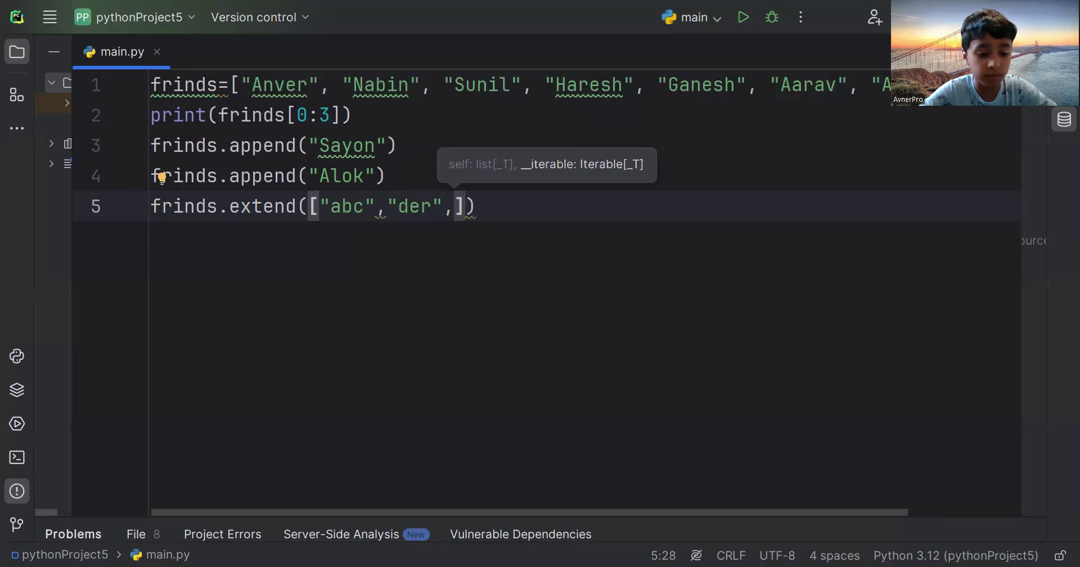
{"action": "type", "text": "\""}
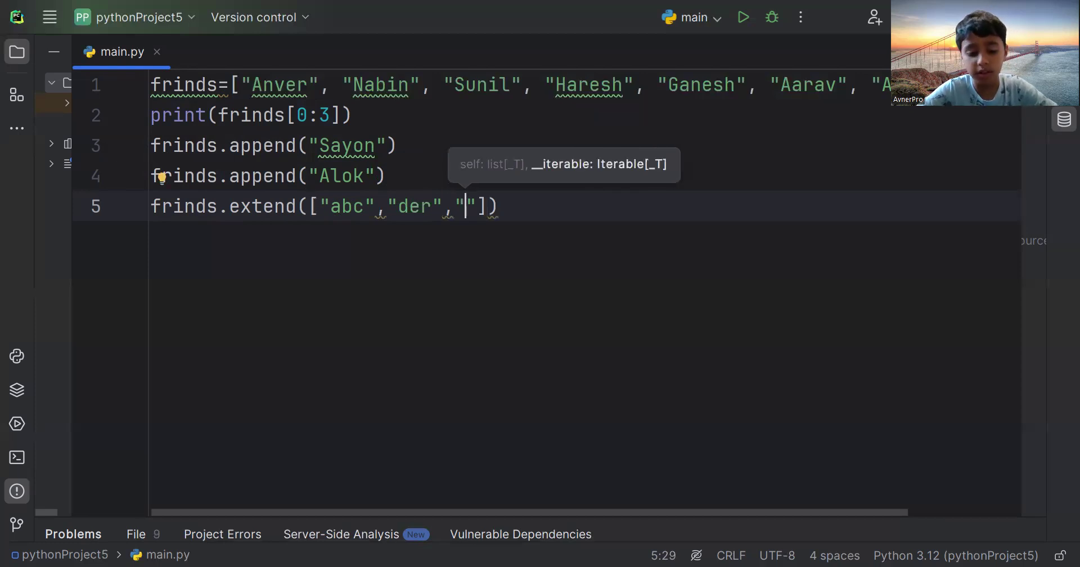
{"action": "type", "text": "gh"}
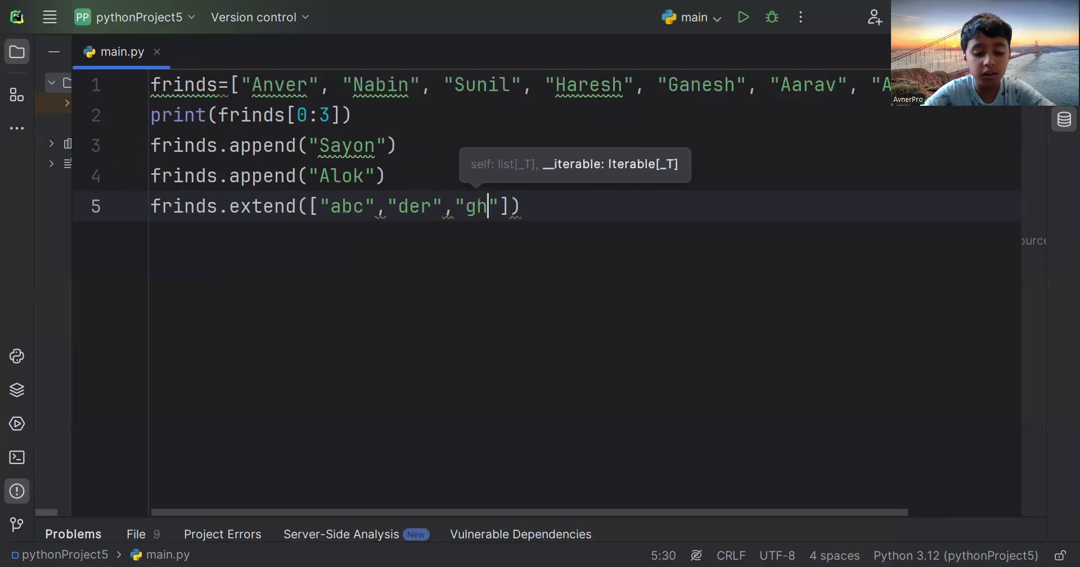
{"action": "type", "text": "t"}
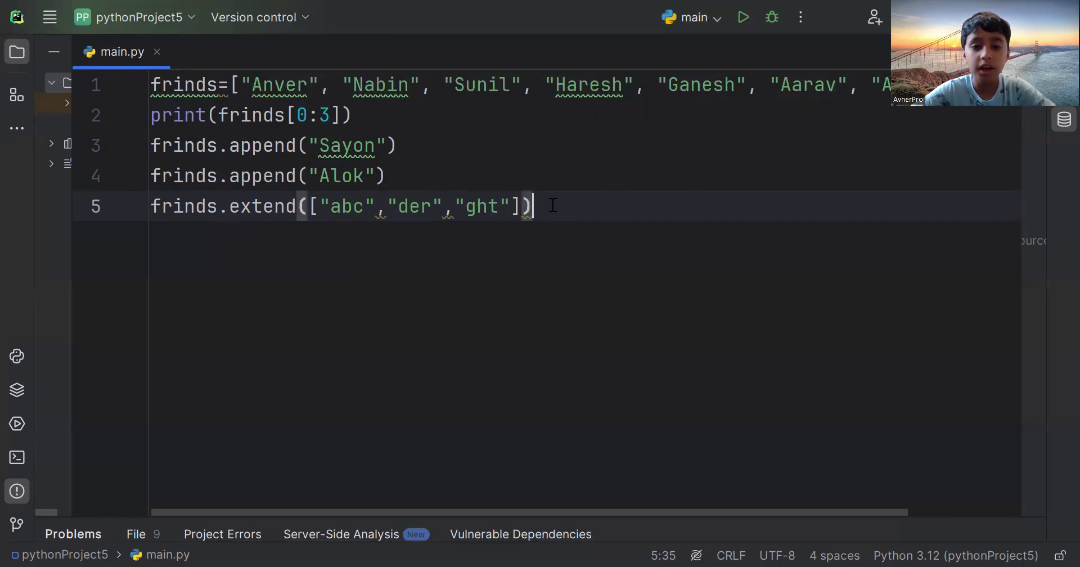
{"action": "key", "text": "enter"}
{"action": "type", "text": "print(frinds.append(\"Sayon\"))"}
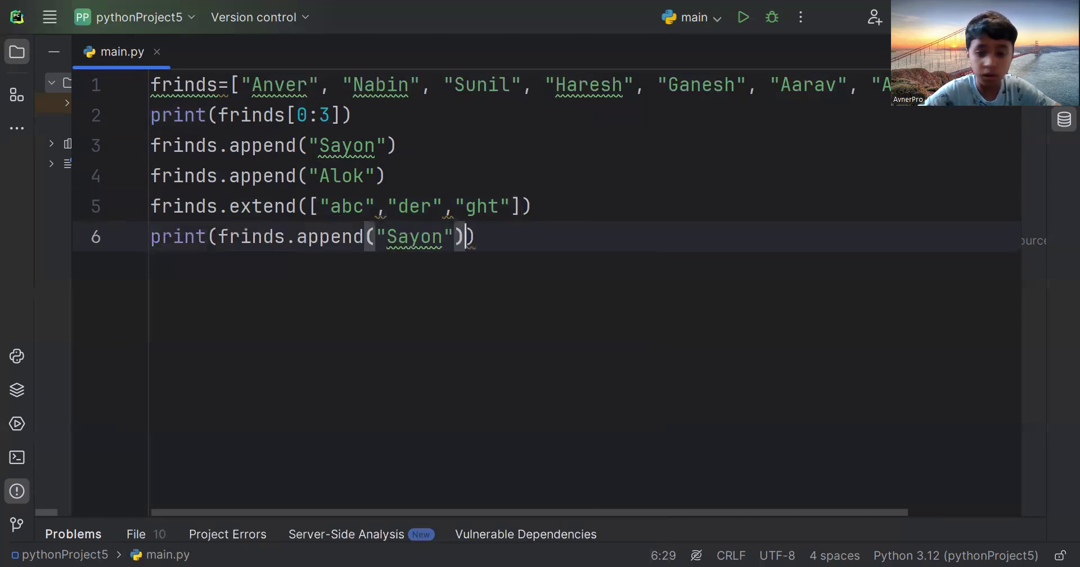
Reduce line 6 to print(frinds) and comment out line 2 with #
{"action": "key", "text": "Backspace"}
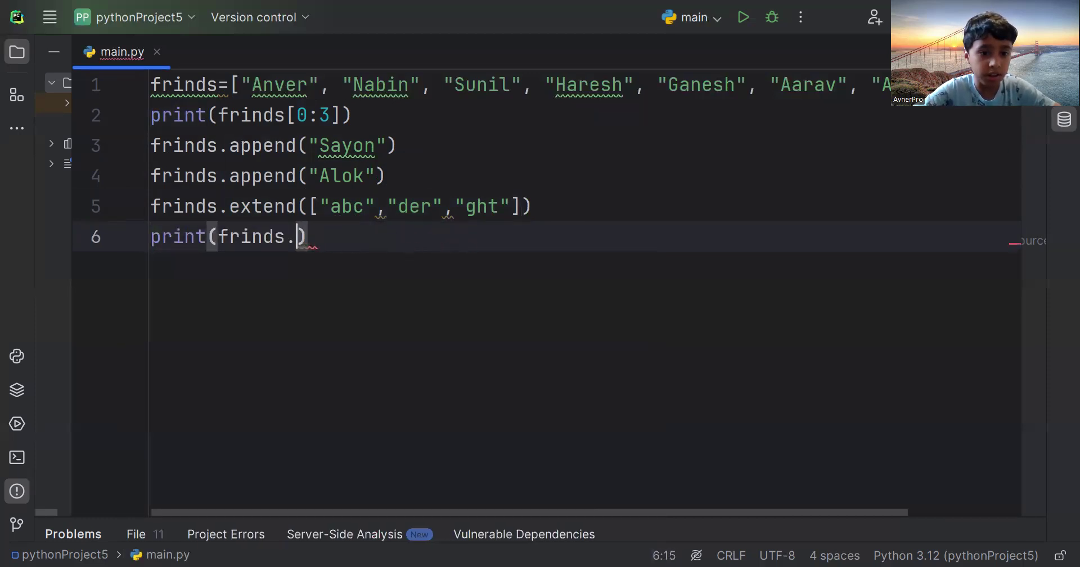
{"action": "key", "text": "Backspace"}
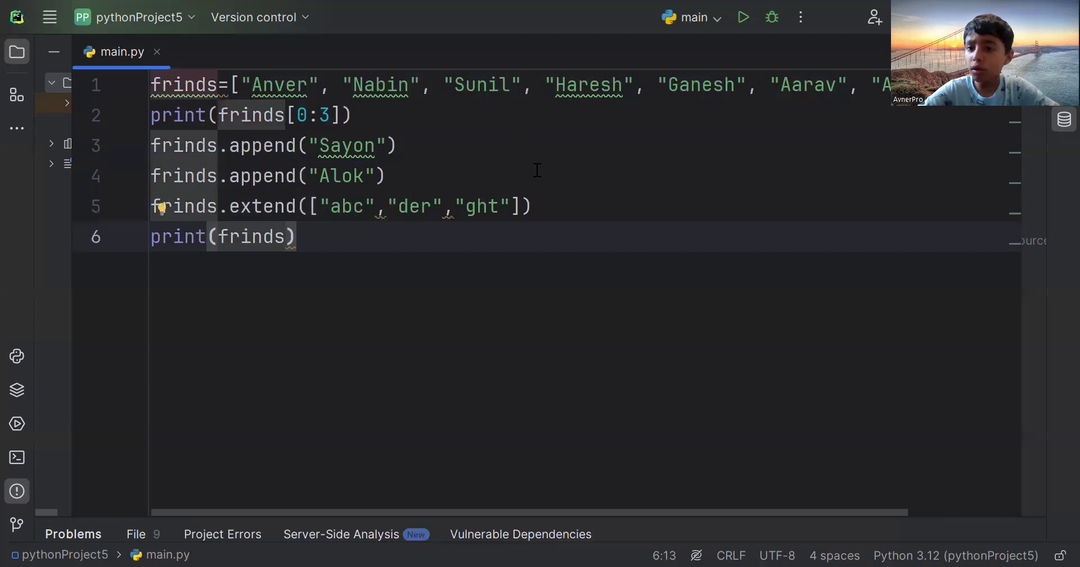
{"action": "mouse_move", "coordinate": [141, 122]}
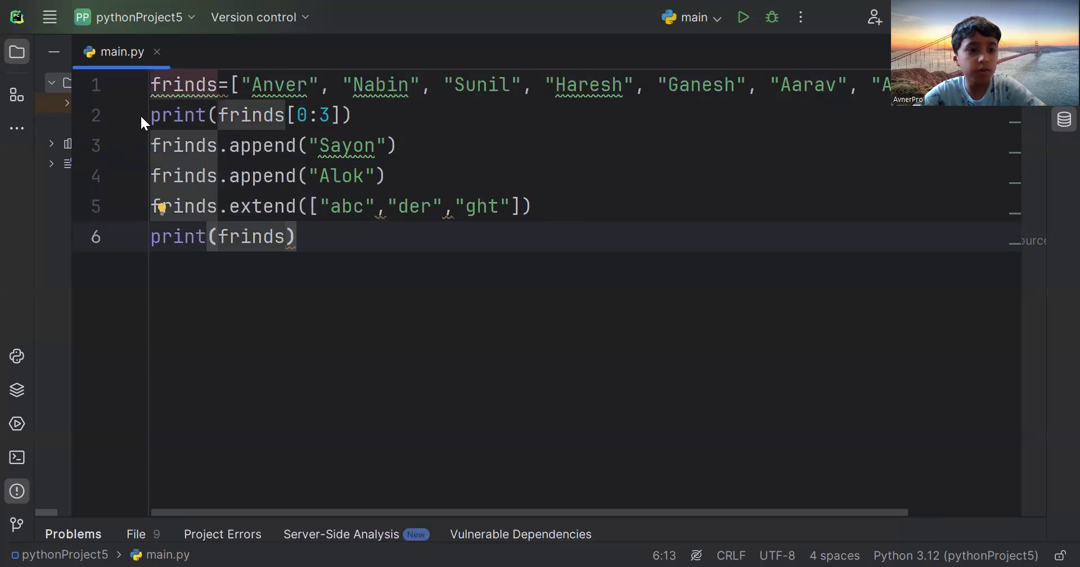
{"action": "left_click", "coordinate": [151, 115]}
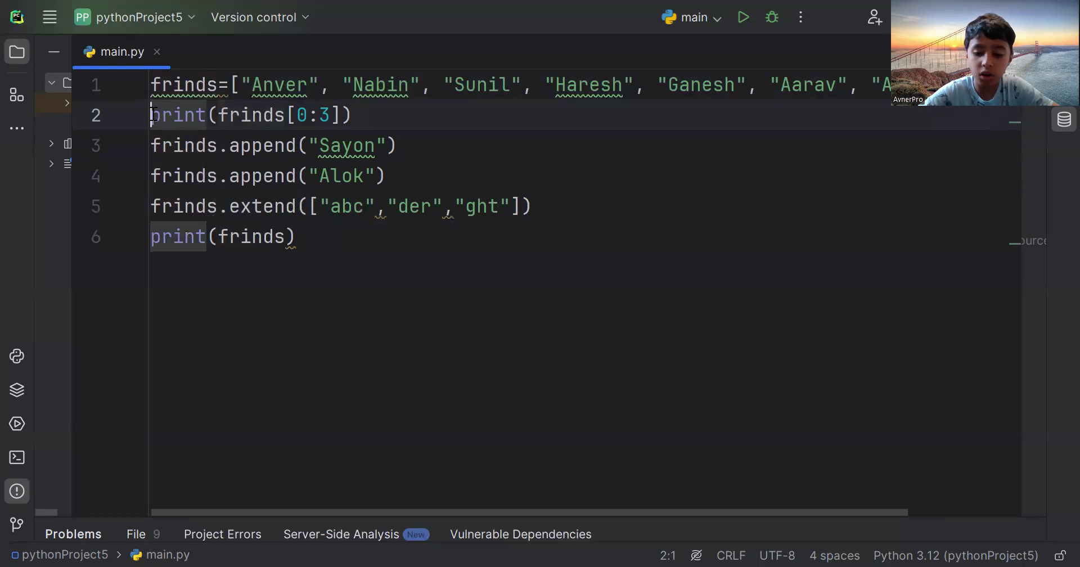
{"action": "type", "text": "#"}
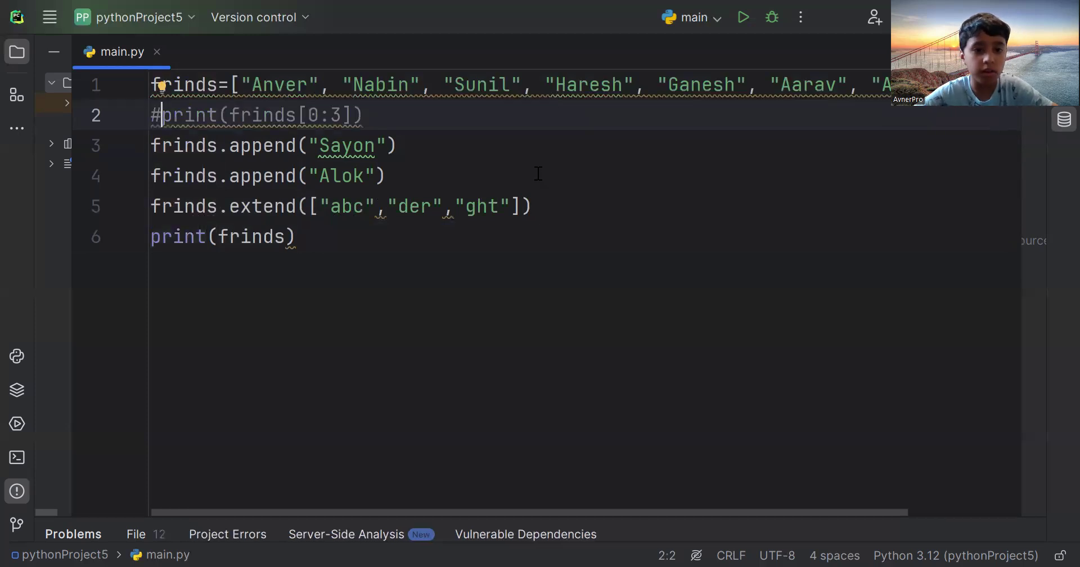
{"action": "mouse_move", "coordinate": [743, 18]}
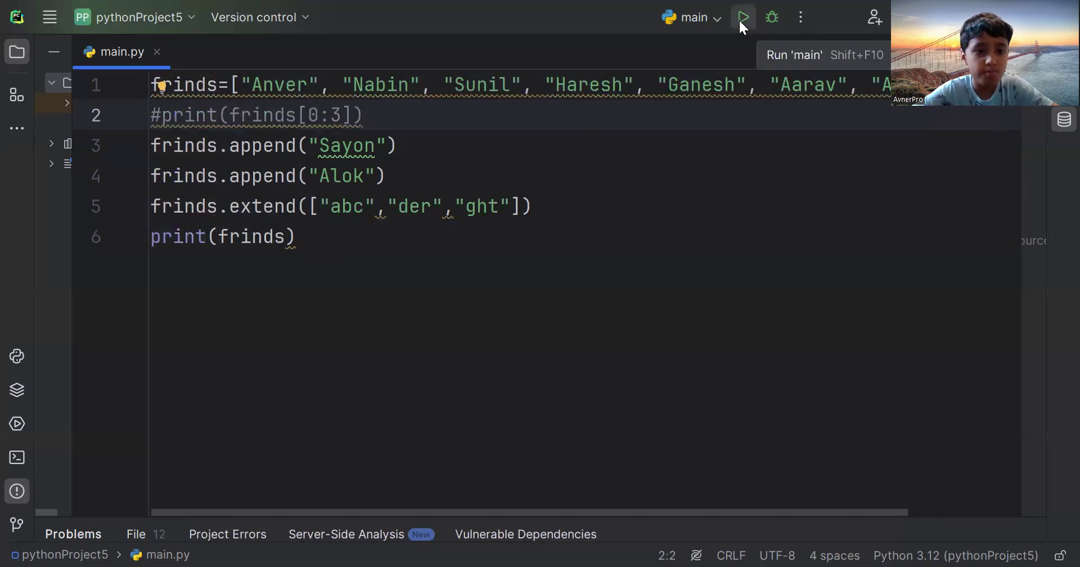
Run main.py and scroll the output to see the full list ending with Sayon and Alok
{"action": "left_click", "coordinate": [742, 16]}
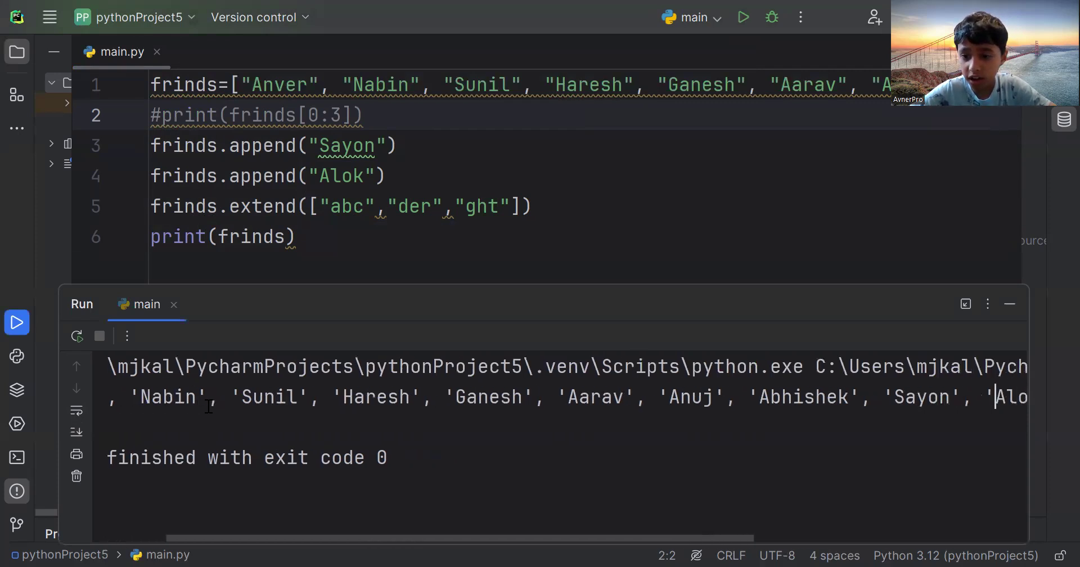
{"action": "scroll", "scroll_direction": "right", "scroll_amount": 3}
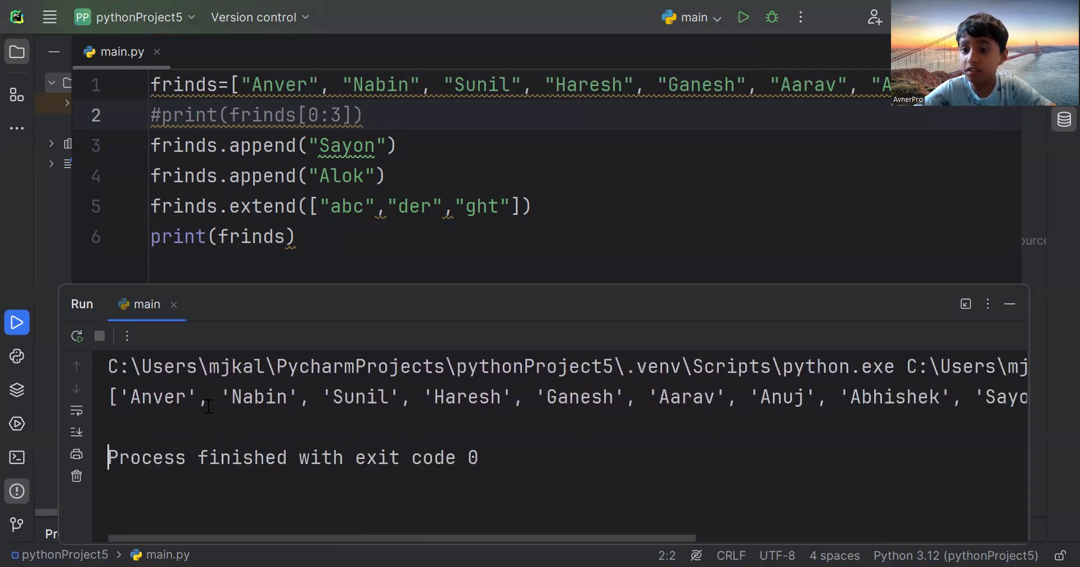
{"action": "mouse_move", "coordinate": [16, 321]}
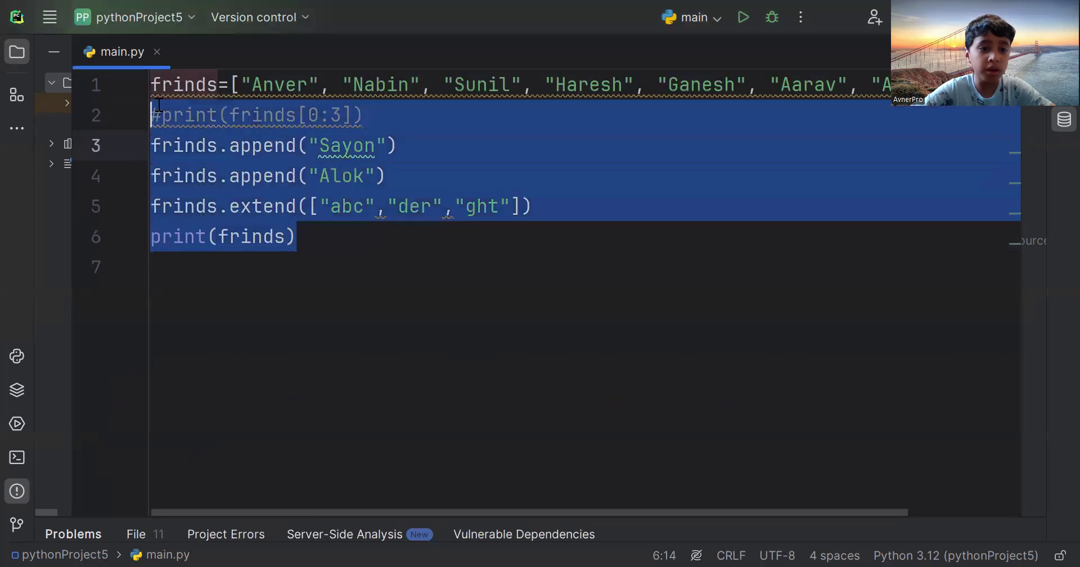
Comment out all code and add the note '#take 5 items as input and put them in a grocery list'
{"action": "key", "text": "ctrl+a"}
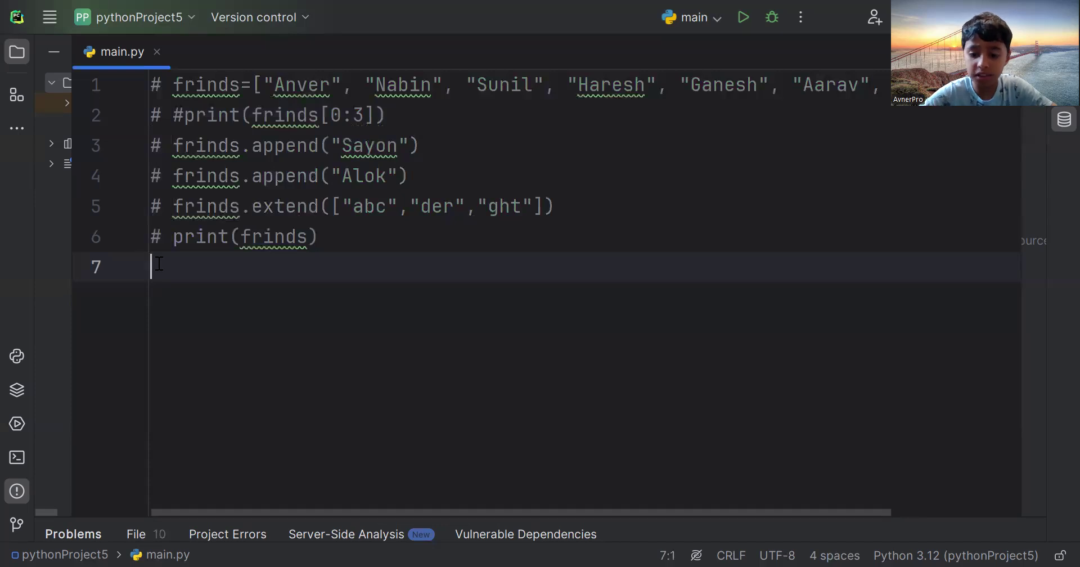
{"action": "type", "text": "#"}
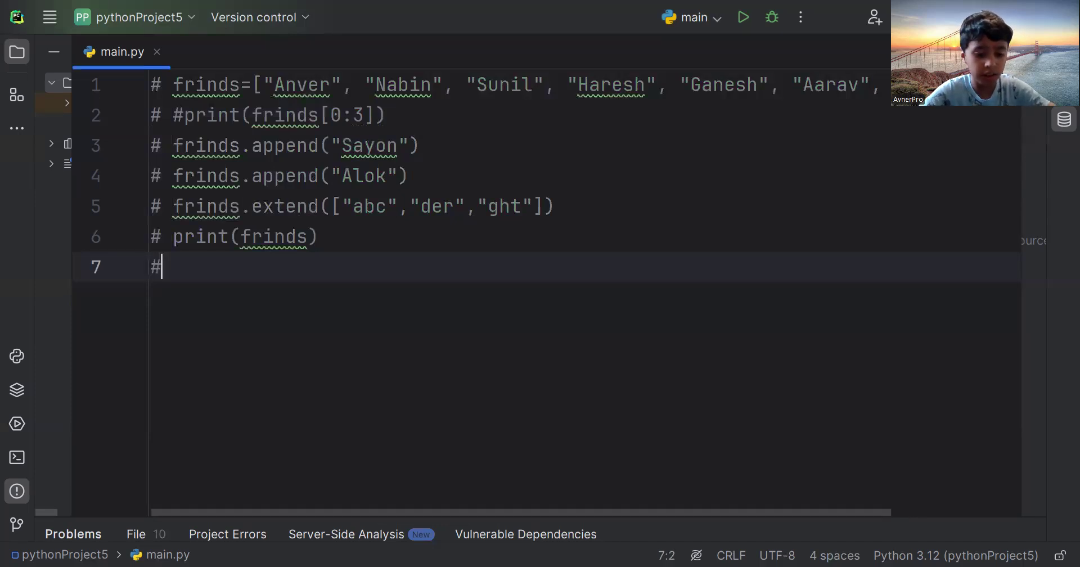
{"action": "type", "text": "t"}
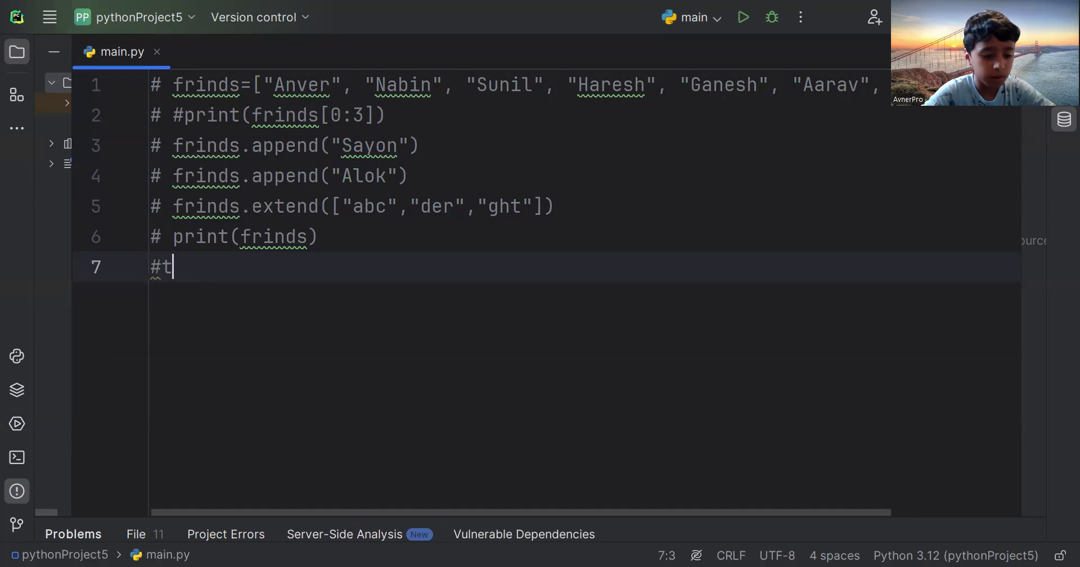
{"action": "type", "text": "ake"}
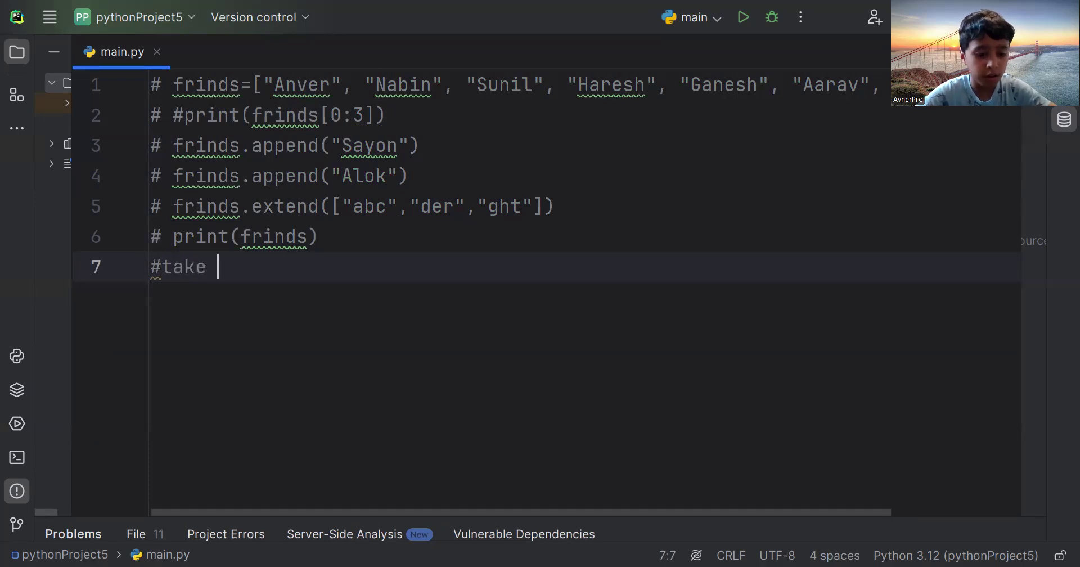
{"action": "type", "text": "5 i"}
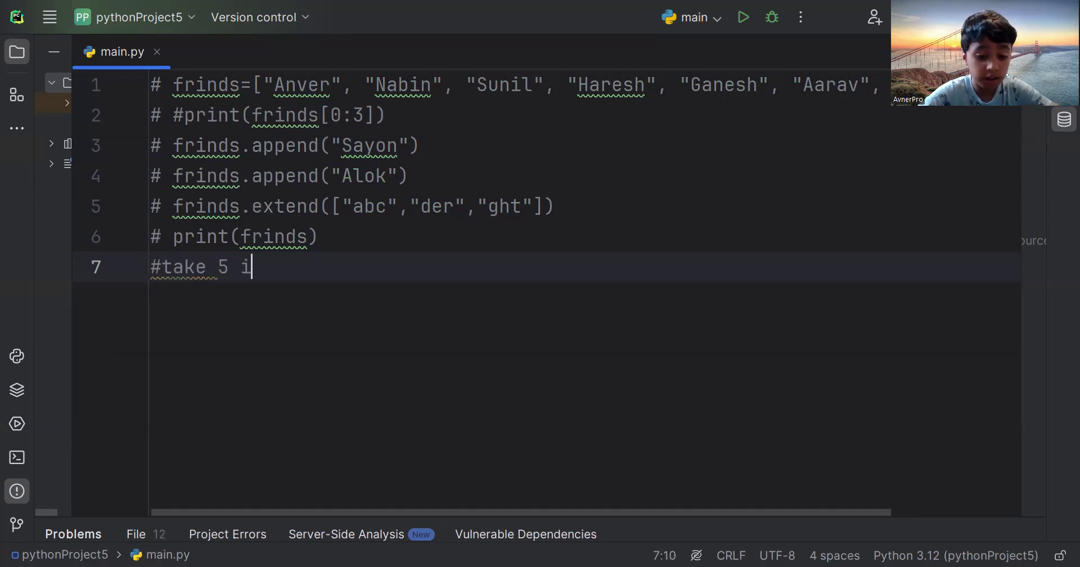
{"action": "type", "text": "tems"}
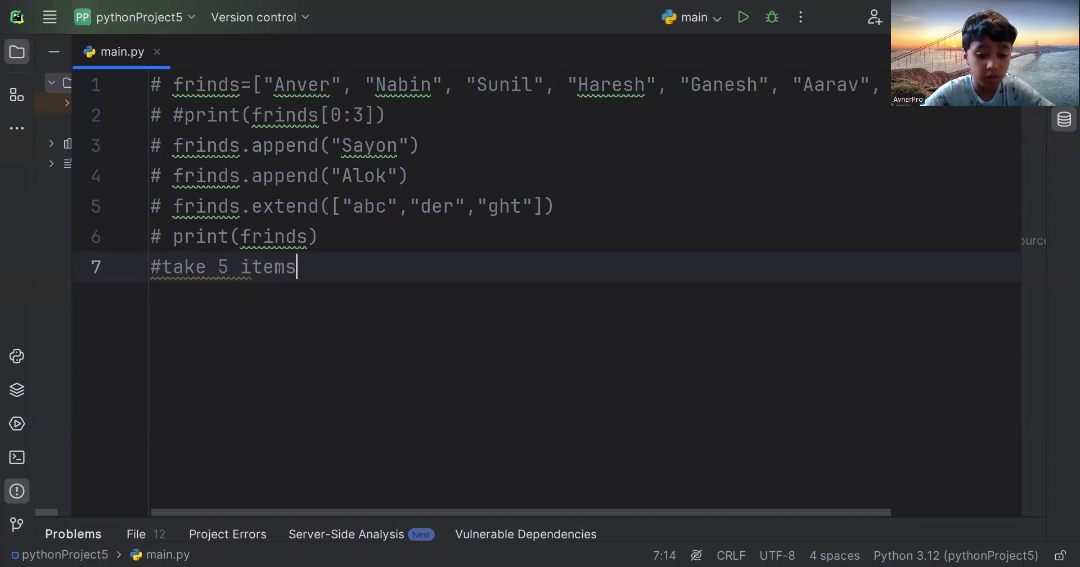
{"action": "type", "text": "as in"}
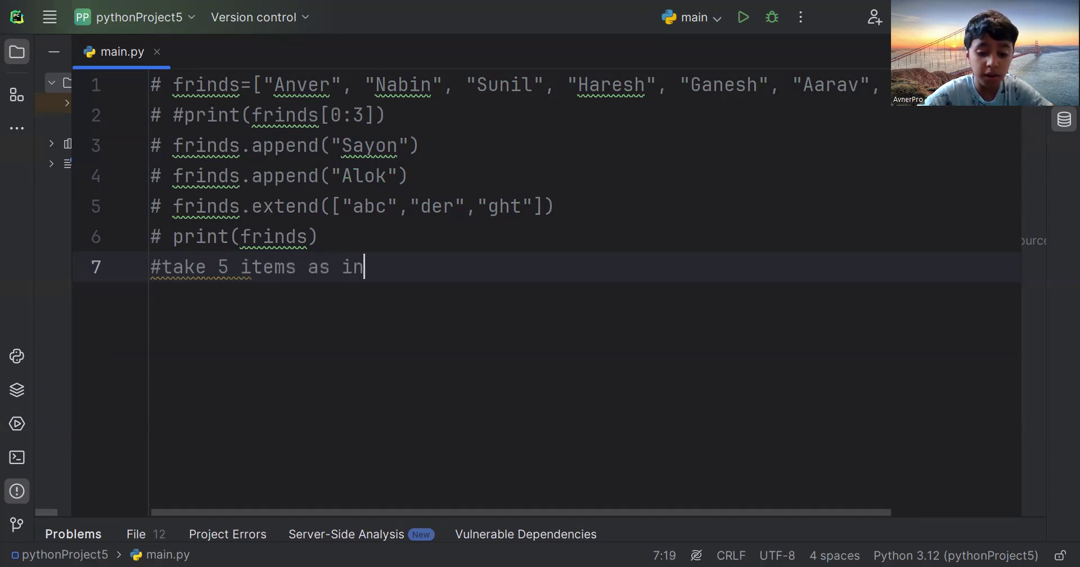
{"action": "type", "text": "put"}
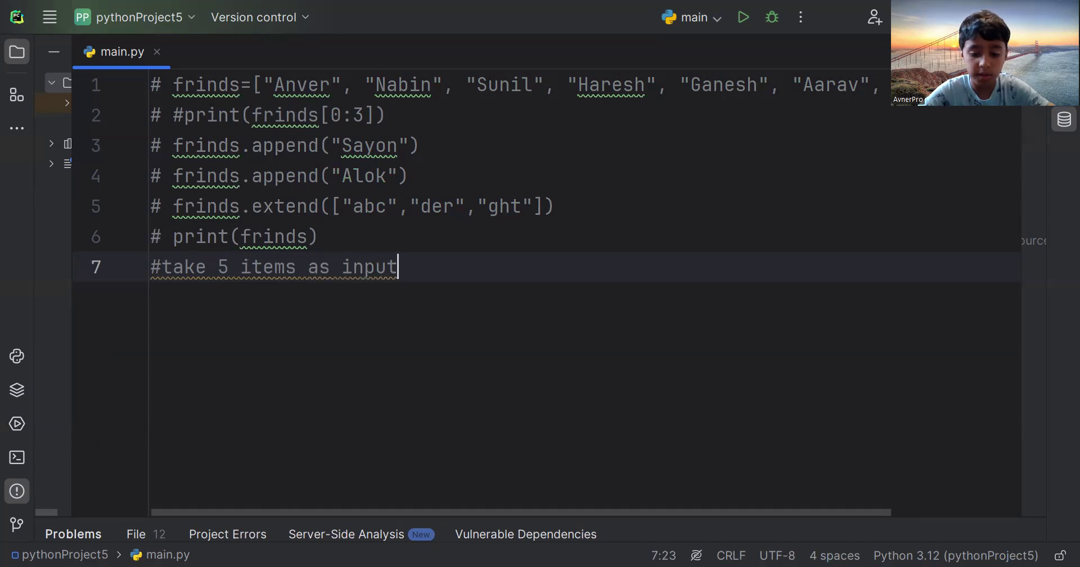
{"action": "type", "text": "and pu"}
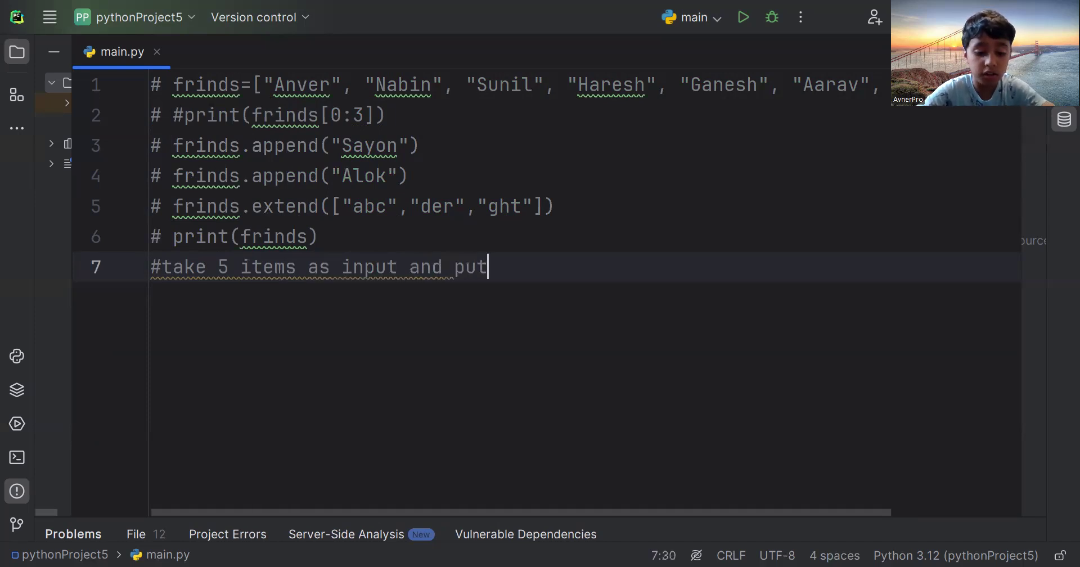
{"action": "type", "text": "the"}
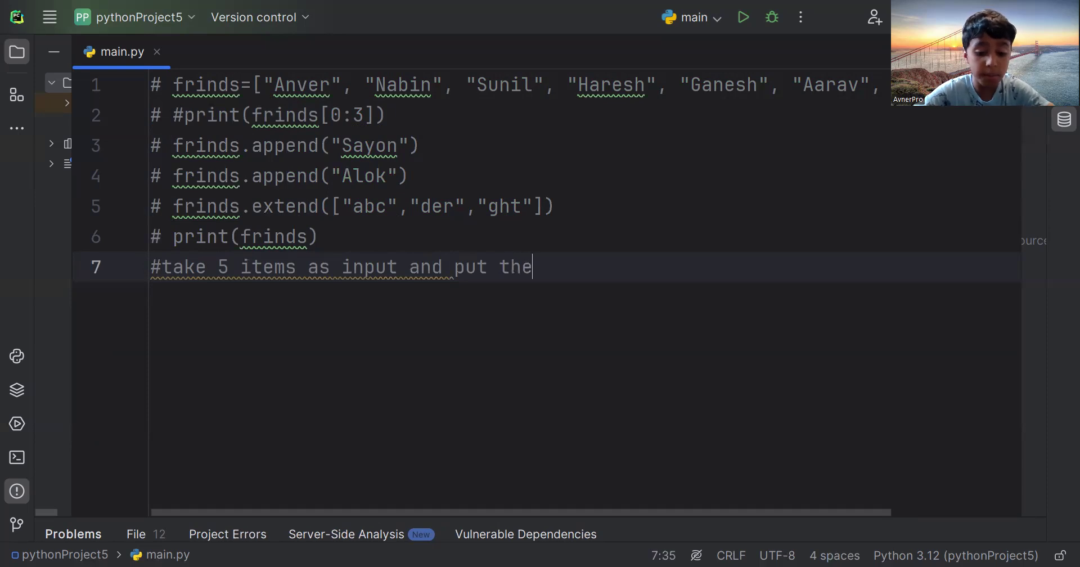
{"action": "type", "text": "m"}
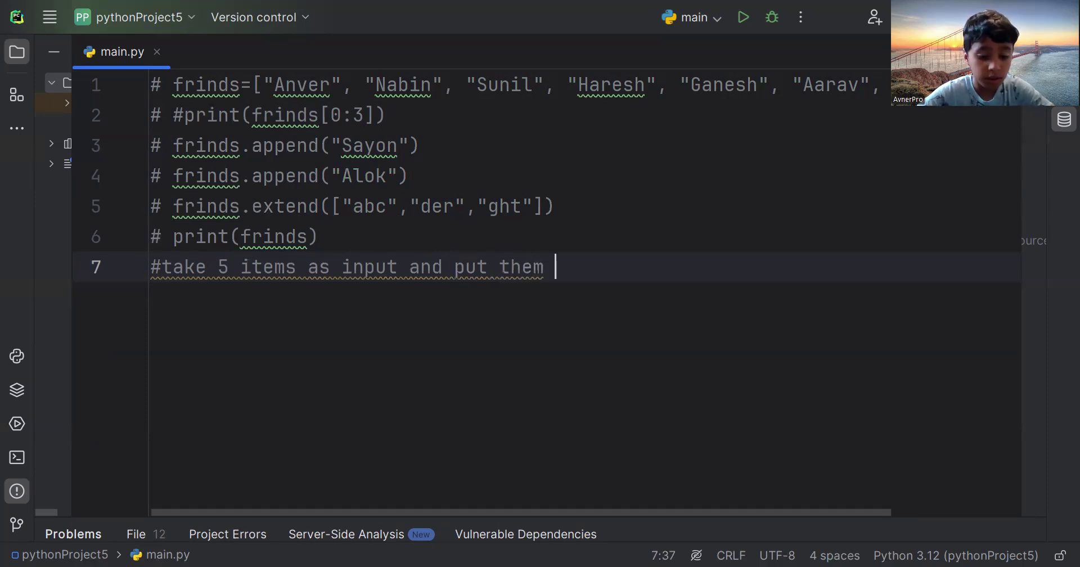
{"action": "type", "text": "in a"}
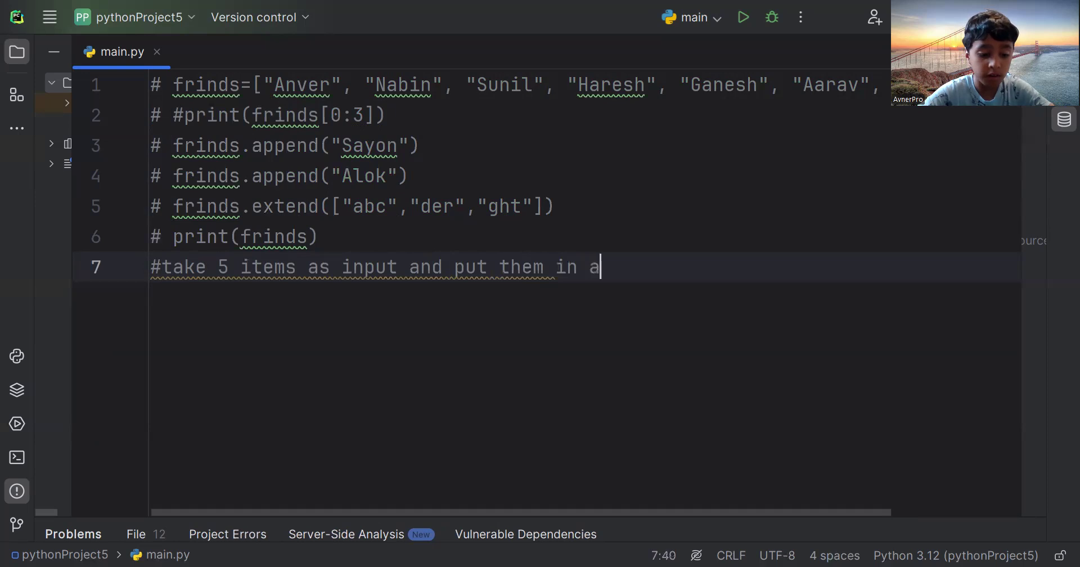
{"action": "type", "text": "gro"}
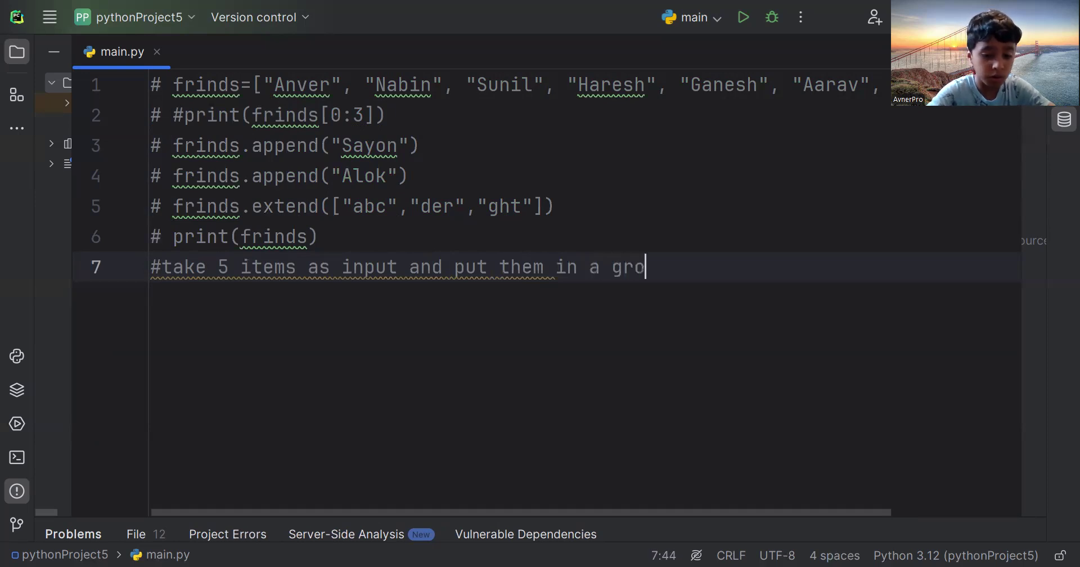
{"action": "type", "text": "cery"}
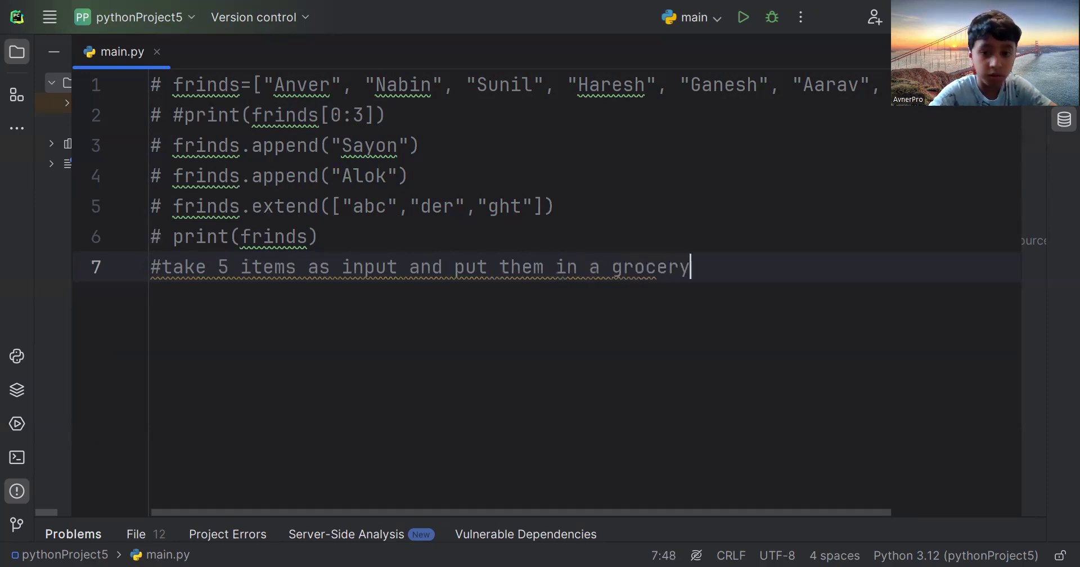
{"action": "type", "text": "list"}
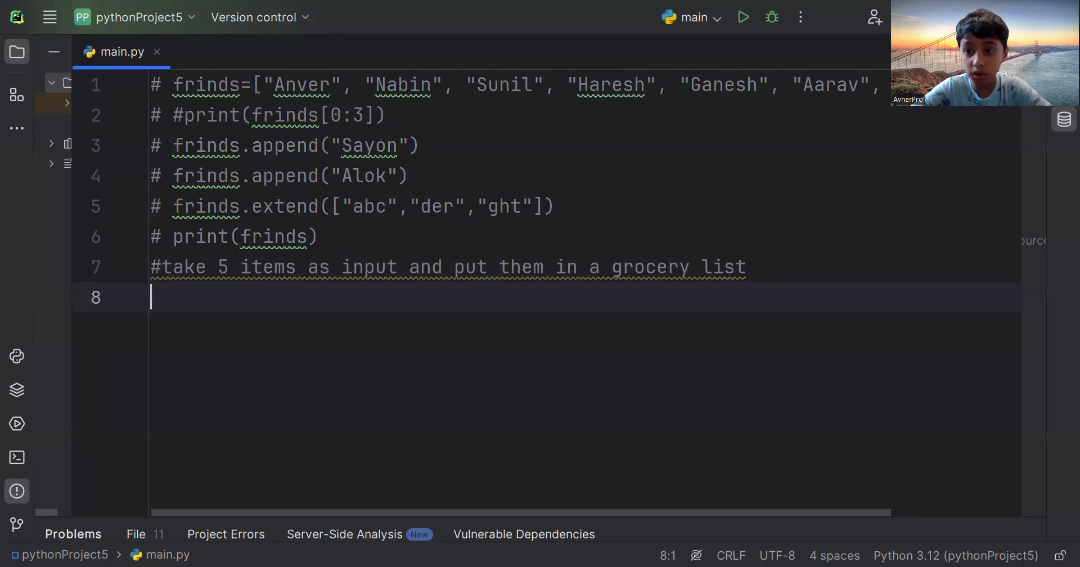
Write item_1=input("enter your first item:") on line 8
{"action": "type", "text": "i"}
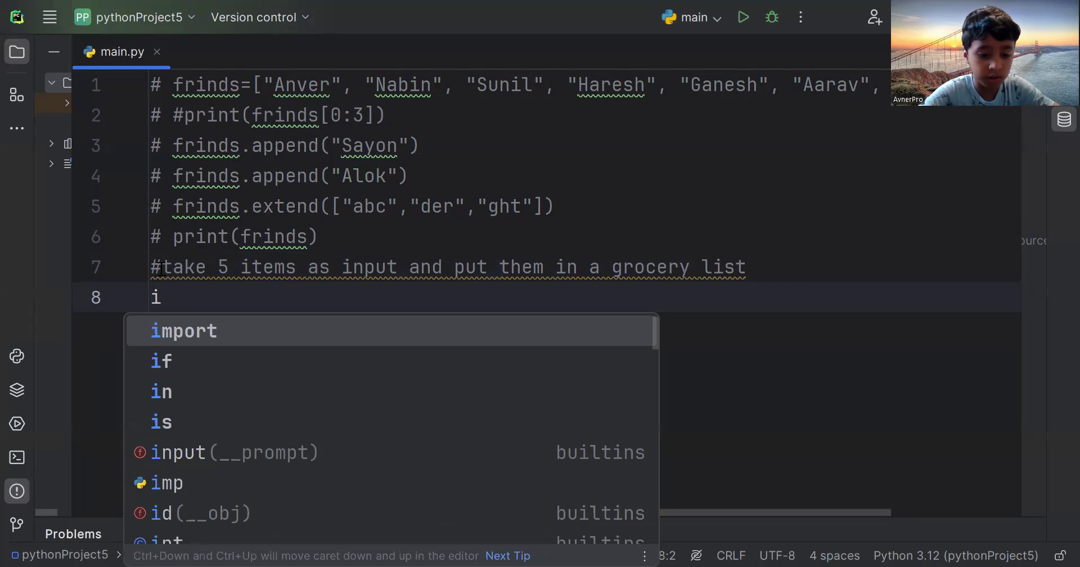
{"action": "type", "text": "etm"}
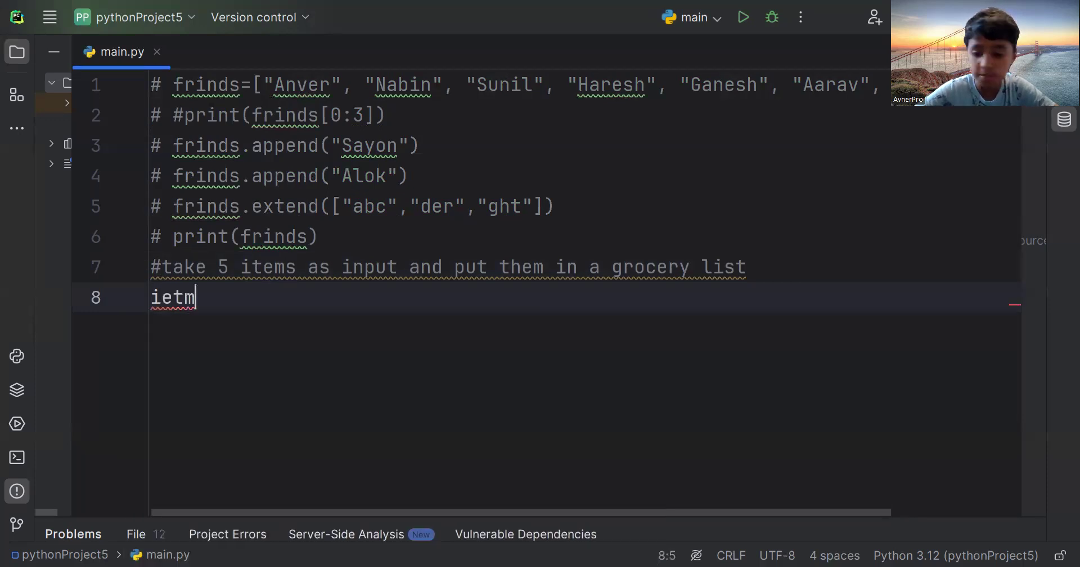
{"action": "key", "text": "Backspace"}
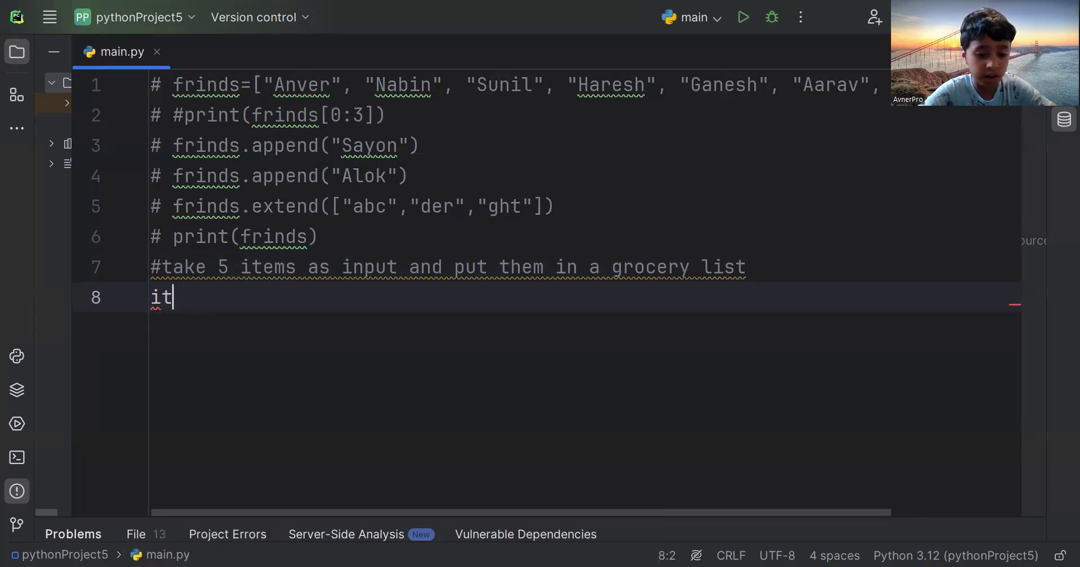
{"action": "type", "text": "em_"}
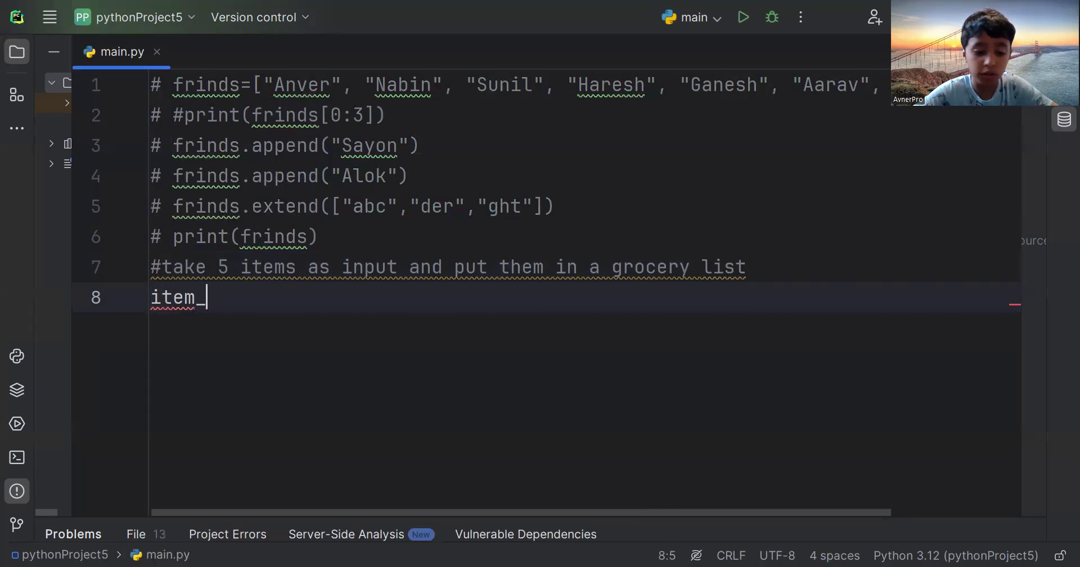
{"action": "type", "text": "1"}
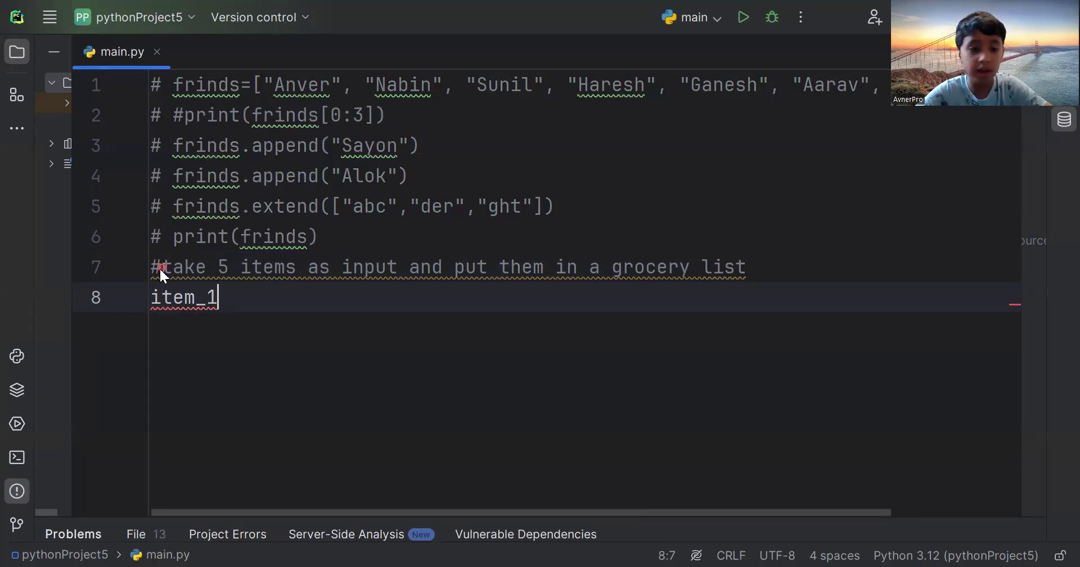
{"action": "type", "text": "=input(\""}
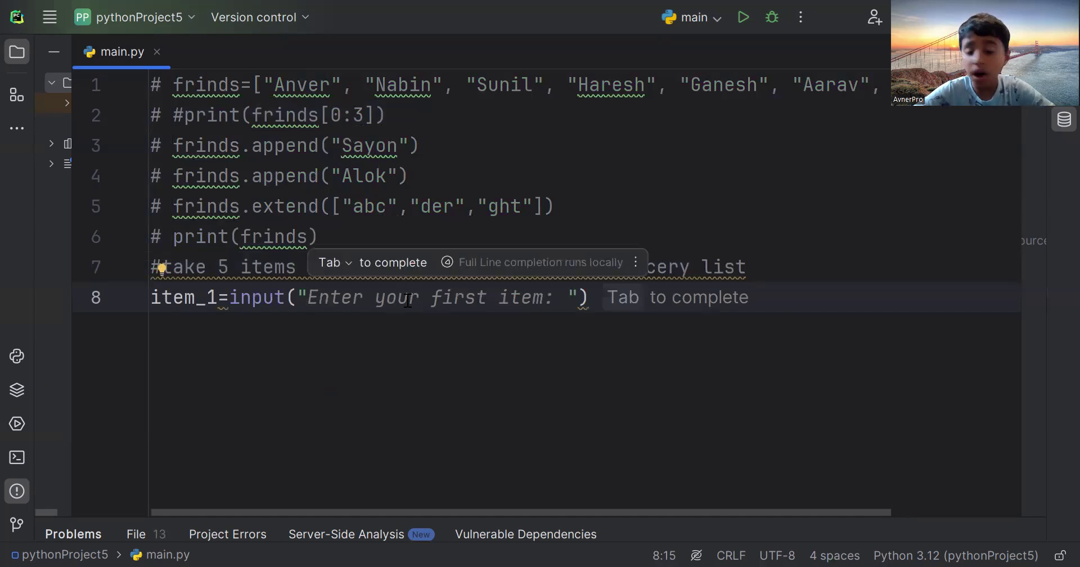
{"action": "mouse_move", "coordinate": [531, 394]}
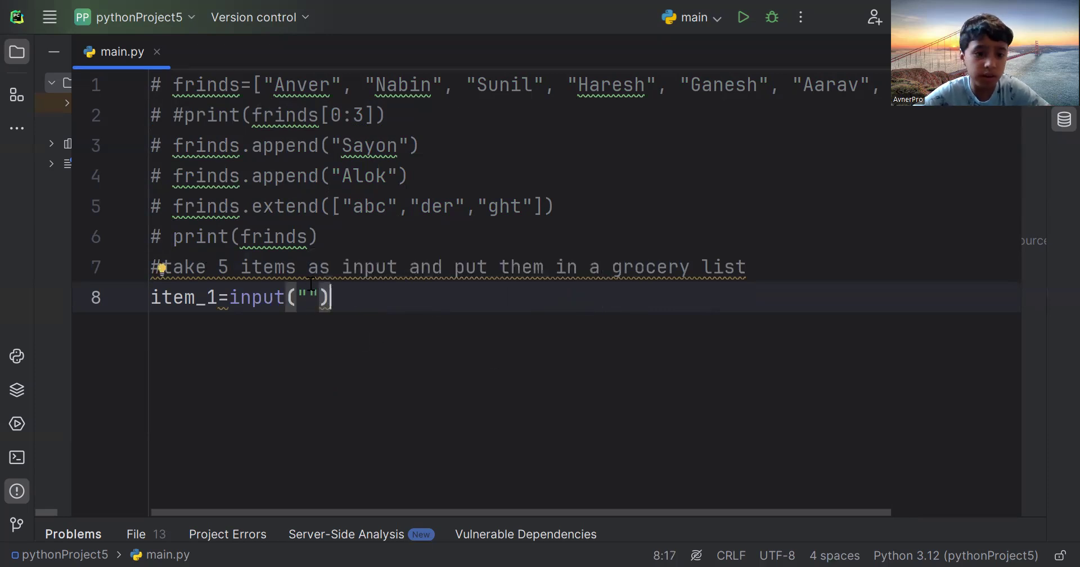
{"action": "key", "text": "Left"}
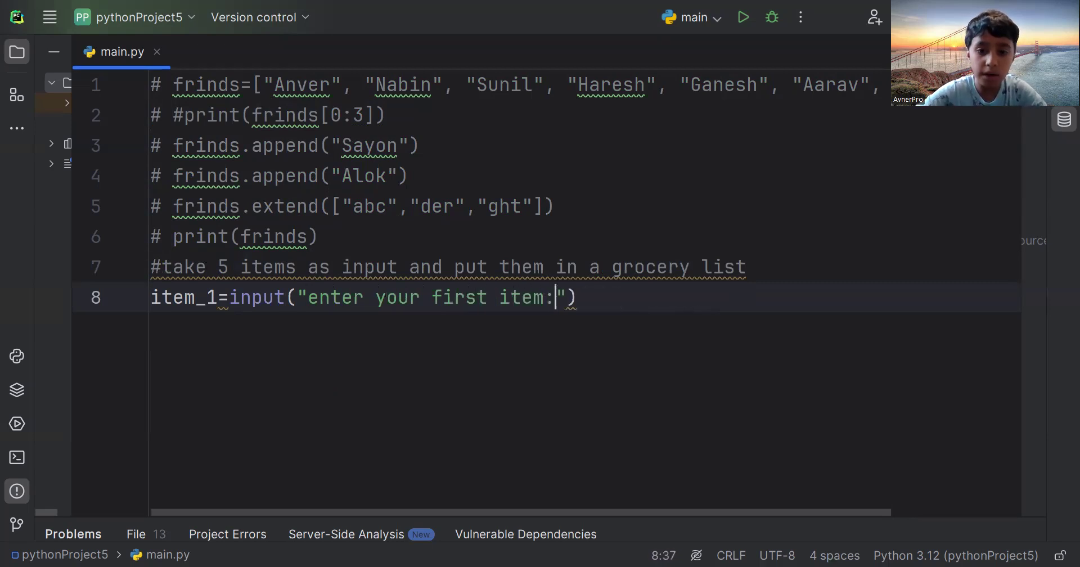
Add an item_2 input line prompting for the 'second' item
{"action": "key", "text": "Enter"}
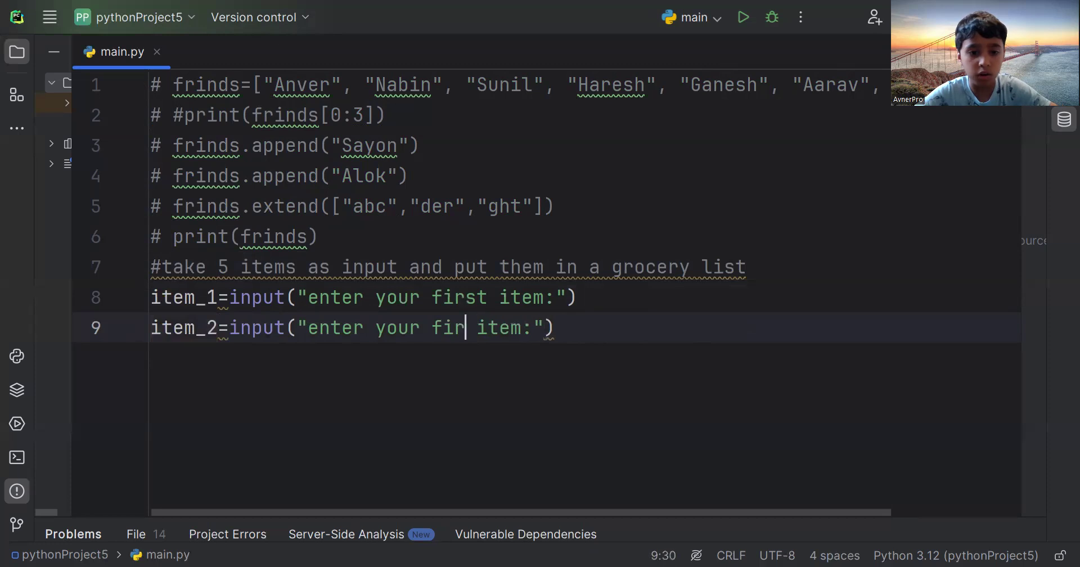
{"action": "type", "text": "se"}
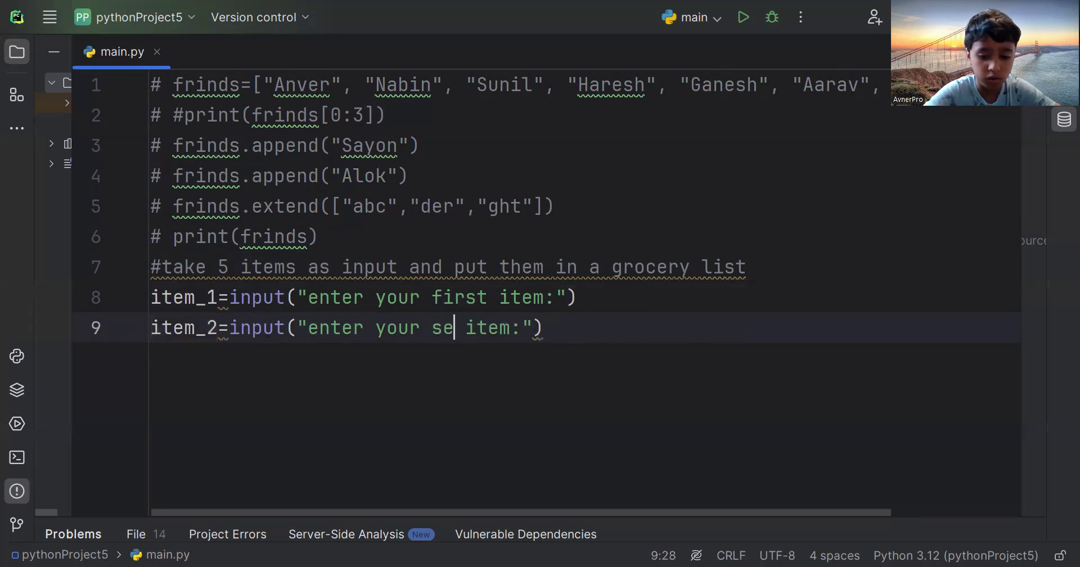
{"action": "type", "text": "con"}
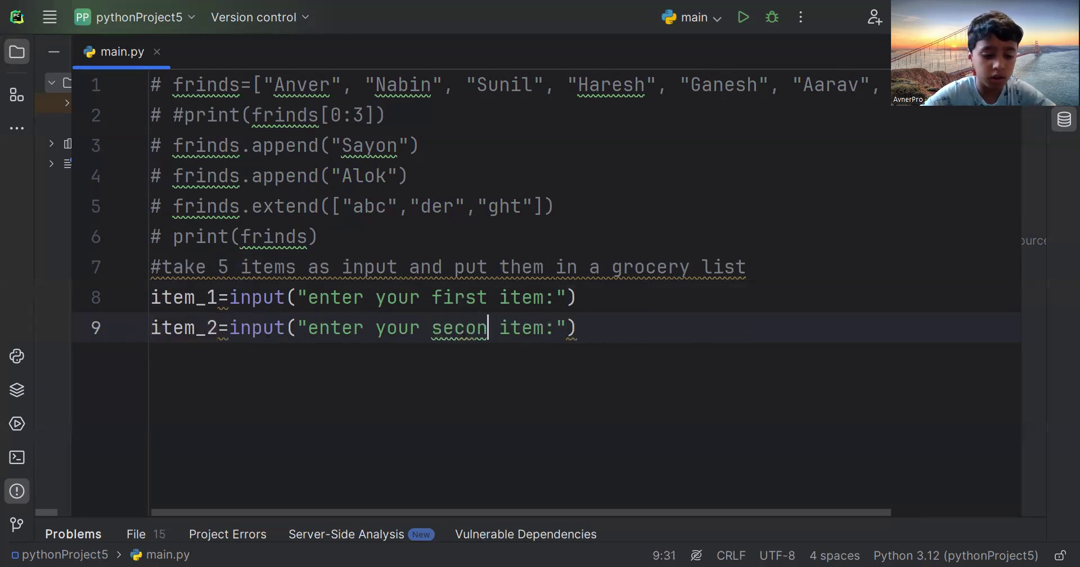
{"action": "type", "text": "d"}
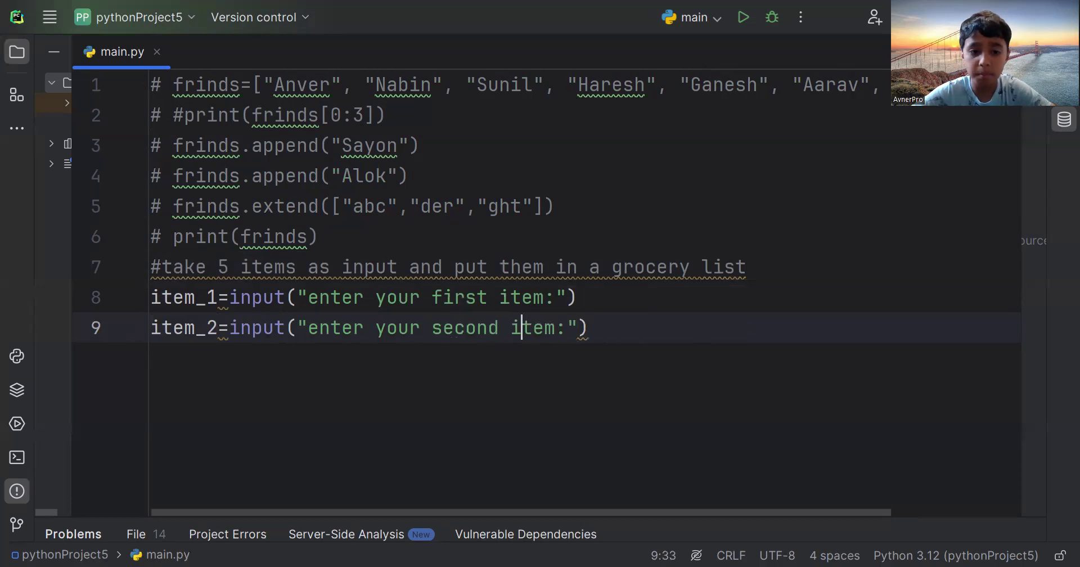
{"action": "key", "text": "enter"}
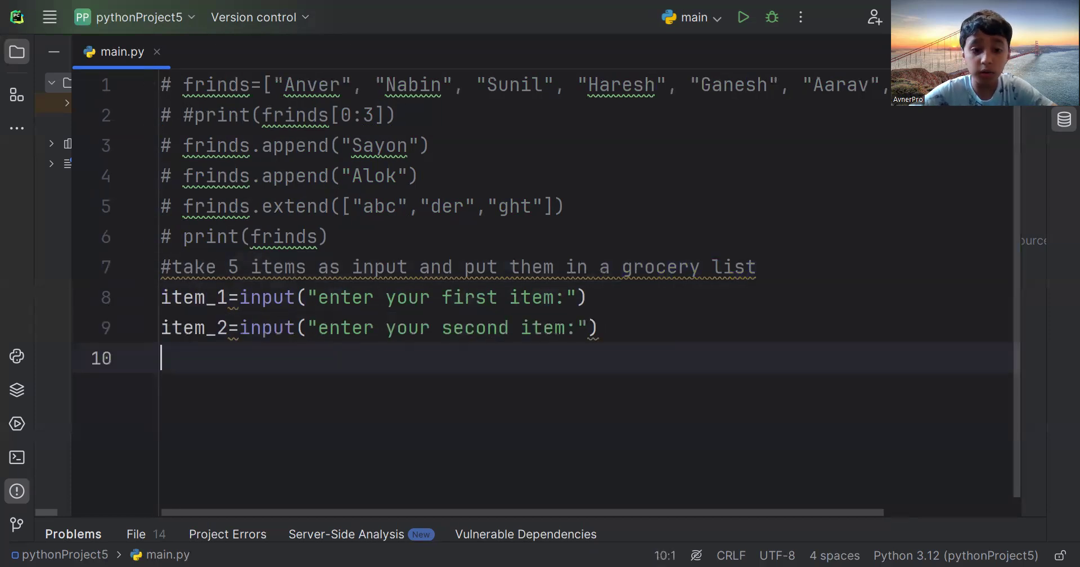
Add the item_3 line prompting for the 'thrid' item and paste a fourth line
{"action": "type", "text": "item_1=input(\"enter your first item:\")"}
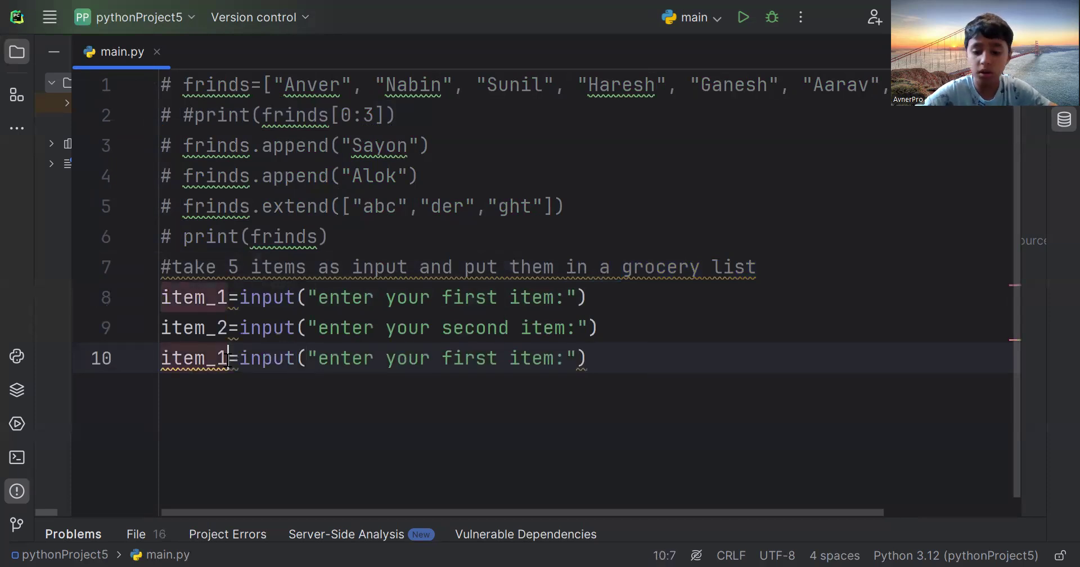
{"action": "type", "text": "3"}
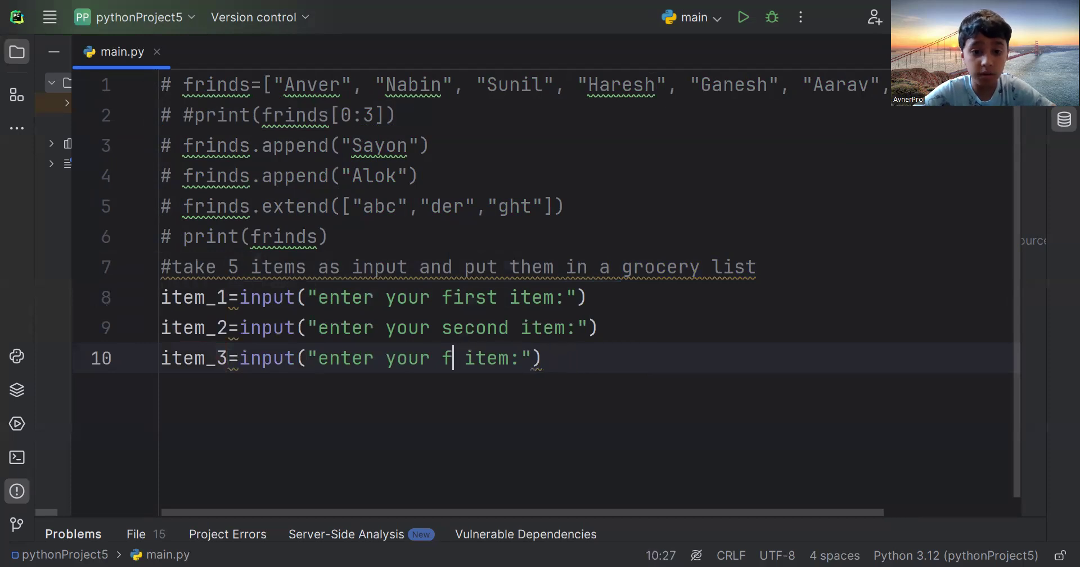
{"action": "type", "text": "thrid"}
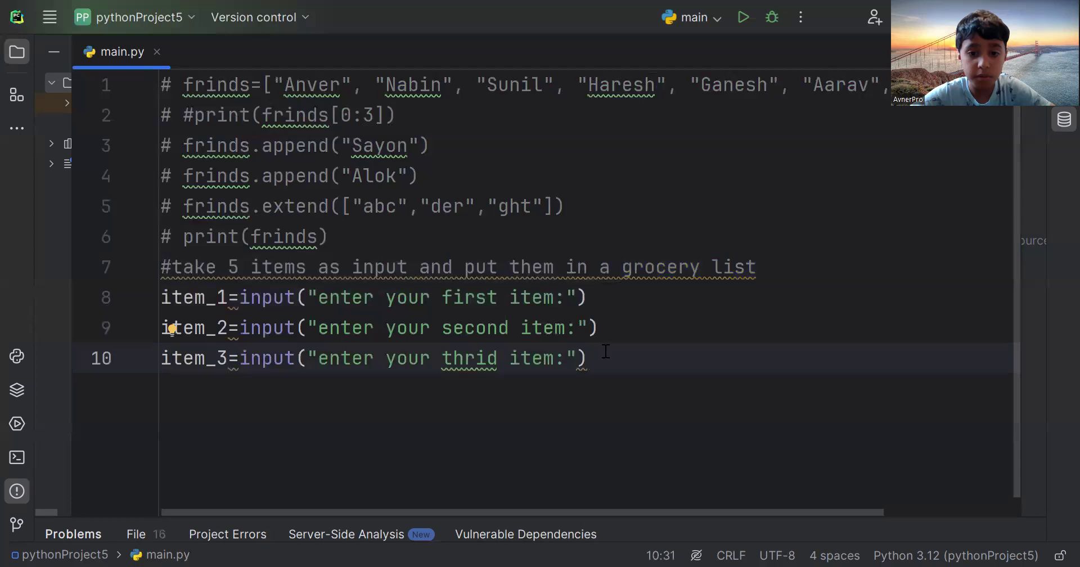
{"action": "type", "text": "item_1=input(\"enter your first item:\")"}
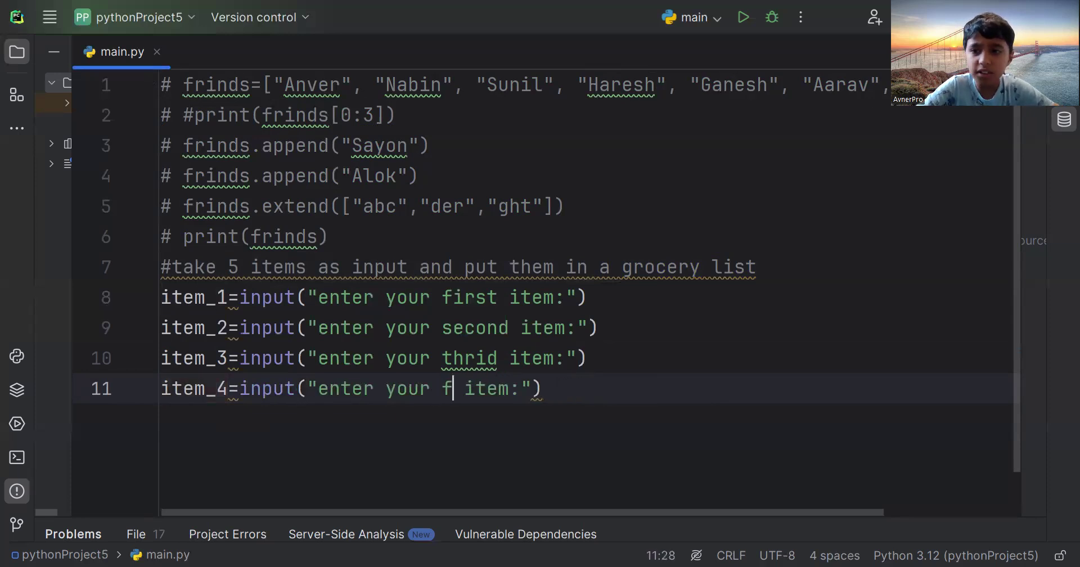
Label item_4's prompt as the 4th item
{"action": "key", "text": "Backspace"}
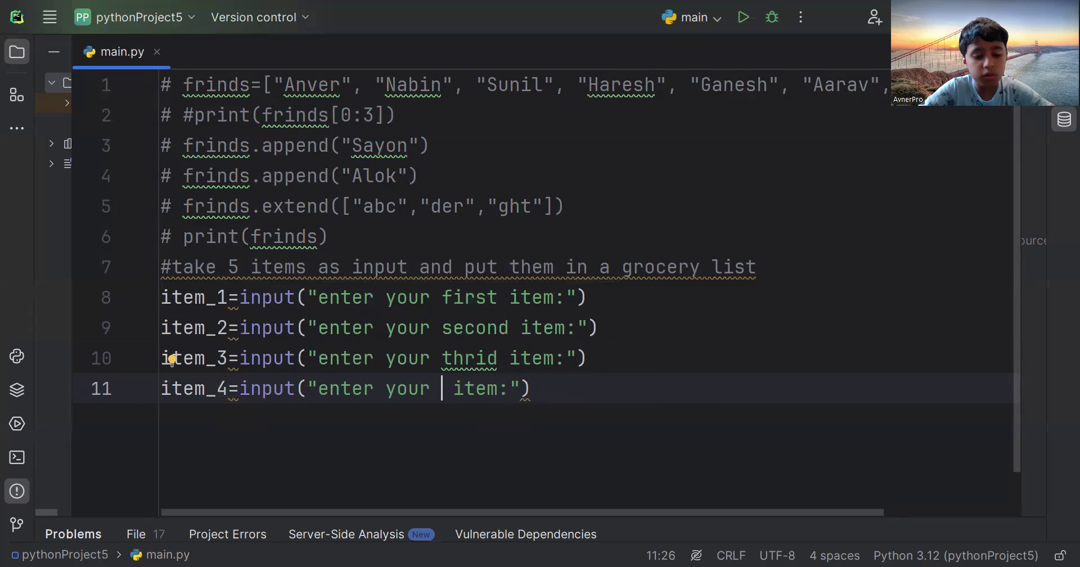
{"action": "type", "text": "4t"}
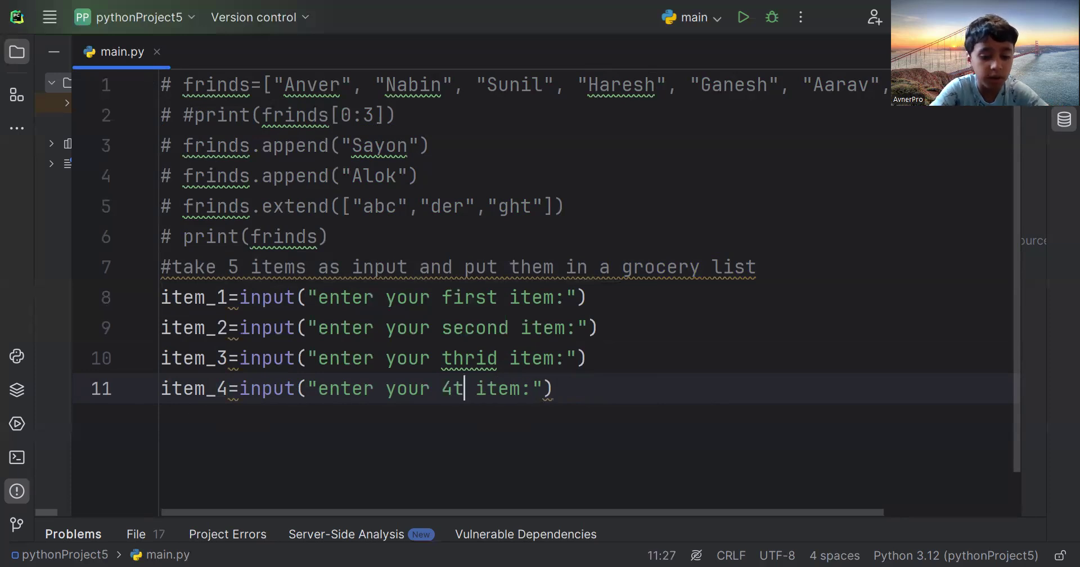
{"action": "type", "text": "h"}
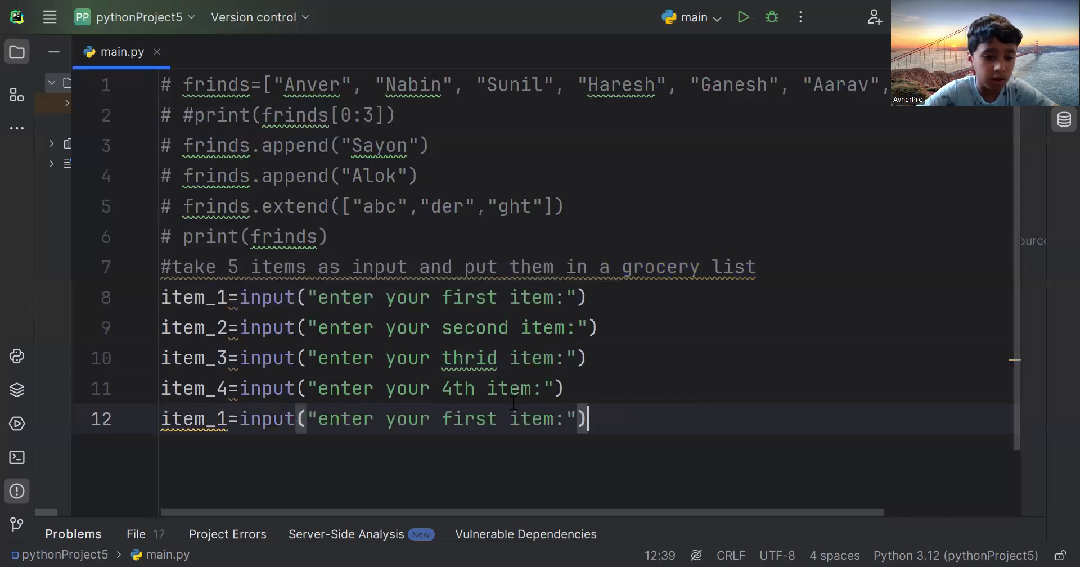
{"action": "key", "text": "Backspace"}
{"action": "type", "text": "5"}
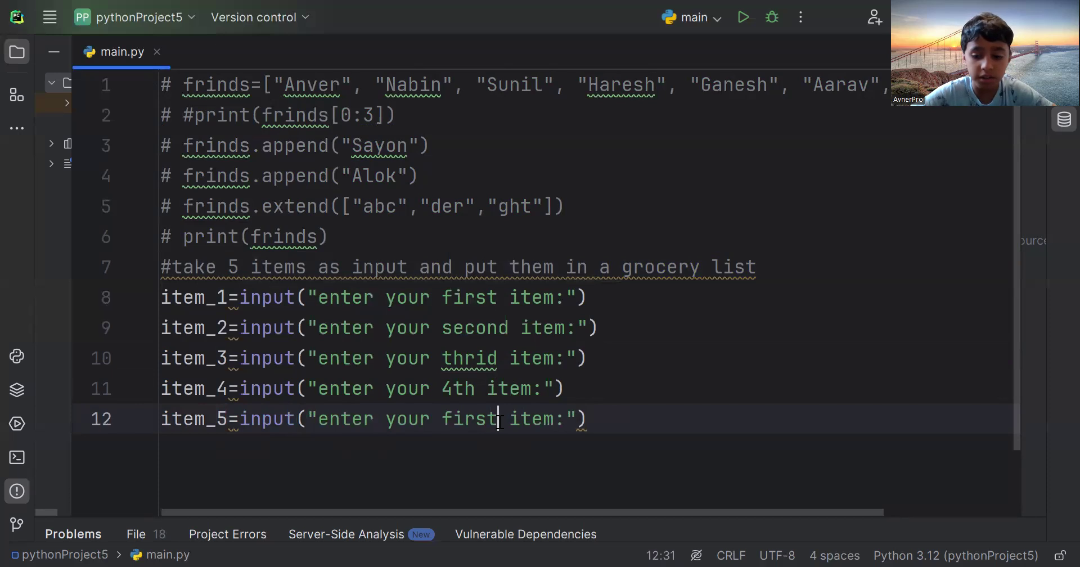
Set item_5's prompt to 5th and relabel the earlier prompts 3rd, 2nd and 1st
{"action": "key", "text": "Backspace"}
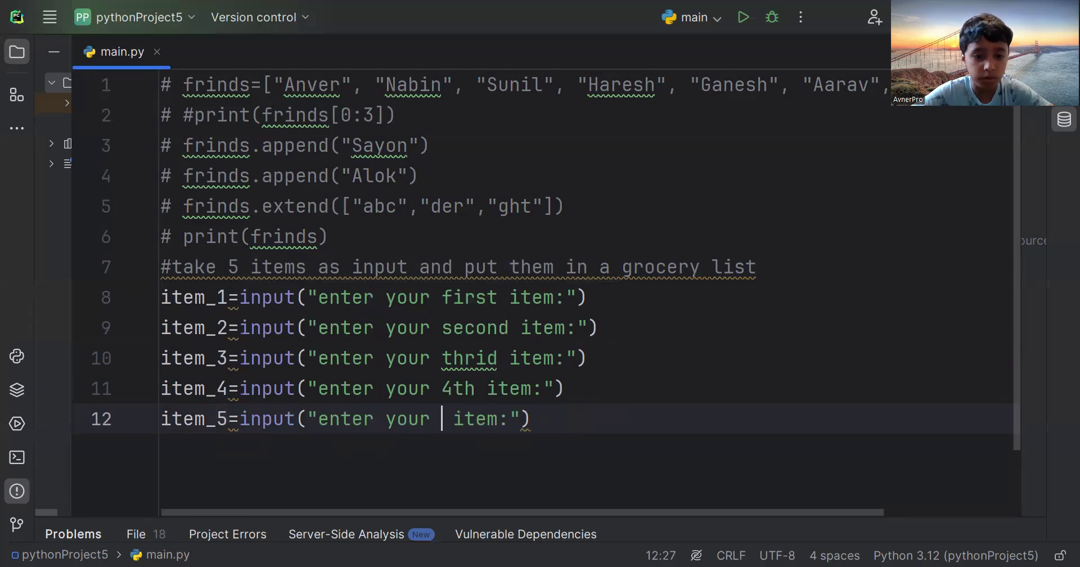
{"action": "type", "text": "5th"}
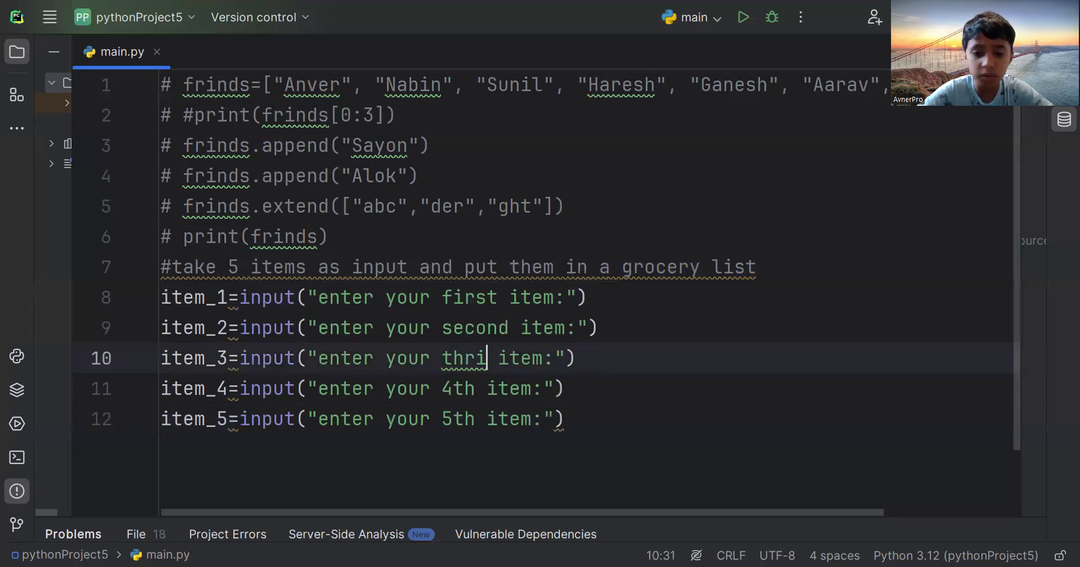
{"action": "type", "text": "3"}
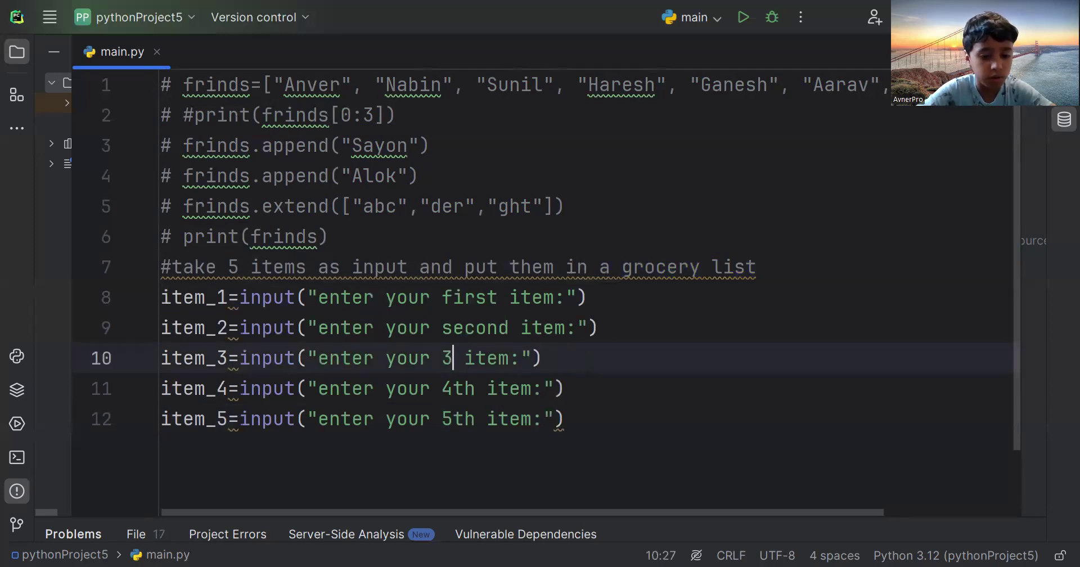
{"action": "type", "text": "rd"}
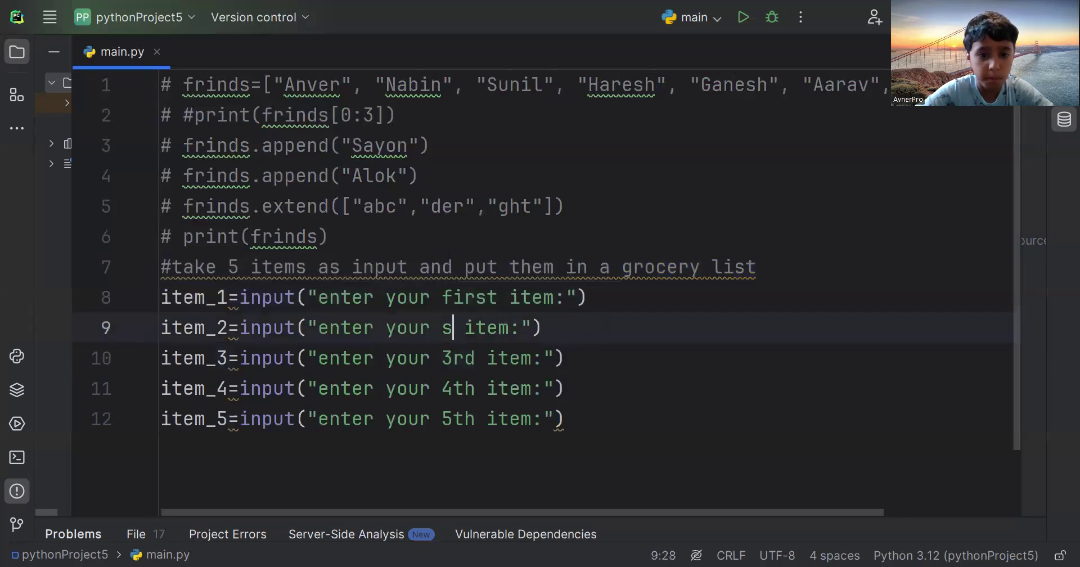
{"action": "type", "text": "2nd"}
{"action": "left_click", "coordinate": [375, 297]}
{"action": "type", "text": "1"}
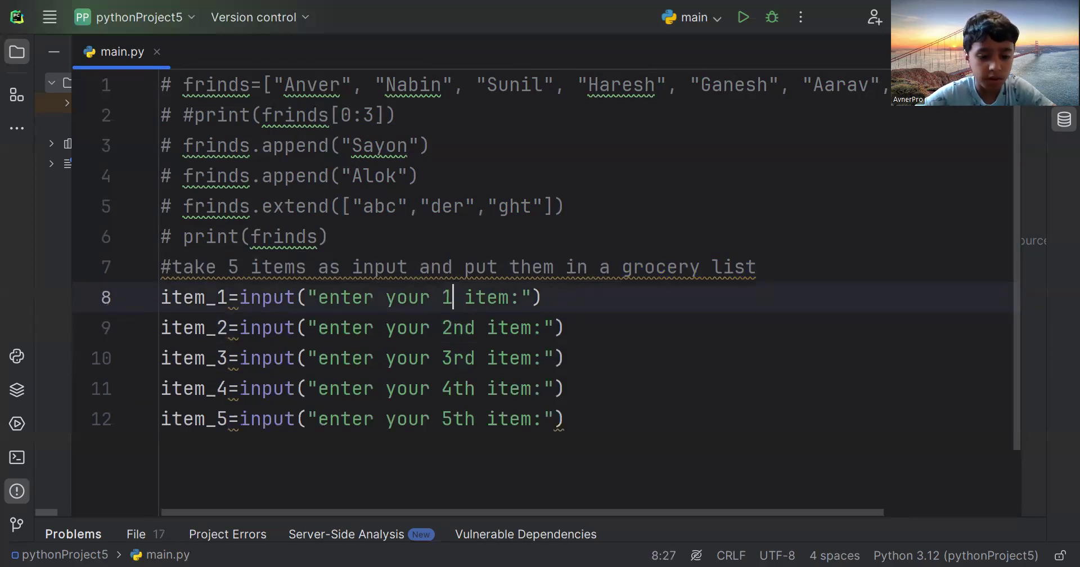
{"action": "type", "text": "st"}
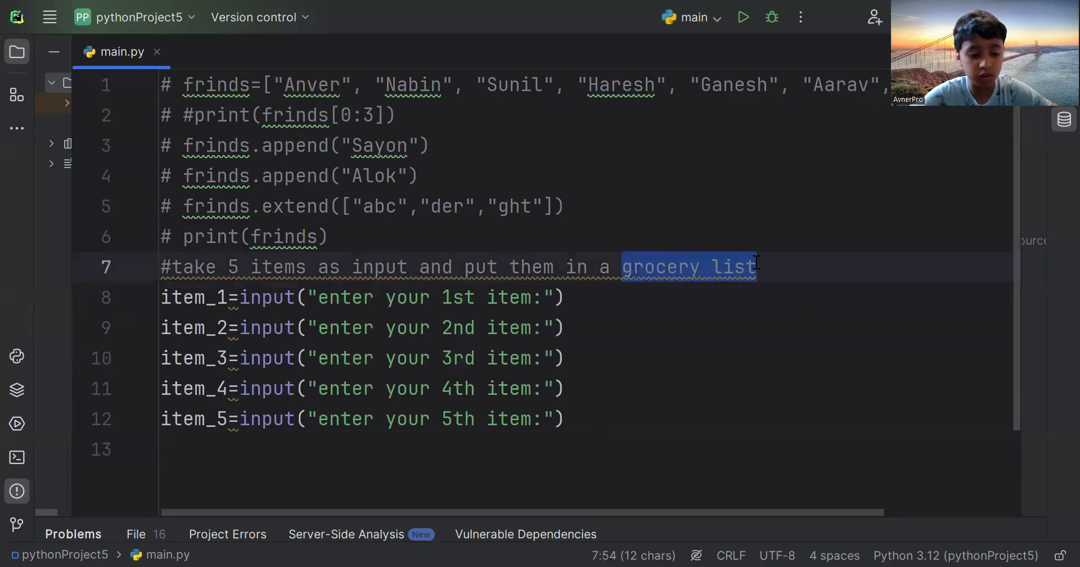
Start line 13 with the grocery_list = assignment
{"action": "left_click", "coordinate": [169, 448]}
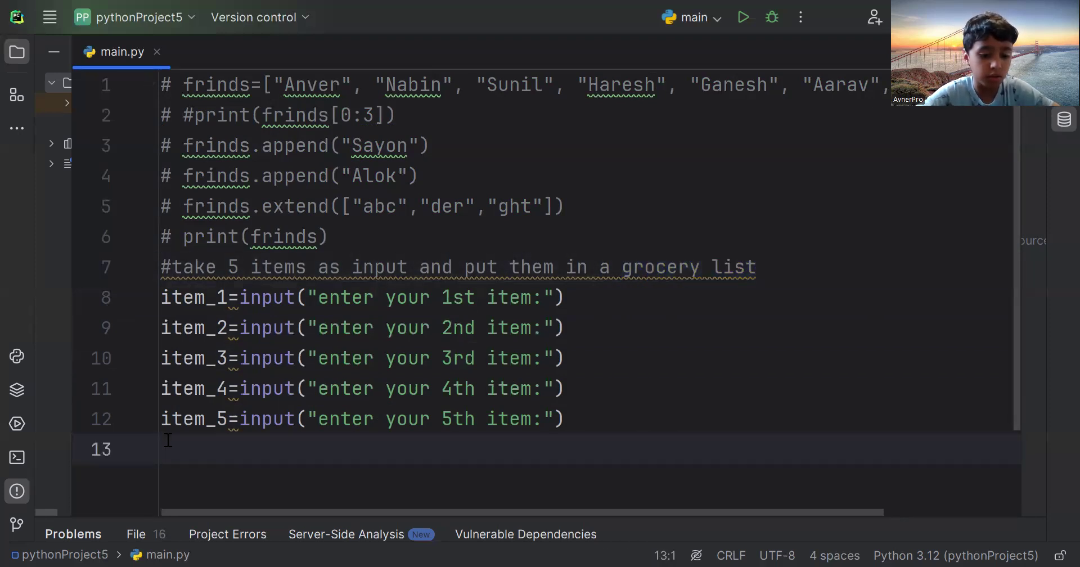
{"action": "type", "text": "grocery list=["}
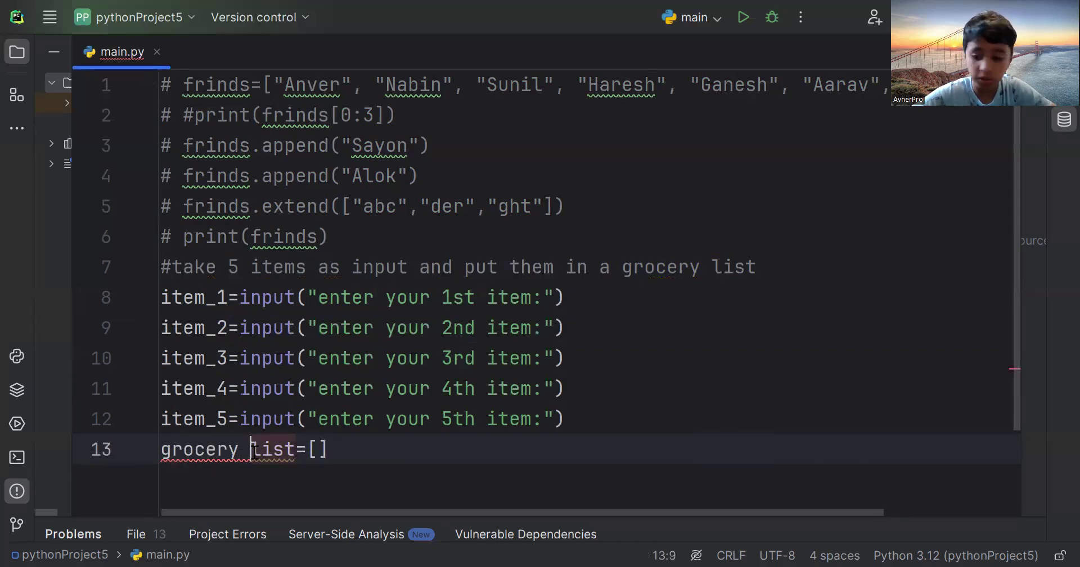
{"action": "type", "text": "_"}
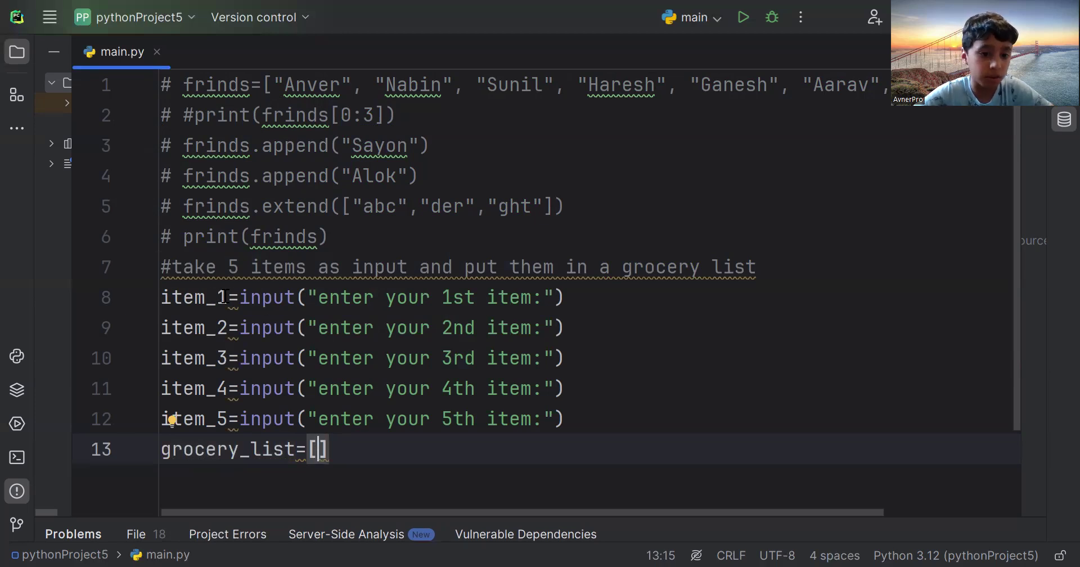
Fill the list brackets with item_1, item_2, item_3, item_4 and item_5
{"action": "double_click", "coordinate": [196, 297]}
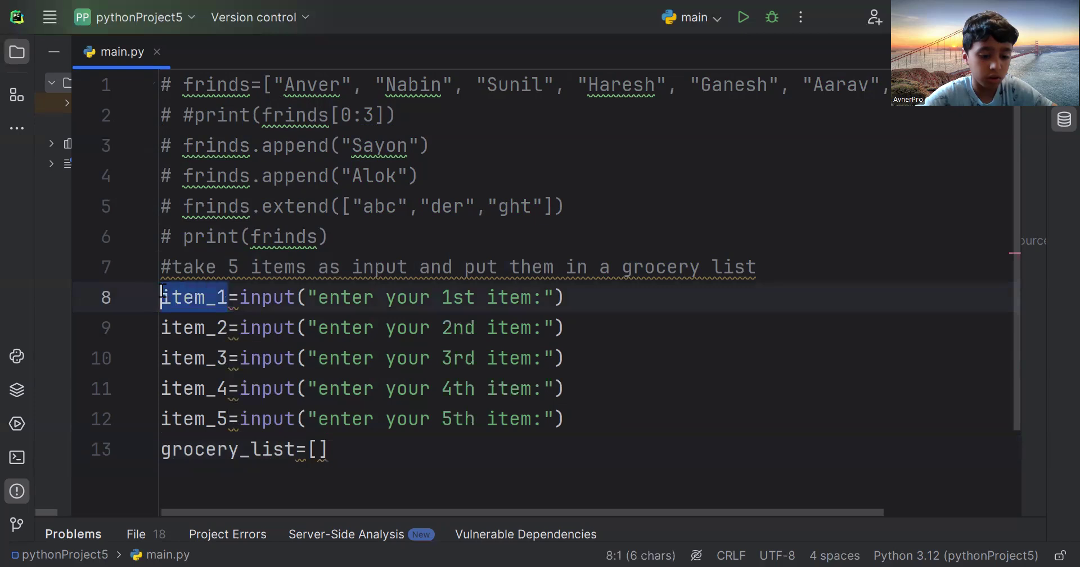
{"action": "left_click", "coordinate": [318, 449]}
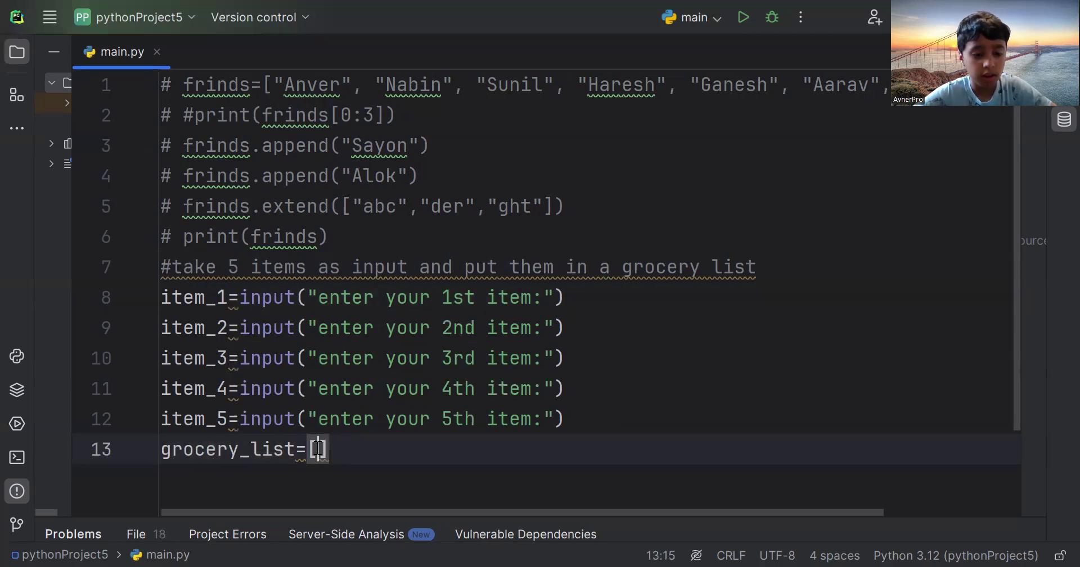
{"action": "type", "text": "item_1"}
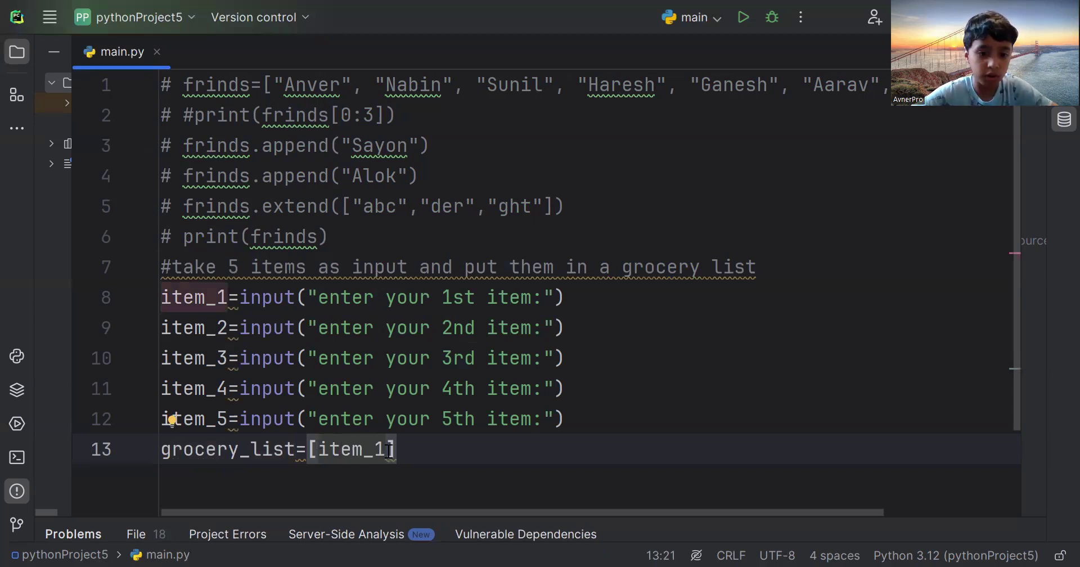
{"action": "type", "text": ",item_1"}
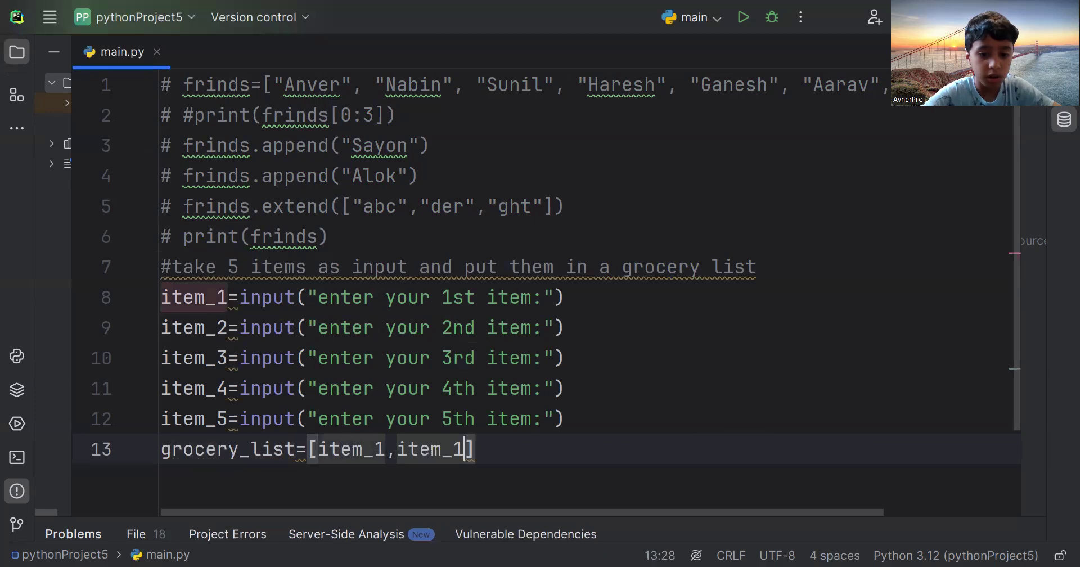
{"action": "type", "text": "2"}
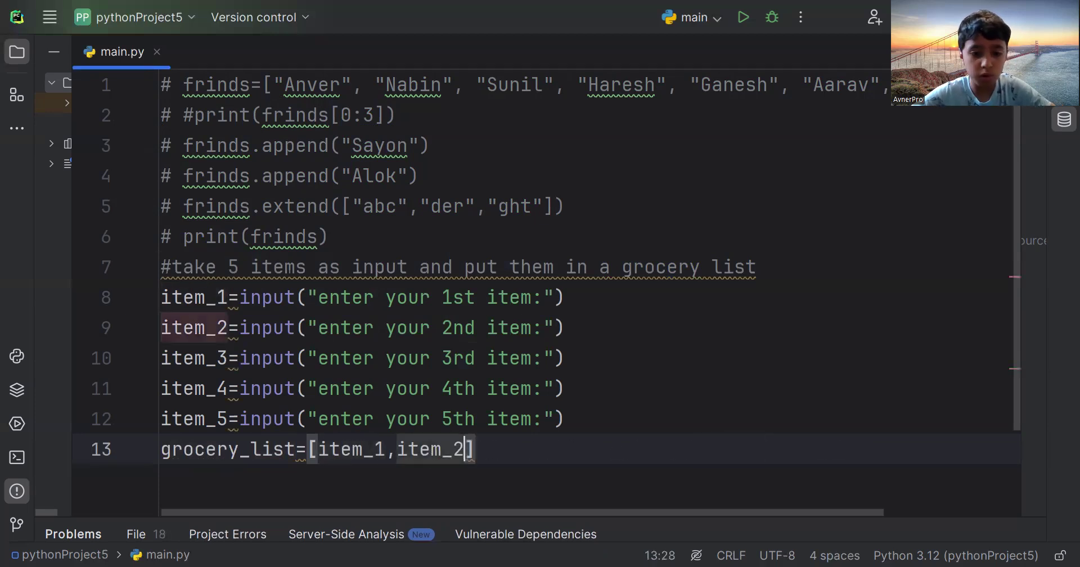
{"action": "type", "text": ",item_1"}
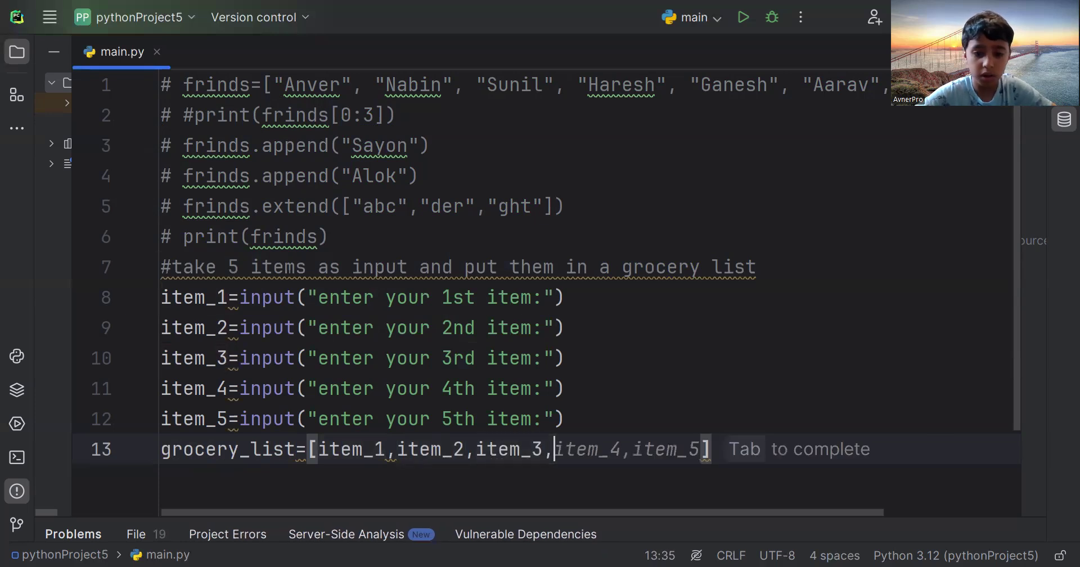
{"action": "type", "text": "item_1"}
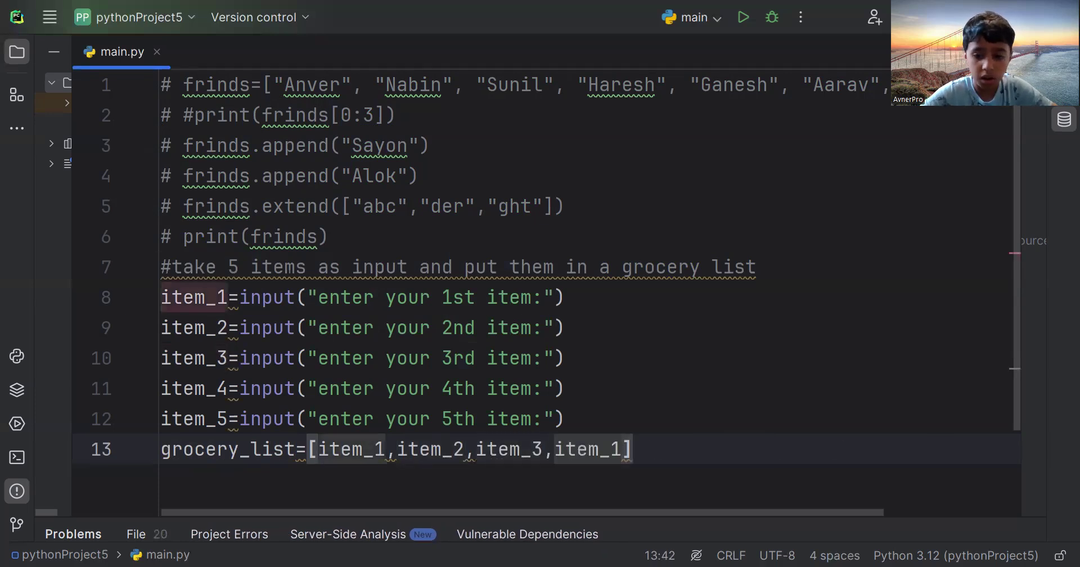
{"action": "type", "text": "item_4,"}
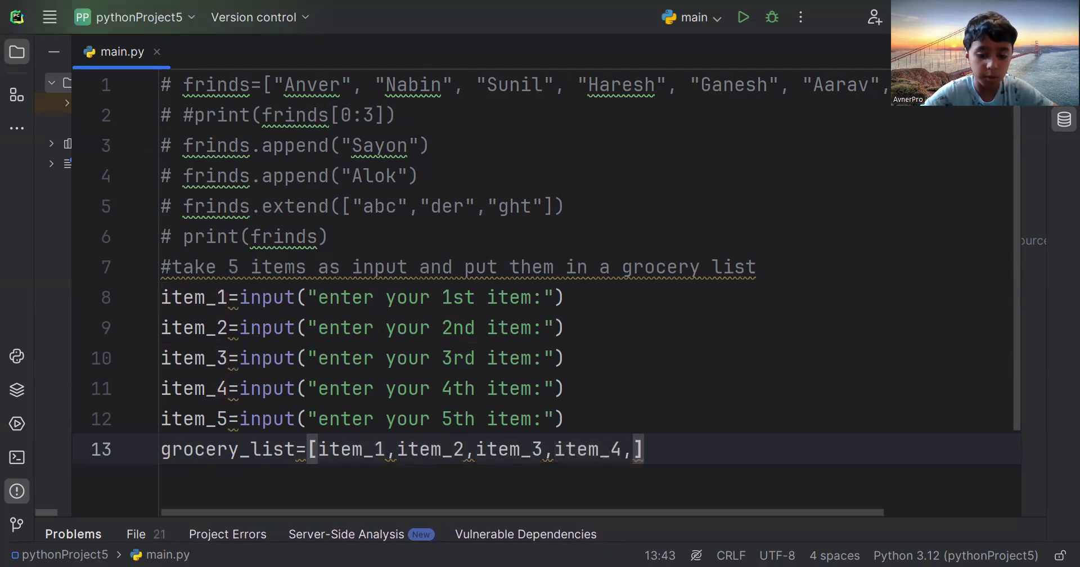
{"action": "type", "text": "item_1"}
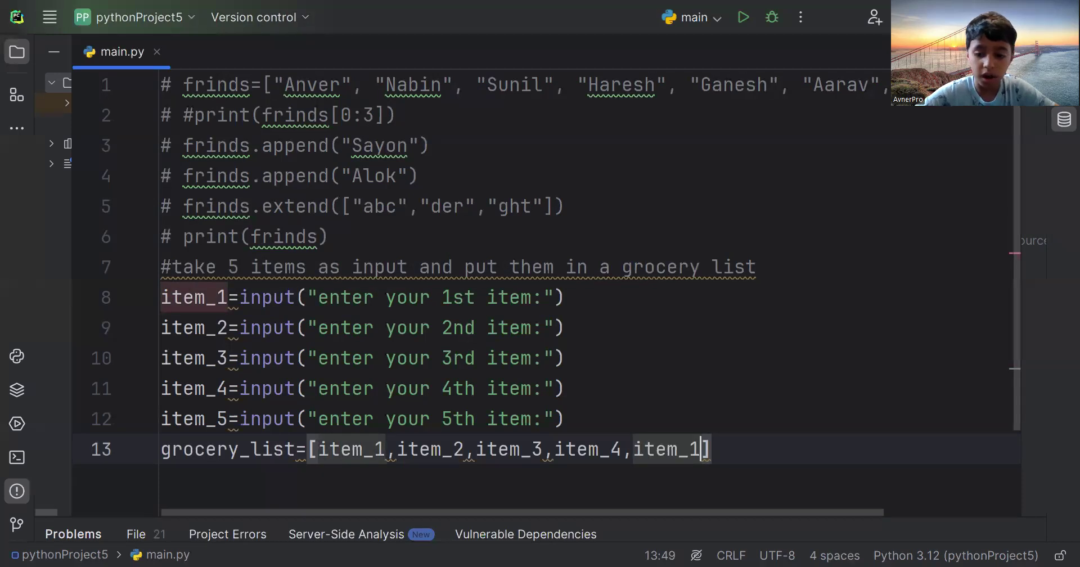
{"action": "type", "text": "5"}
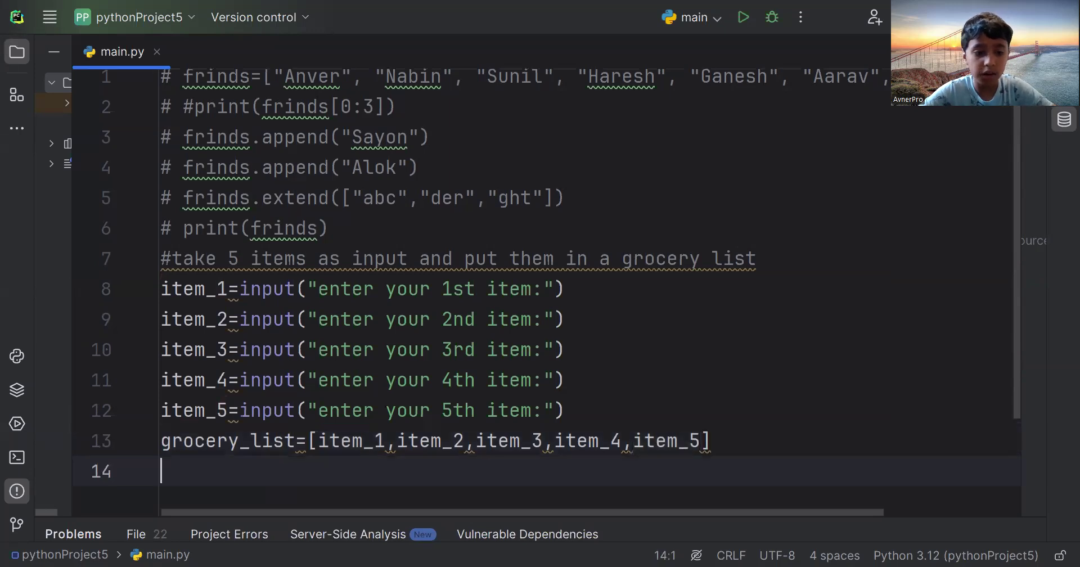
Add print(grocery_list) on line 14
{"action": "type", "text": "print("}
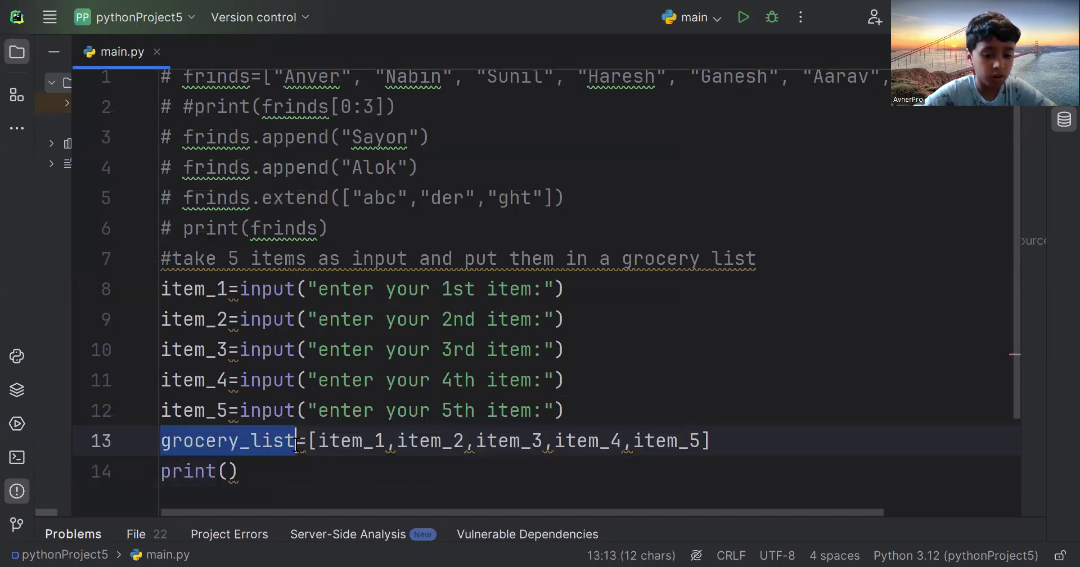
{"action": "left_click", "coordinate": [229, 471]}
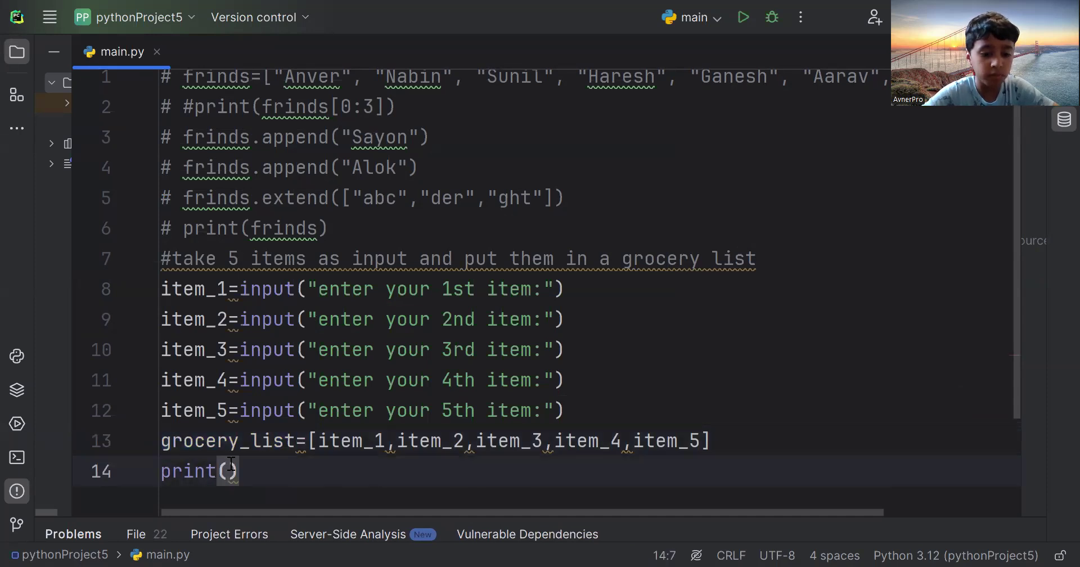
{"action": "type", "text": "grocery_list"}
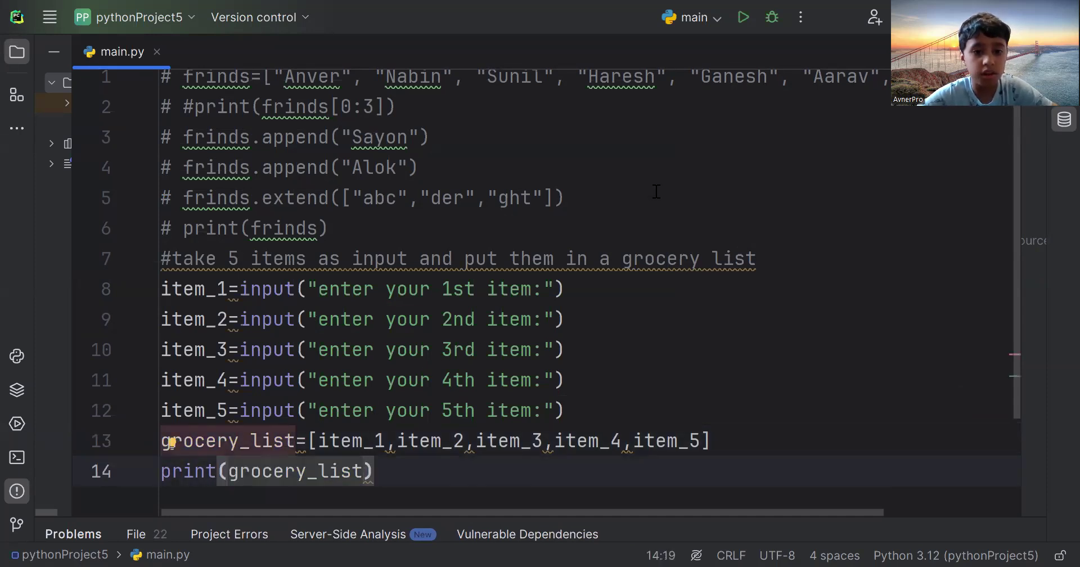
{"action": "mouse_move", "coordinate": [742, 18]}
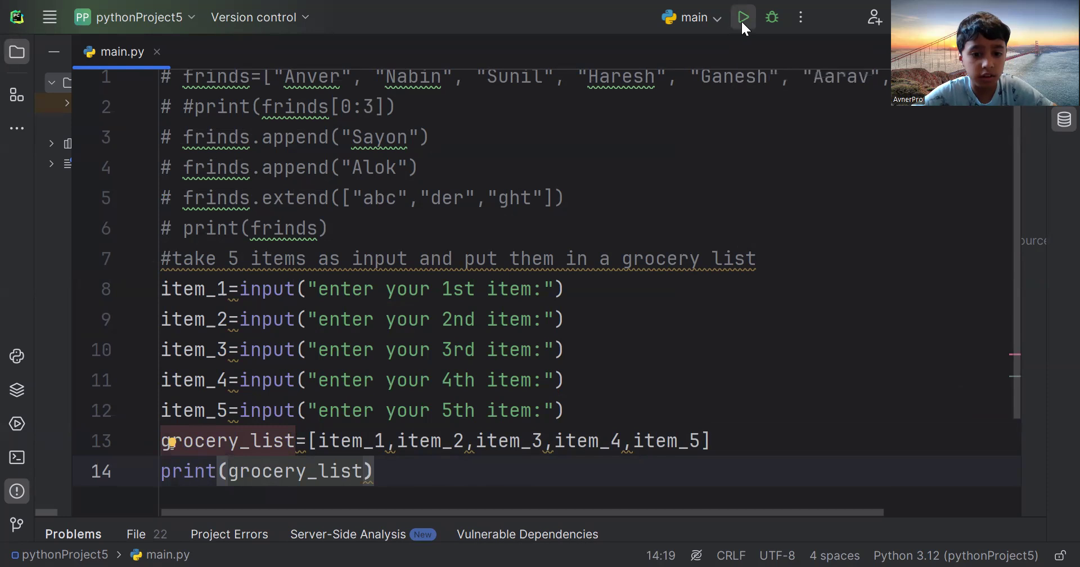
Run main.py, enter apple, banana, milk and suger, then begin the fifth item 'blueb'
{"action": "left_click", "coordinate": [743, 18]}
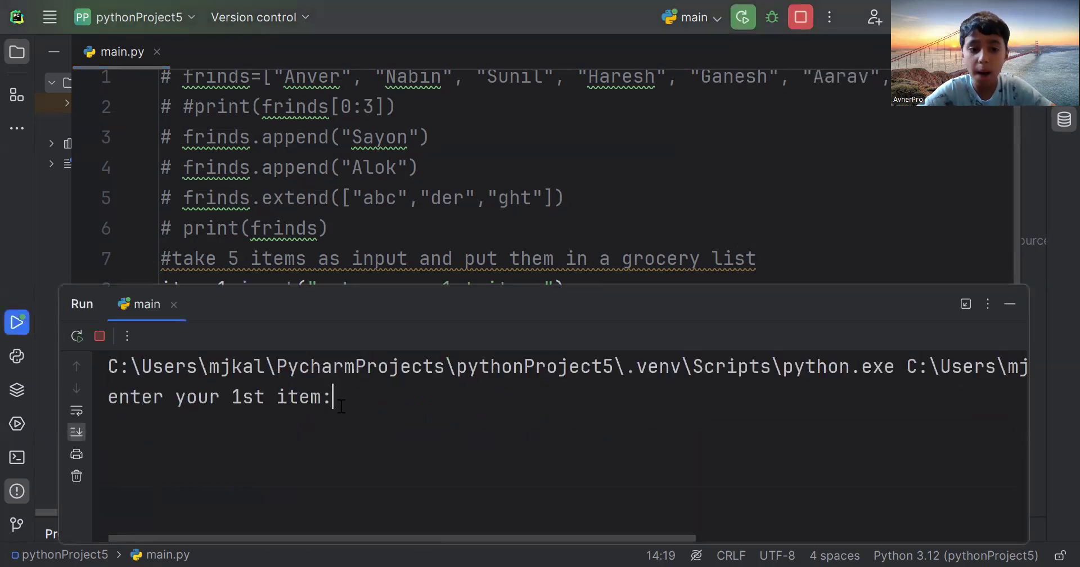
{"action": "type", "text": "apple"}
{"action": "type", "text": "b"}
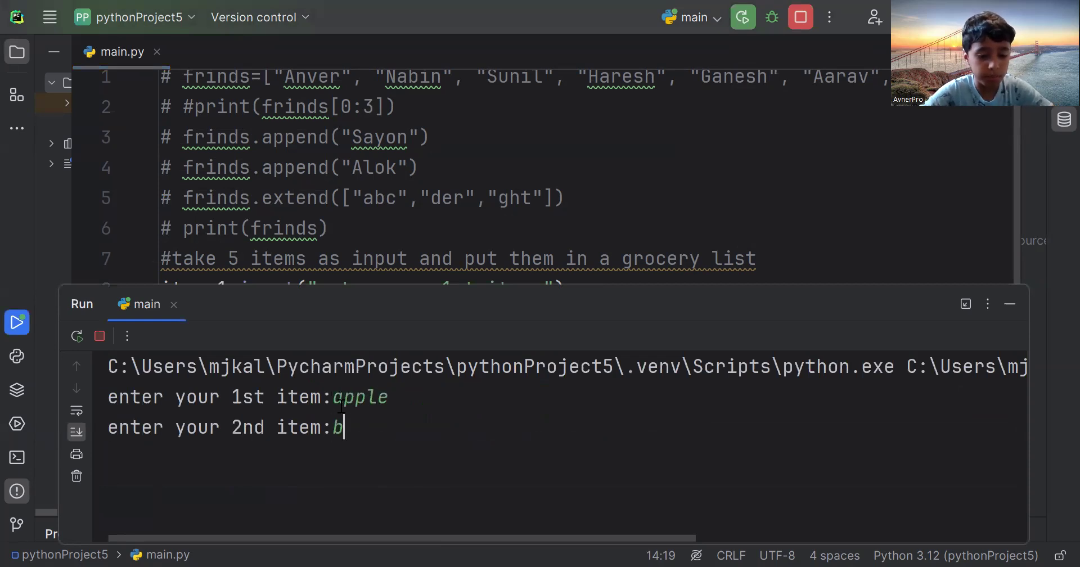
{"action": "type", "text": "anana"}
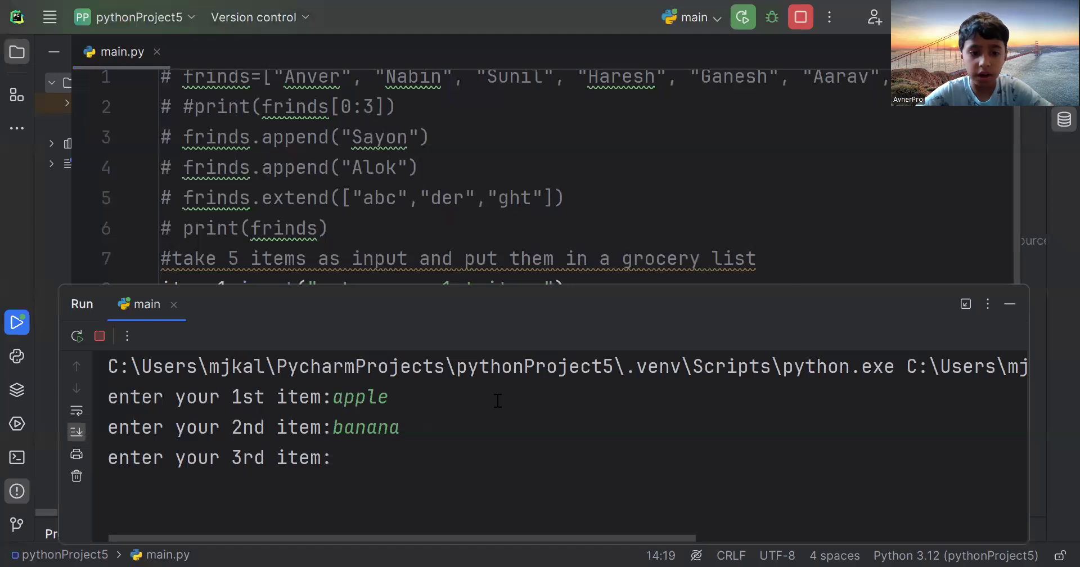
{"action": "type", "text": "milk"}
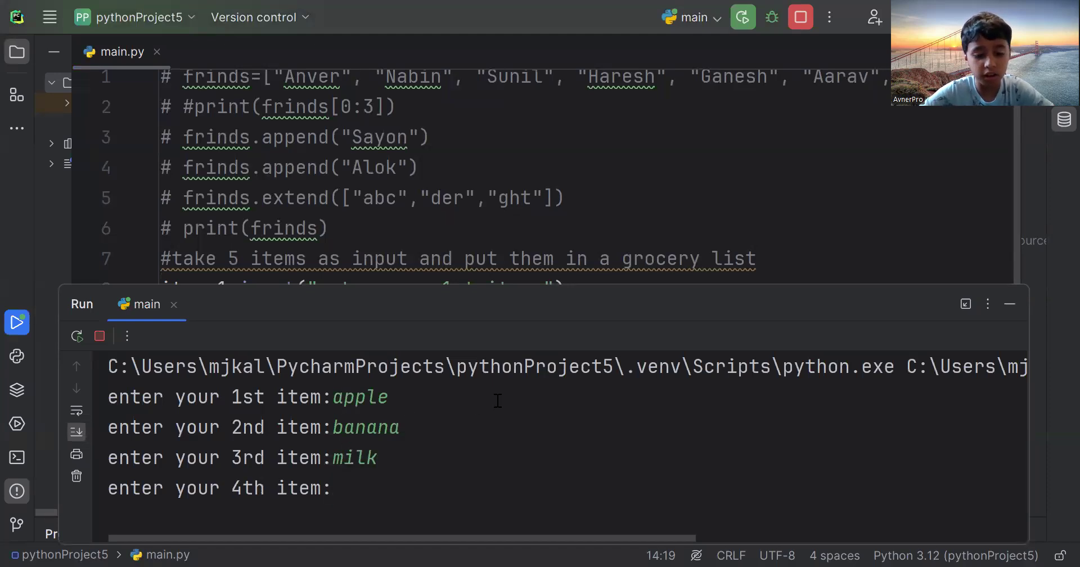
{"action": "type", "text": "suger"}
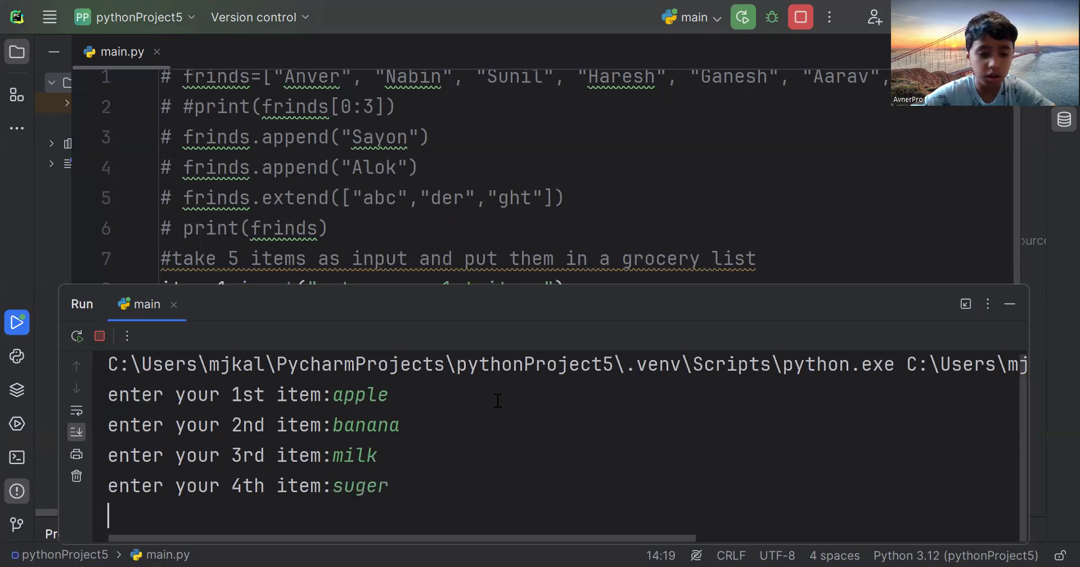
{"action": "key", "text": "Return"}
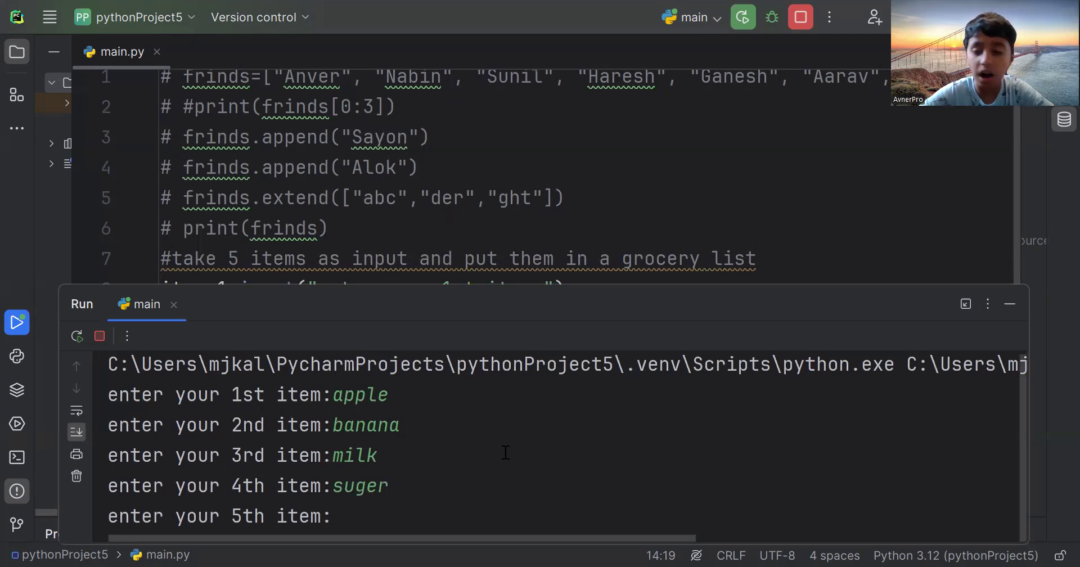
{"action": "mouse_move", "coordinate": [537, 441]}
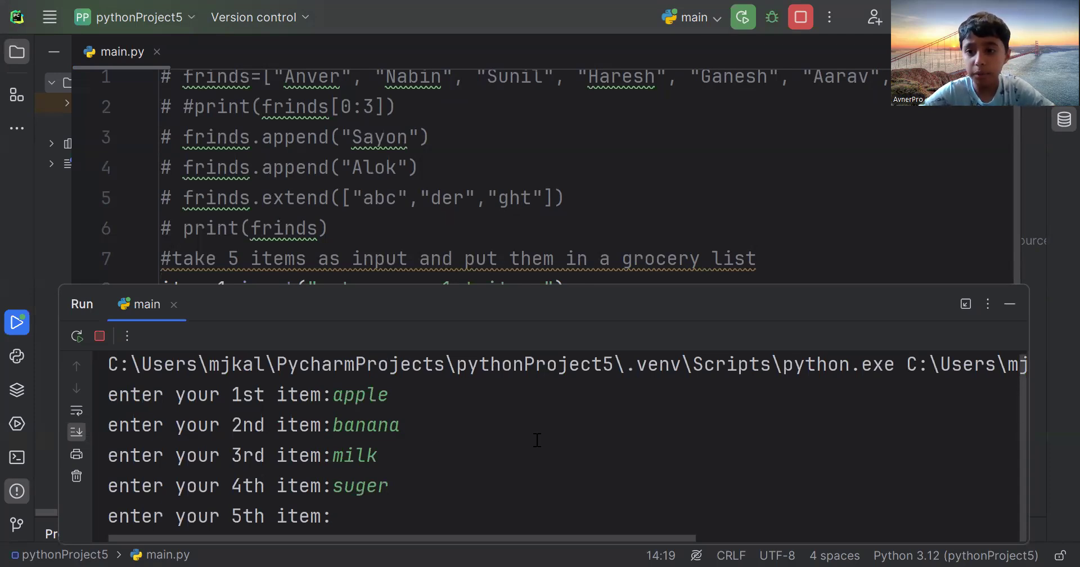
{"action": "type", "text": "bl"}
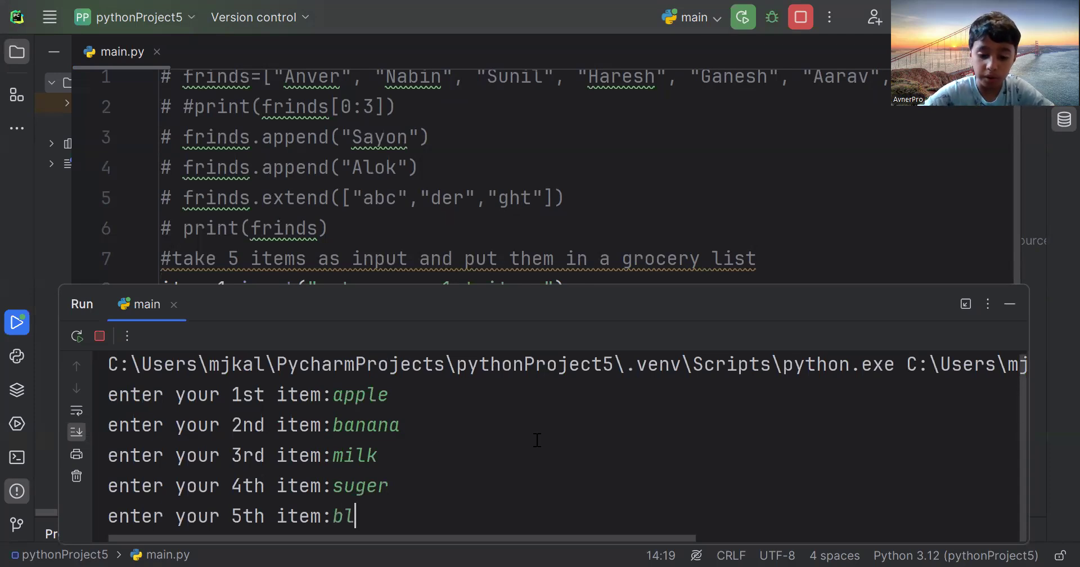
{"action": "type", "text": "ueb"}
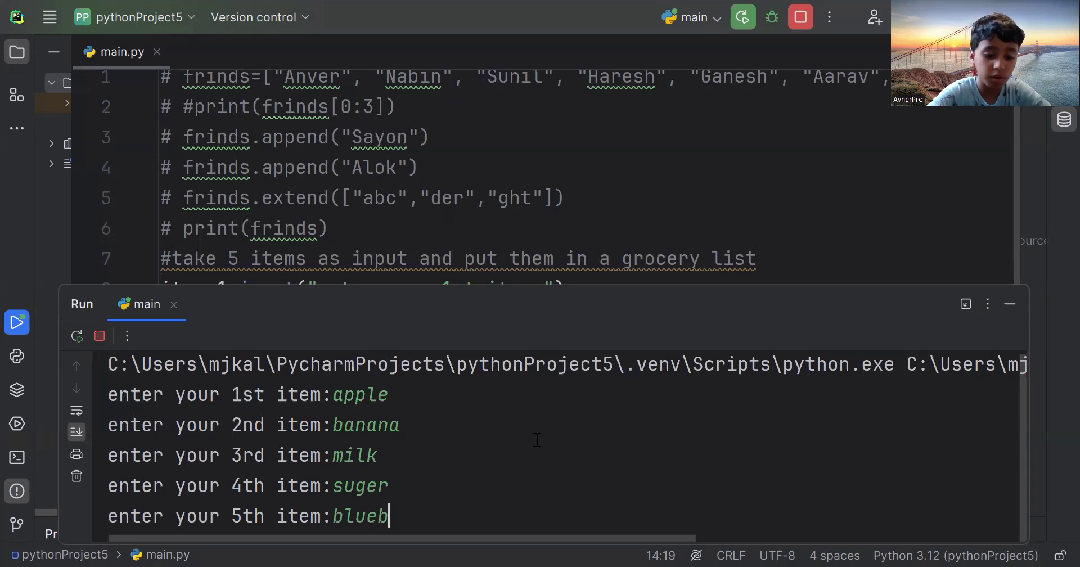